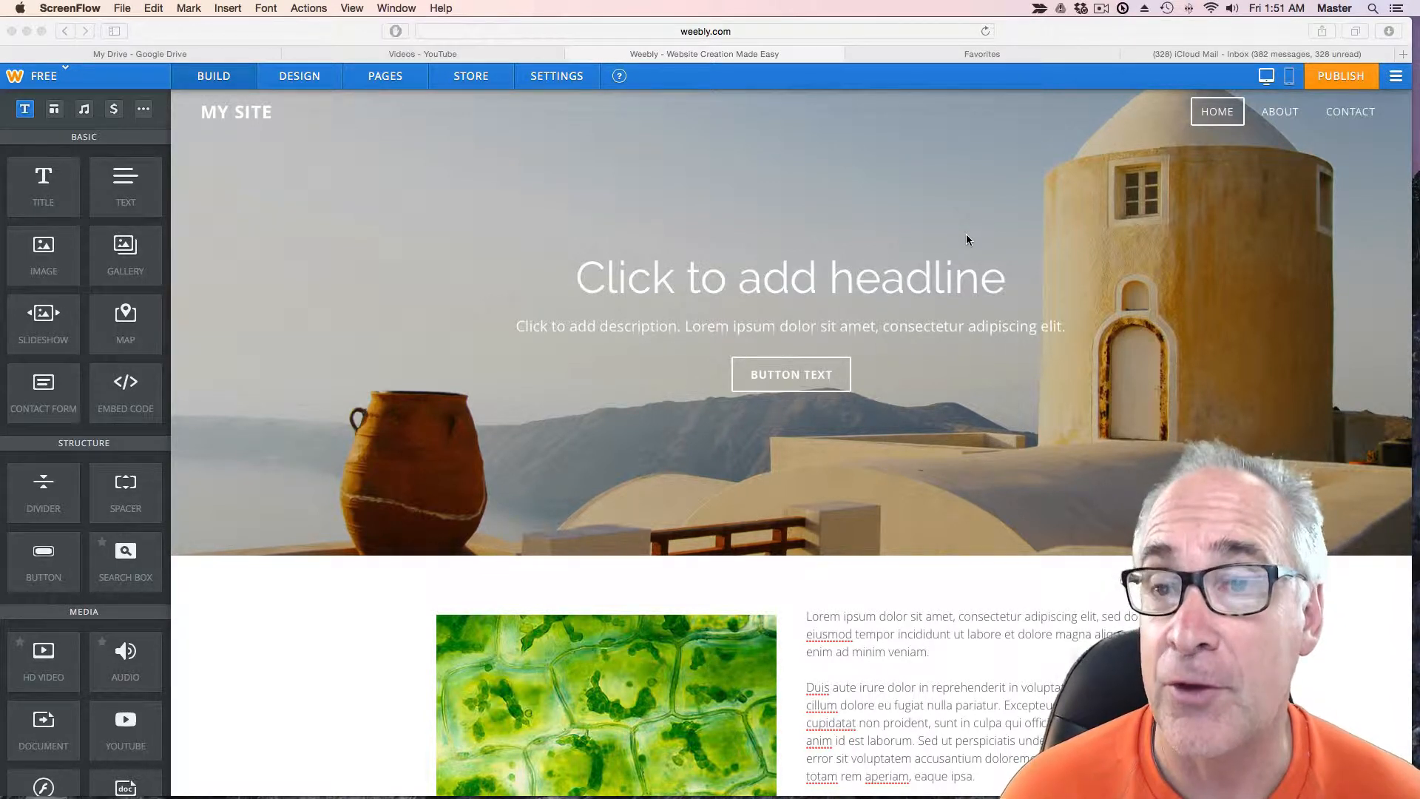
mouse_move(872, 242)
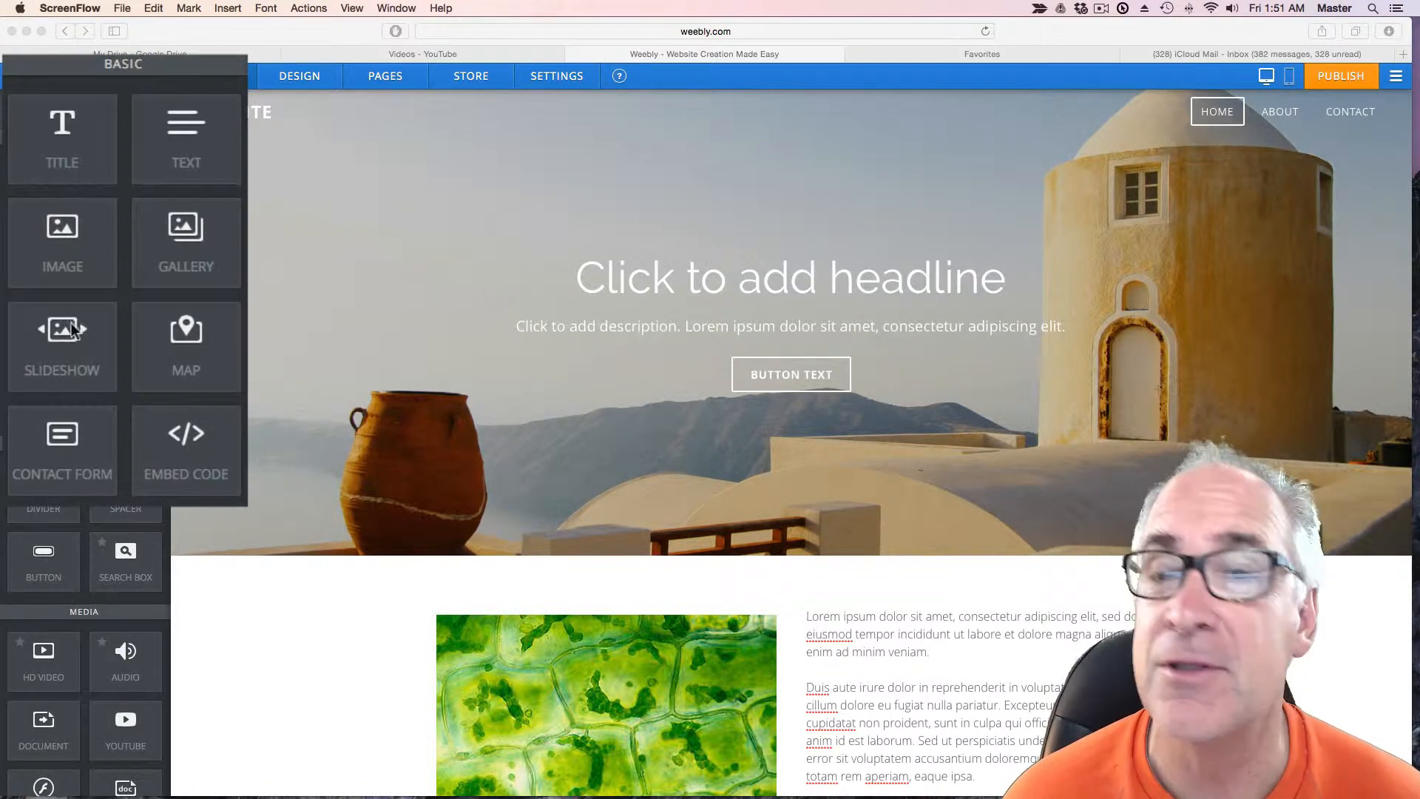
mouse_move(204, 304)
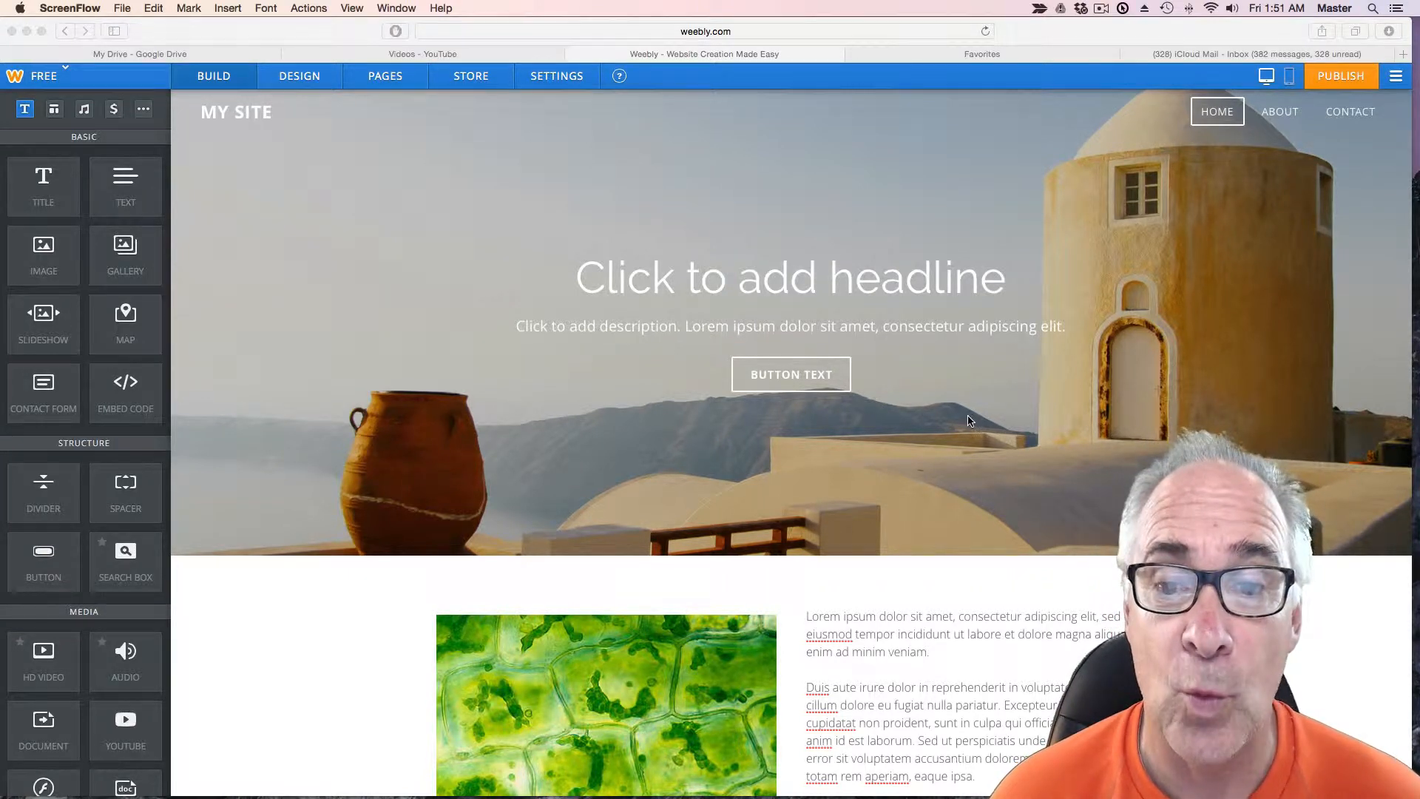
Focus the browser window and scroll down through the page.
scroll(down, 3)
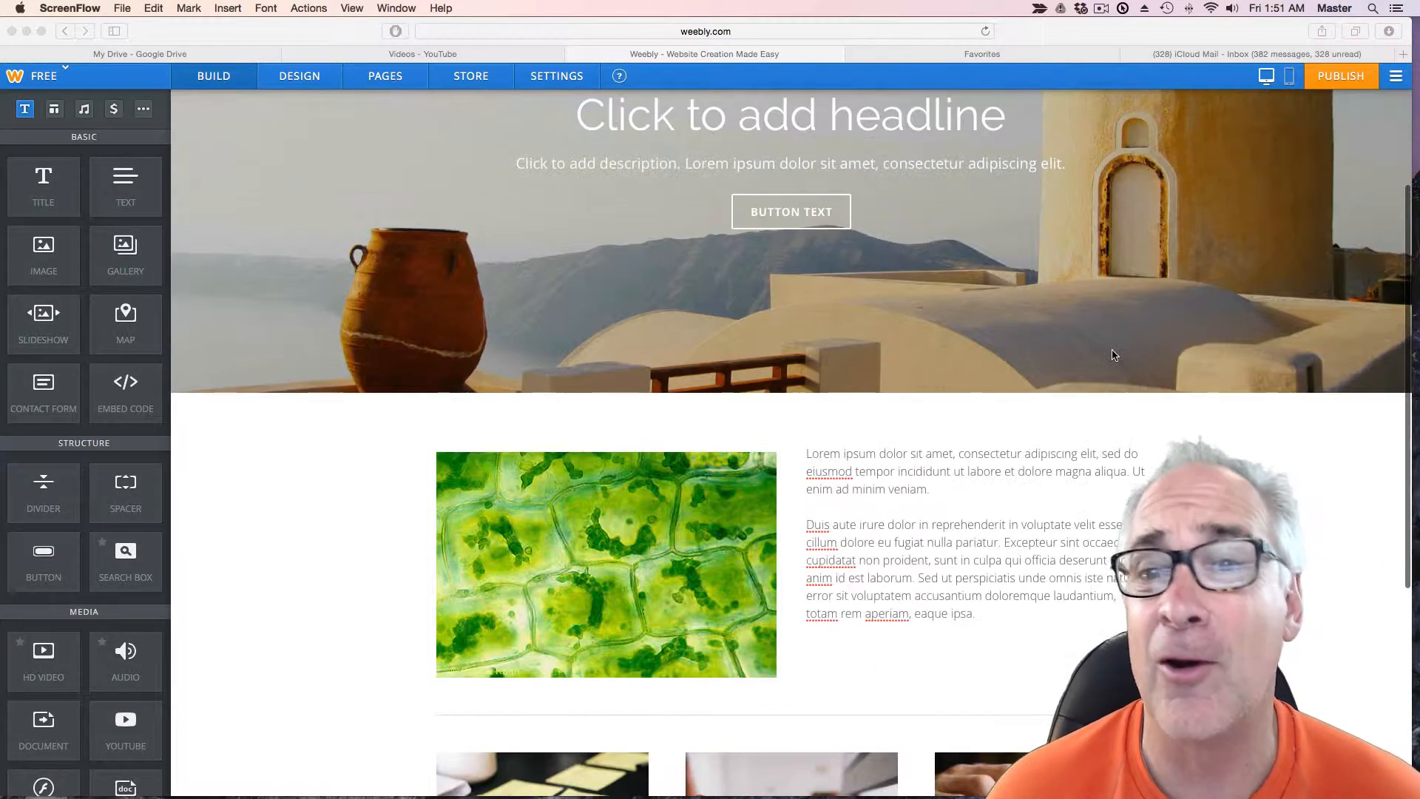
scroll(down, 3)
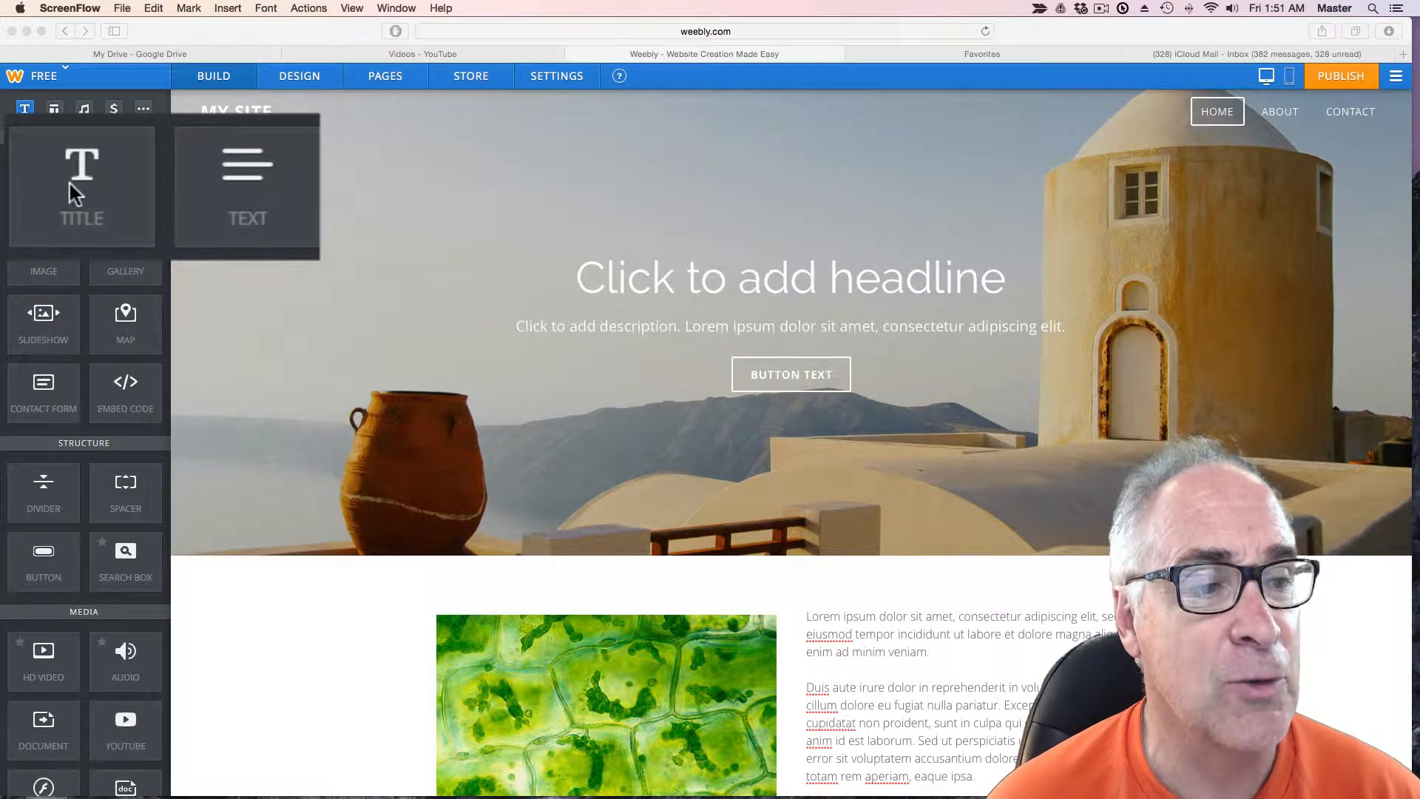
mouse_move(63, 257)
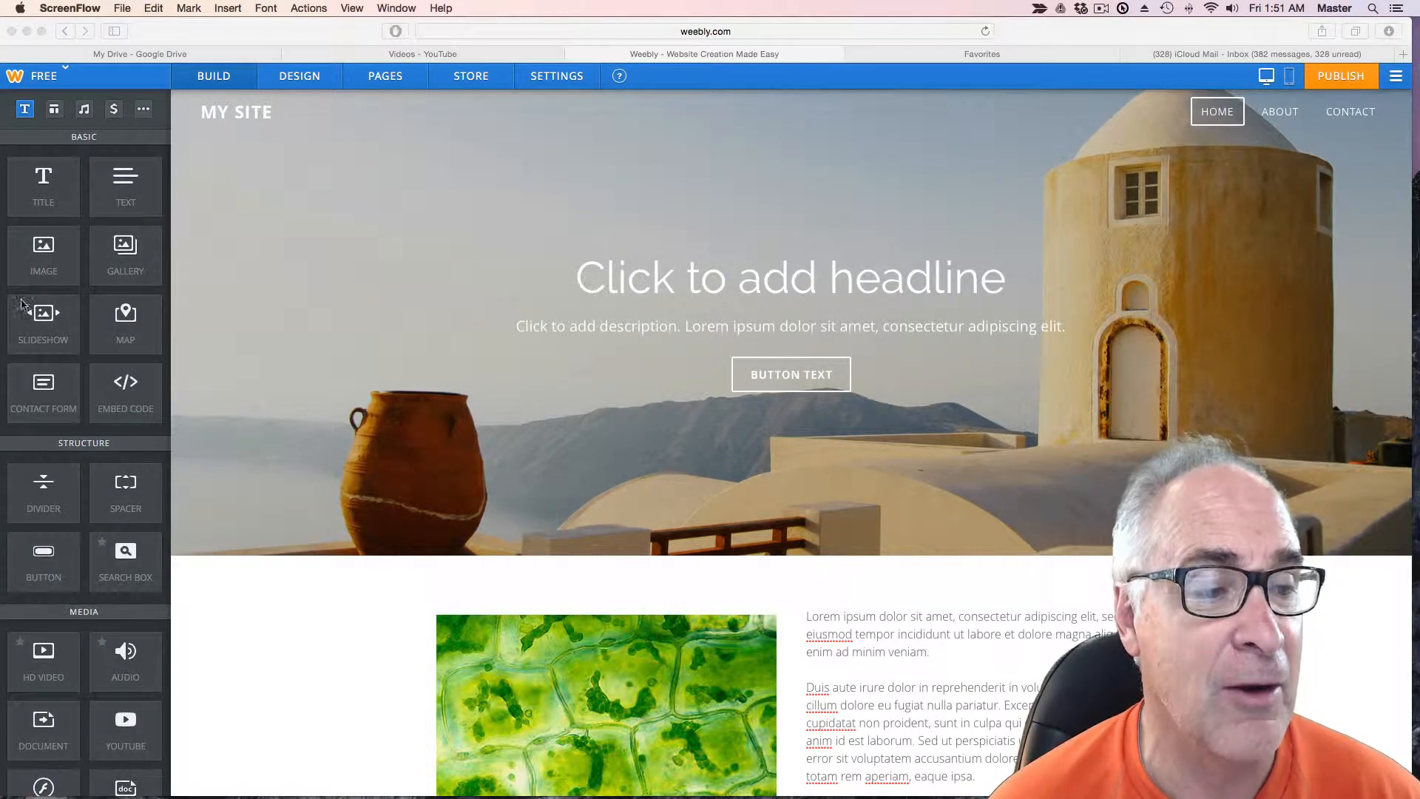
mouse_move(503, 266)
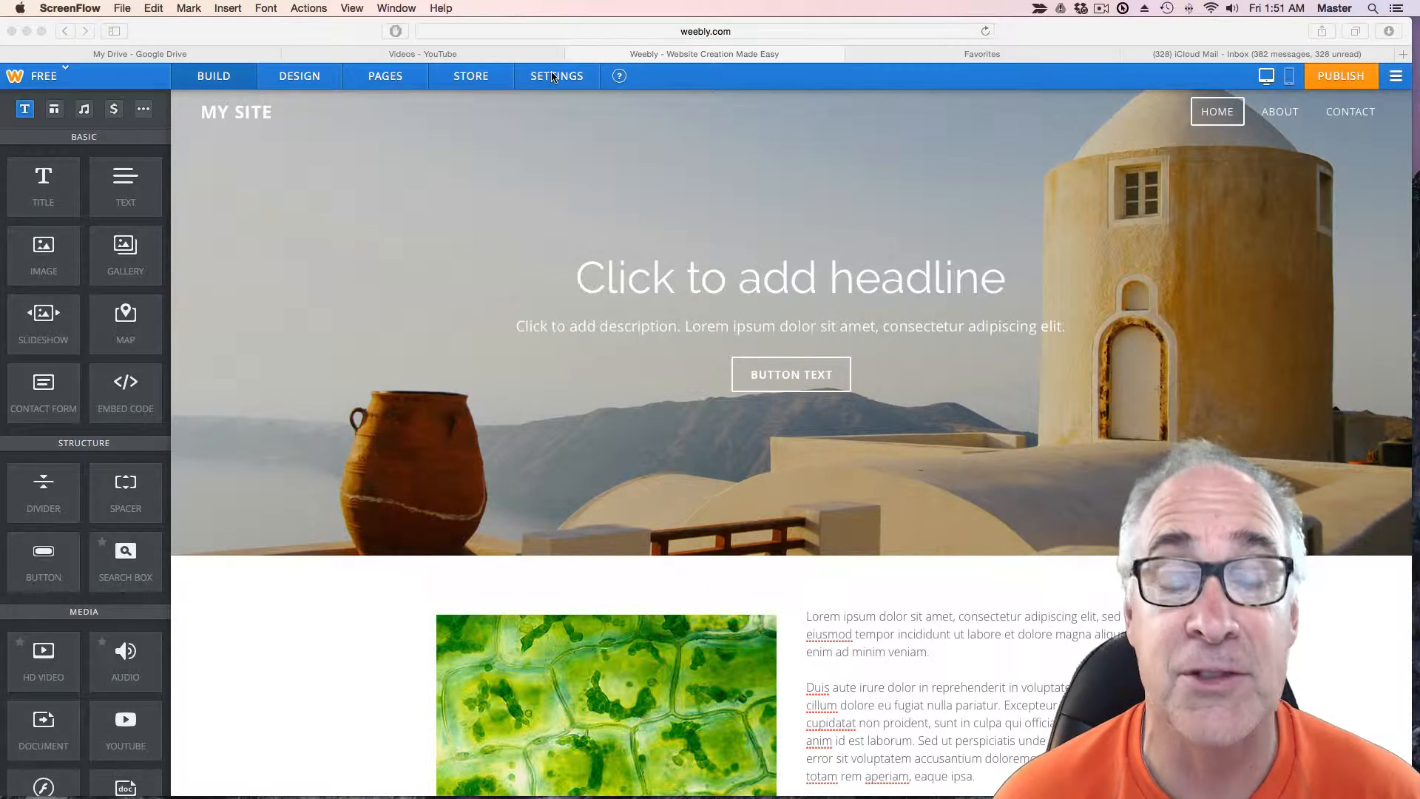
click(214, 76)
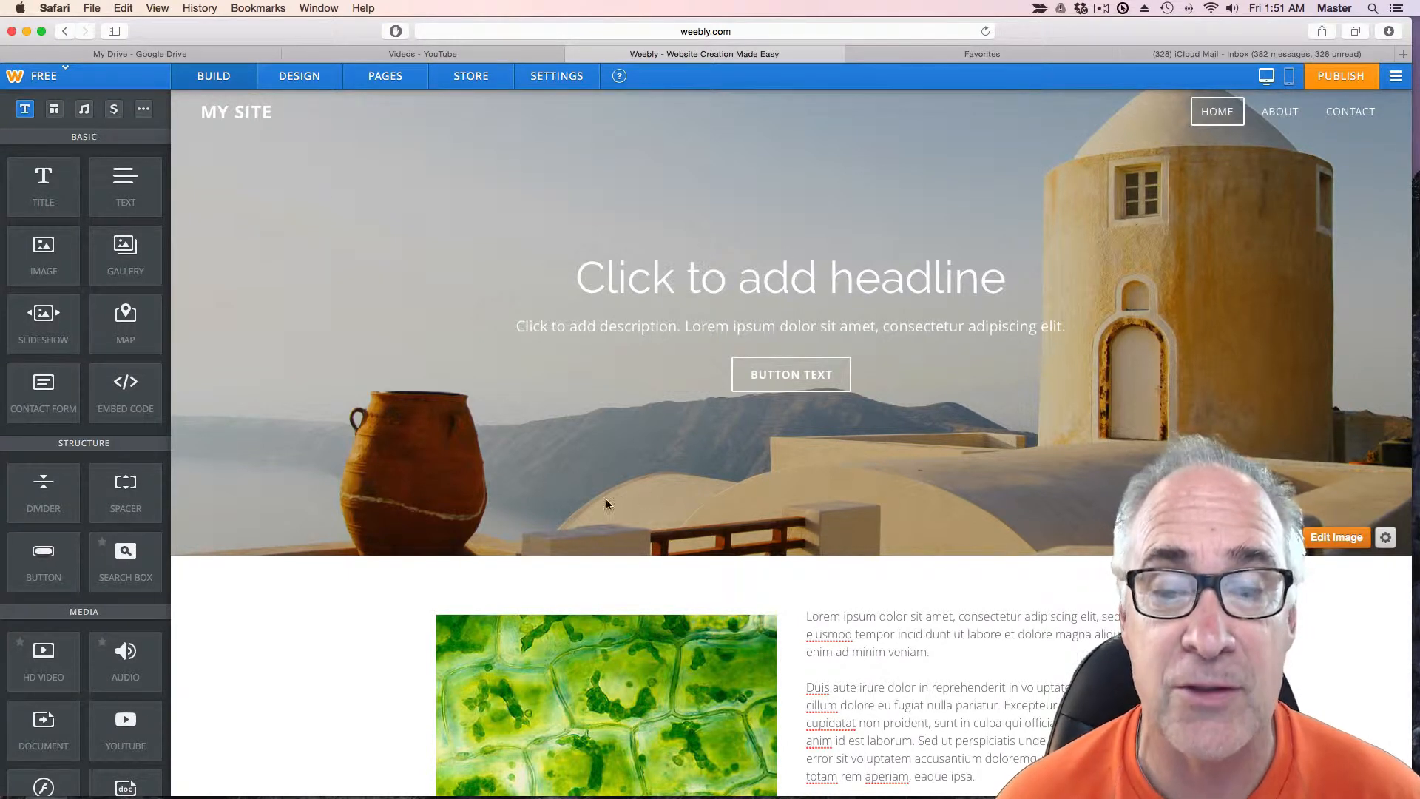
scroll(down, 3)
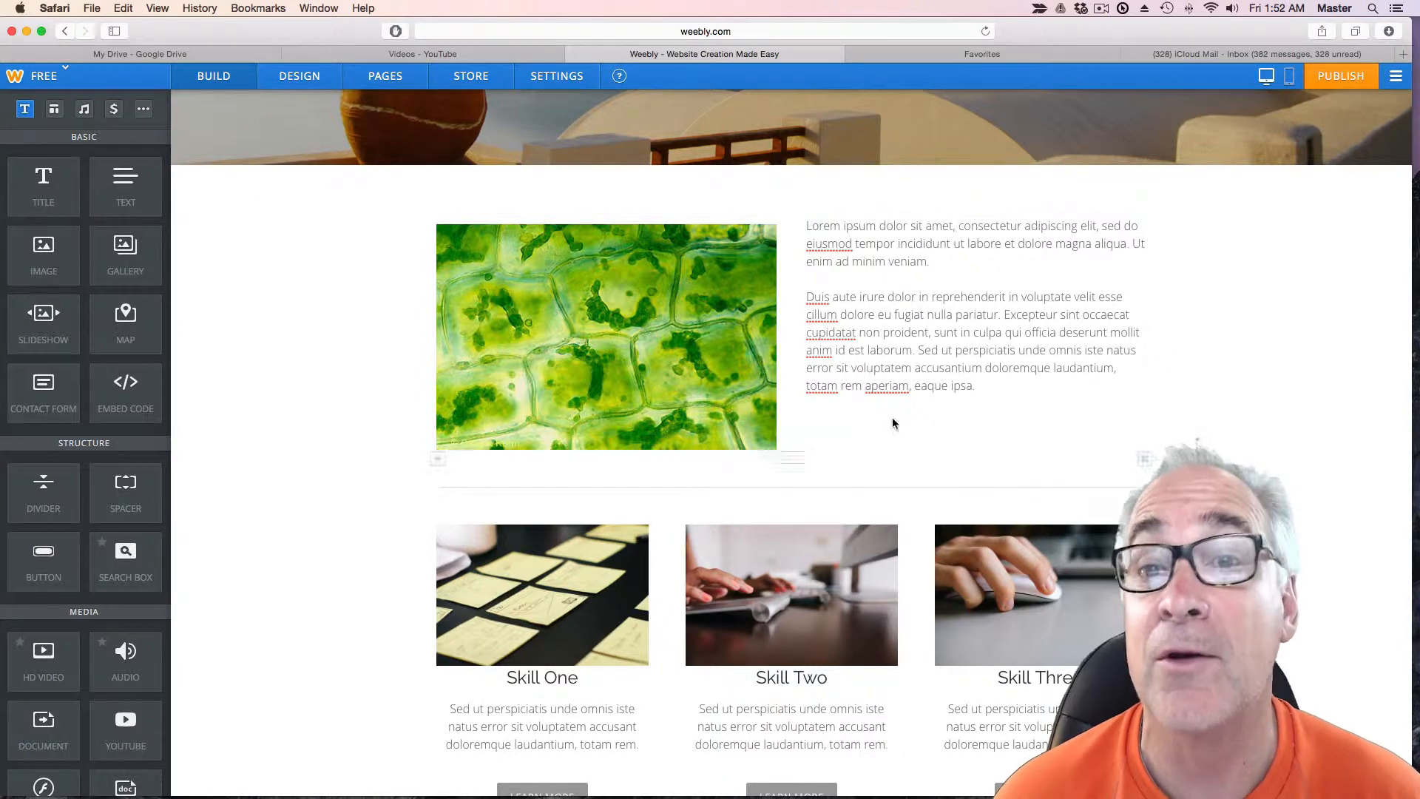
scroll(down, 3)
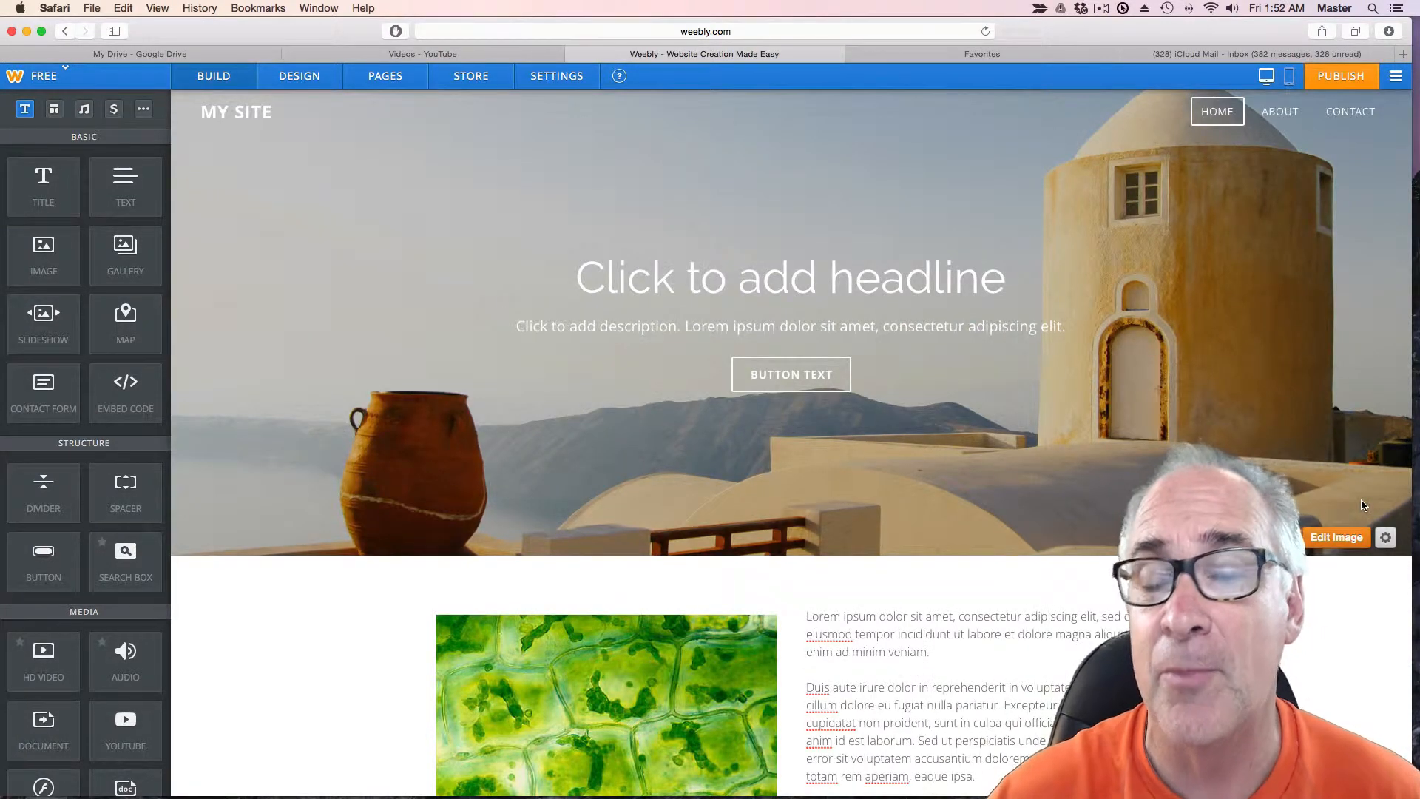
mouse_move(901, 464)
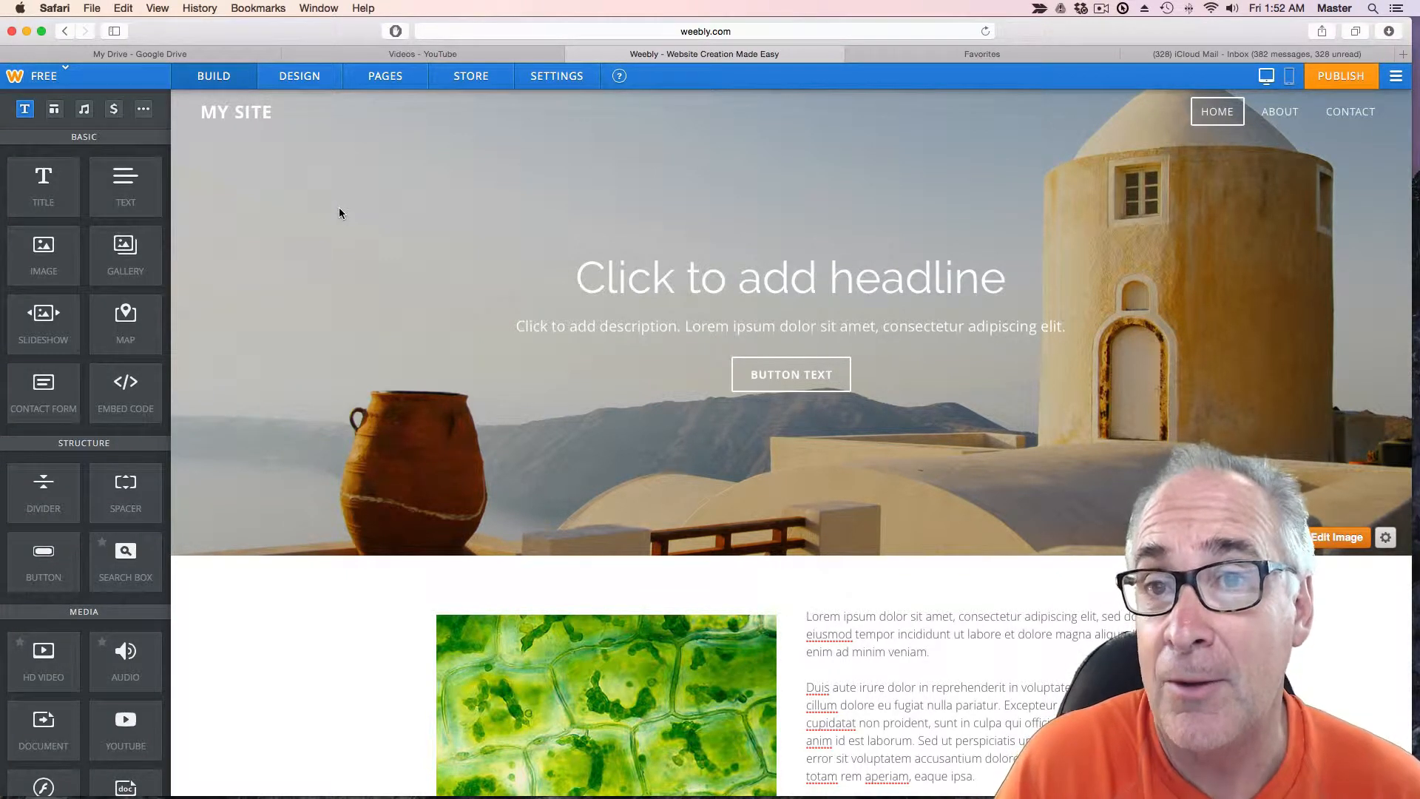
Browse the Design themes and background picker, then cancel without changing anything.
click(300, 76)
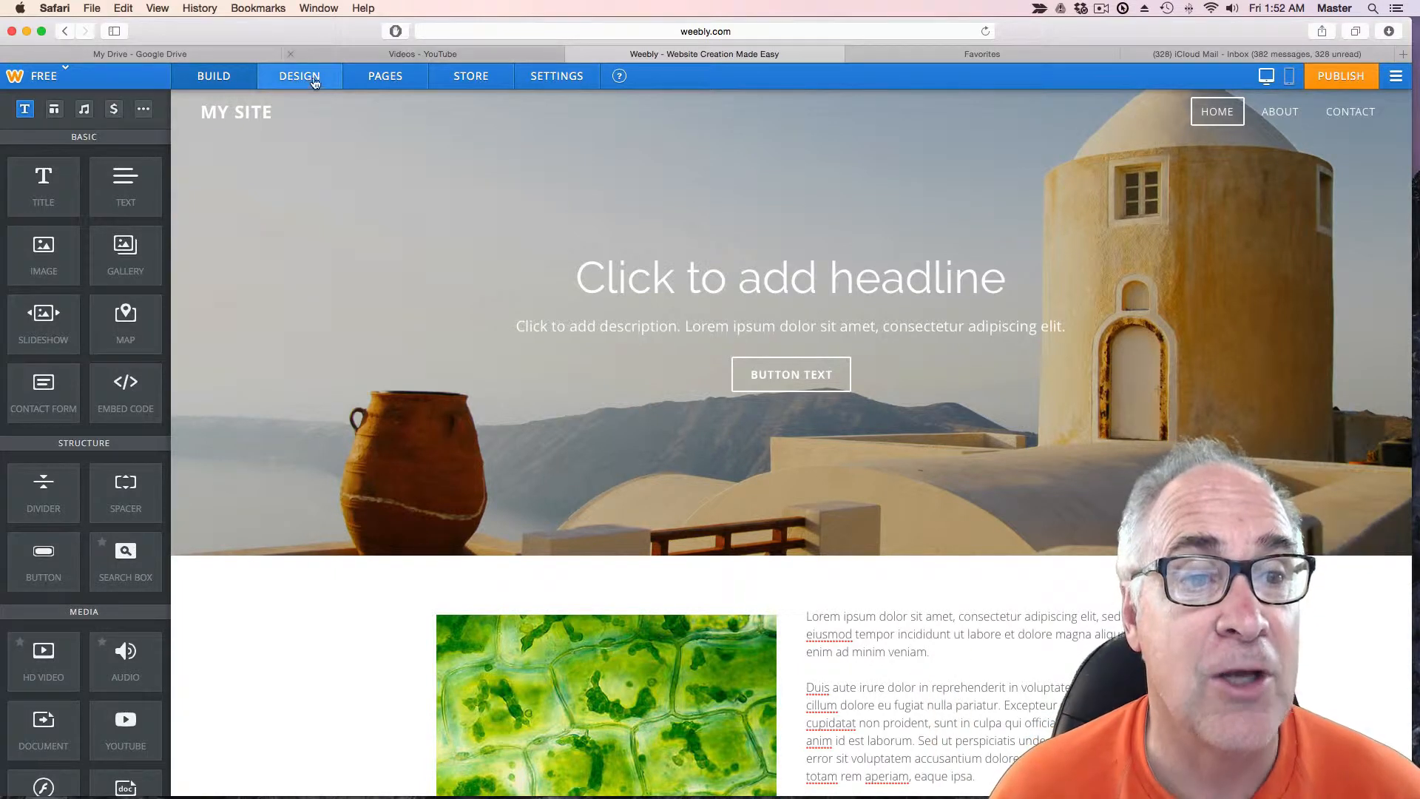
click(299, 75)
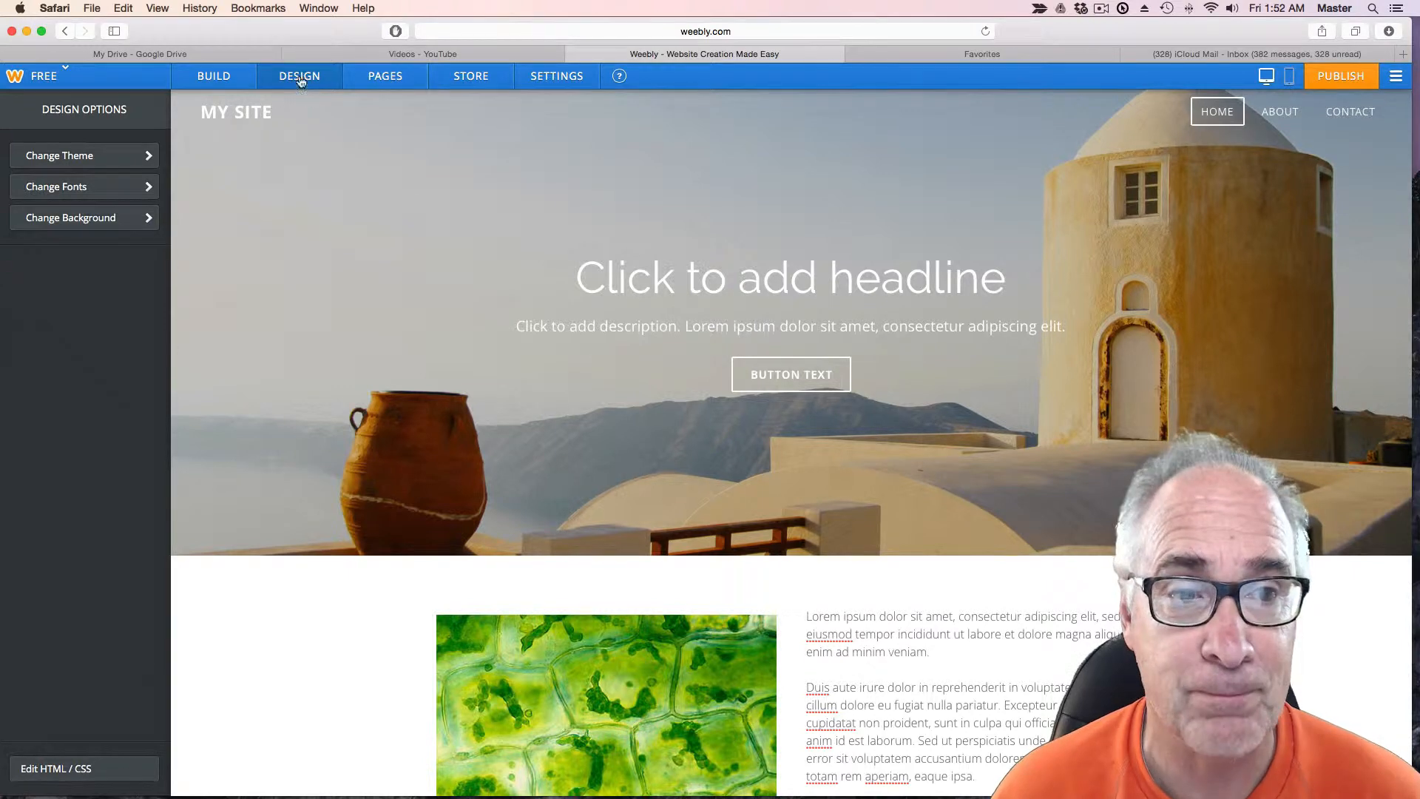
click(59, 154)
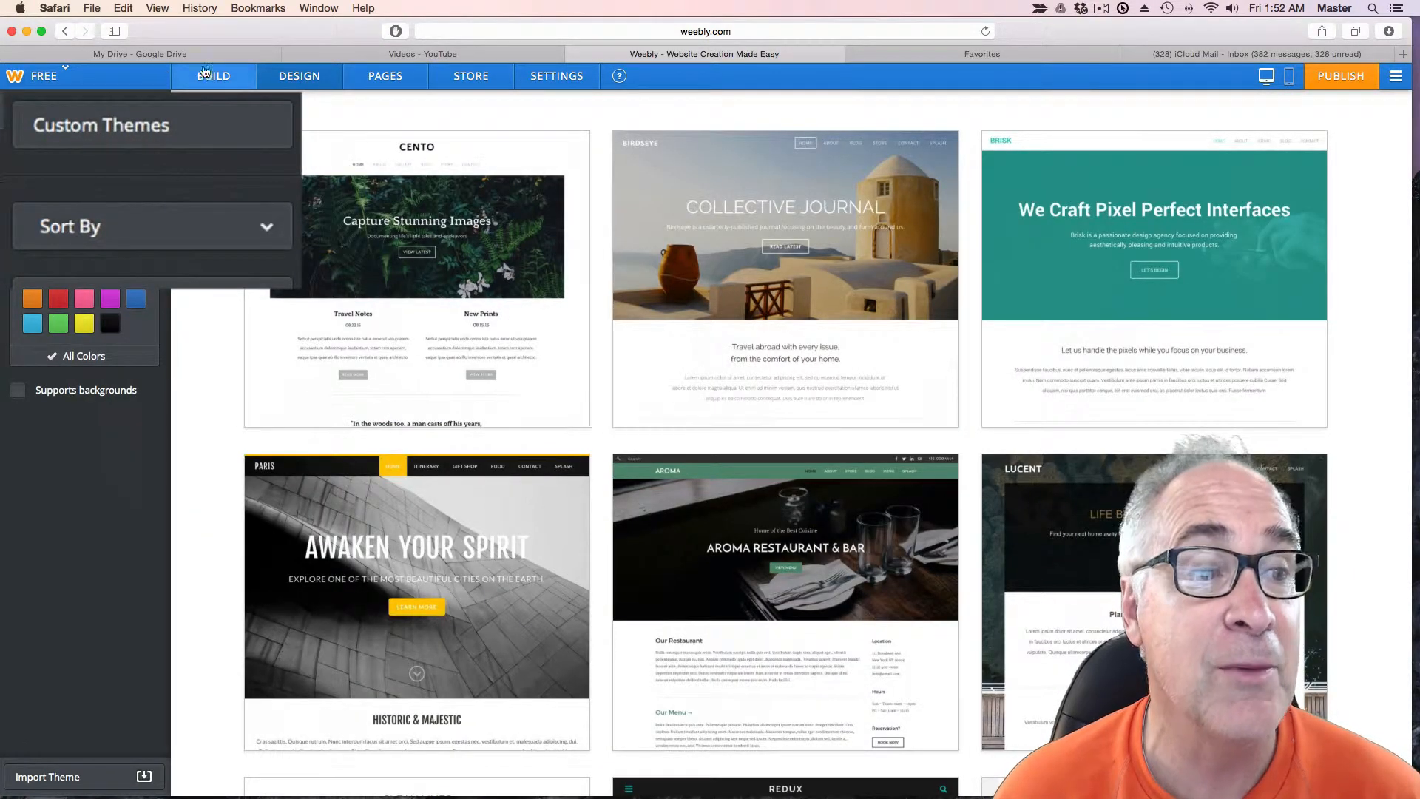
click(299, 76)
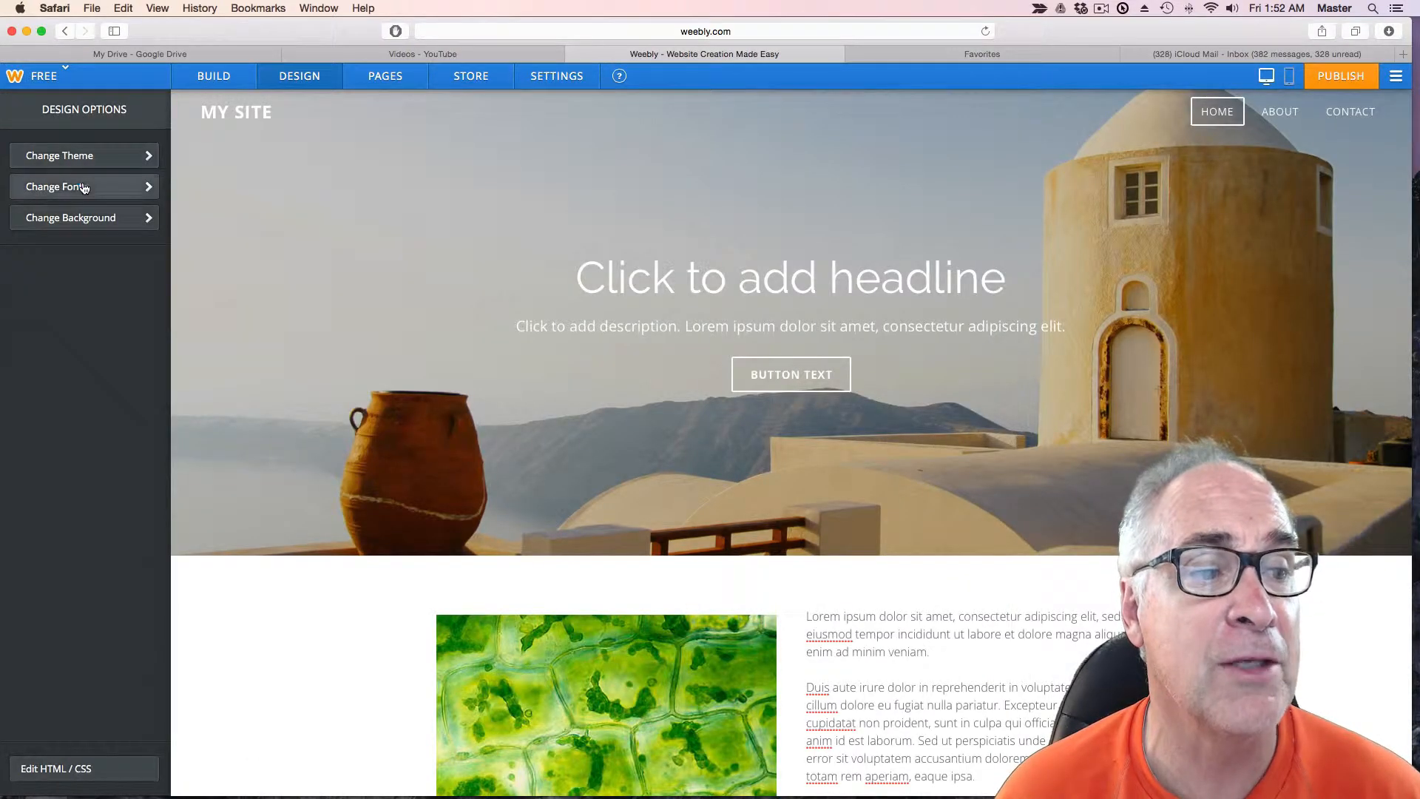
click(81, 186)
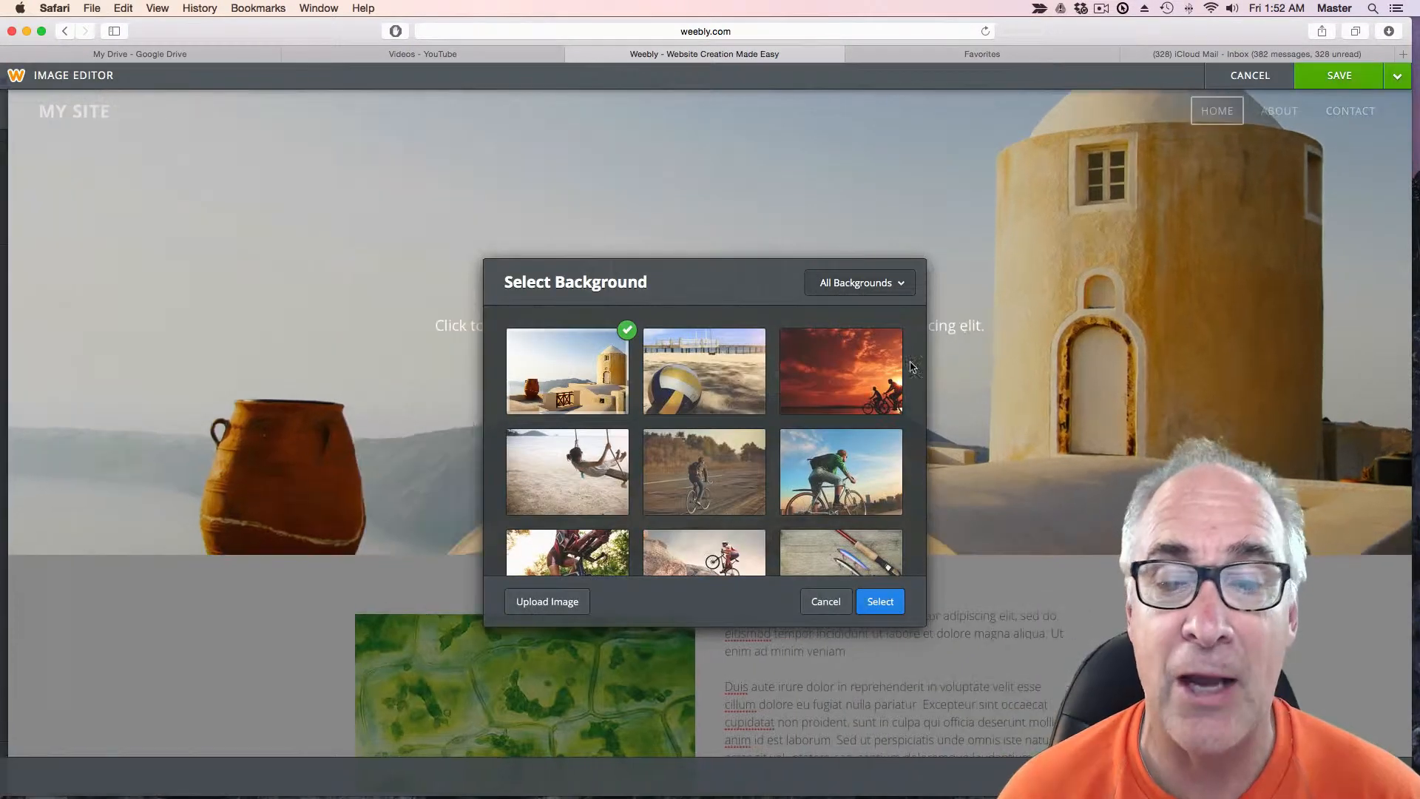
click(823, 600)
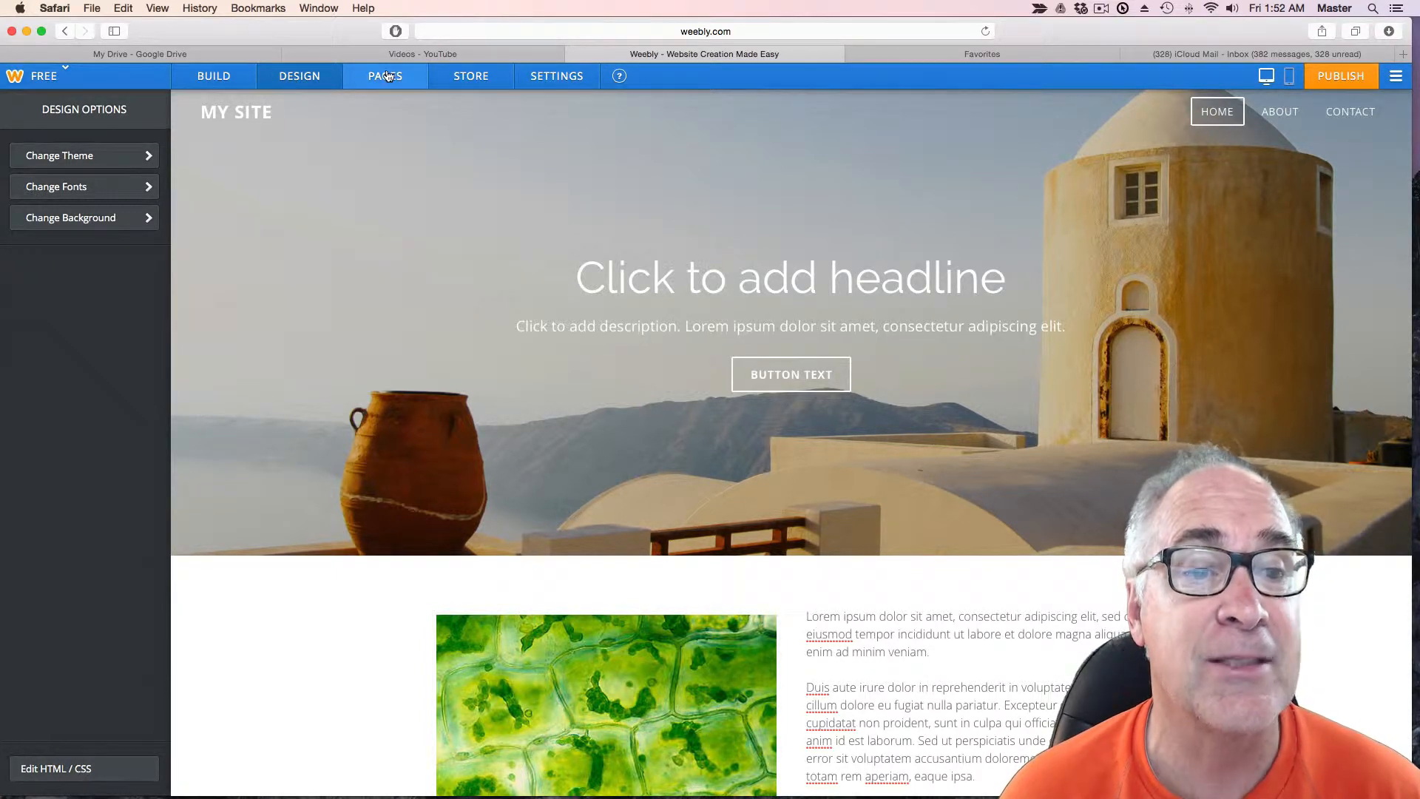
Rename the Home page to 'PLant Cells' in the page settings.
click(385, 75)
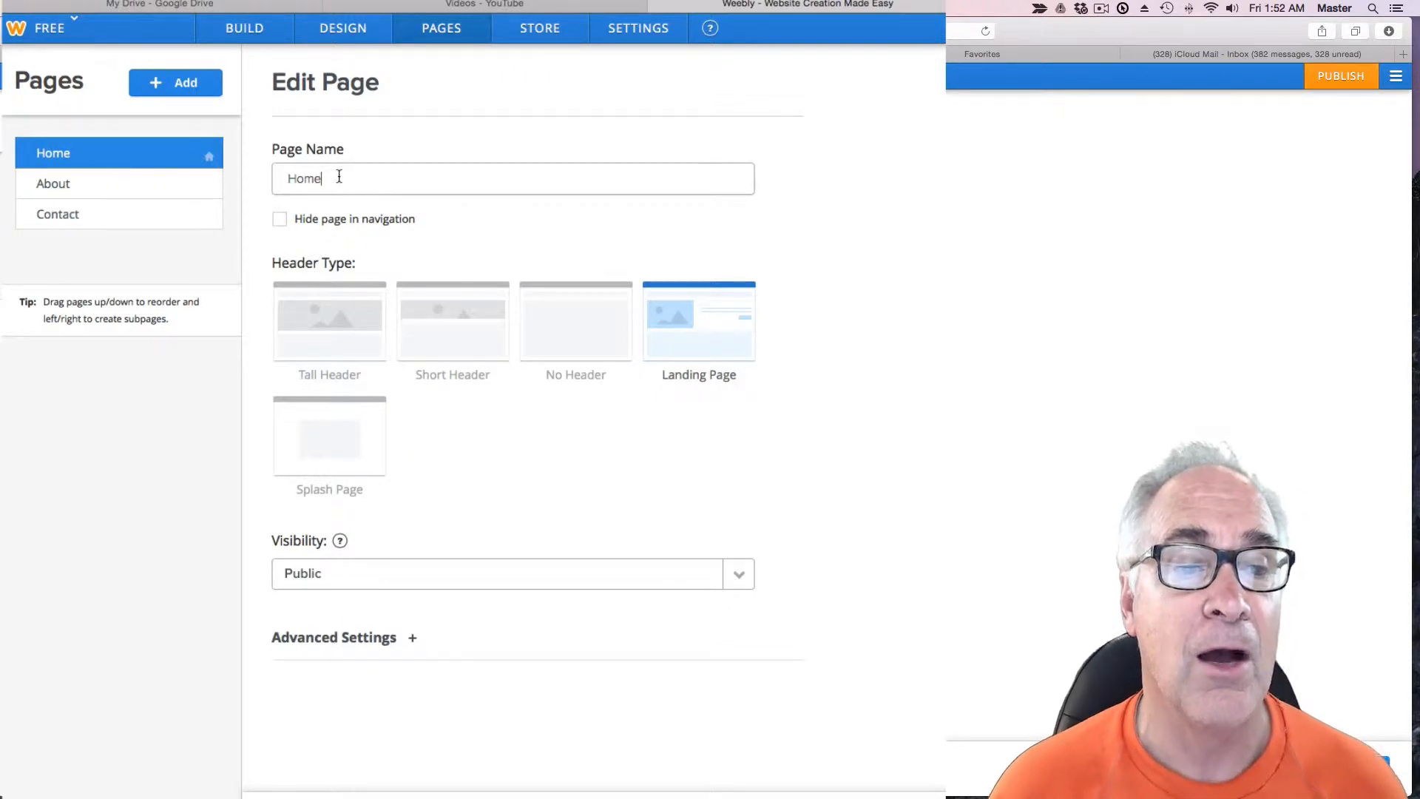
double_click(303, 178)
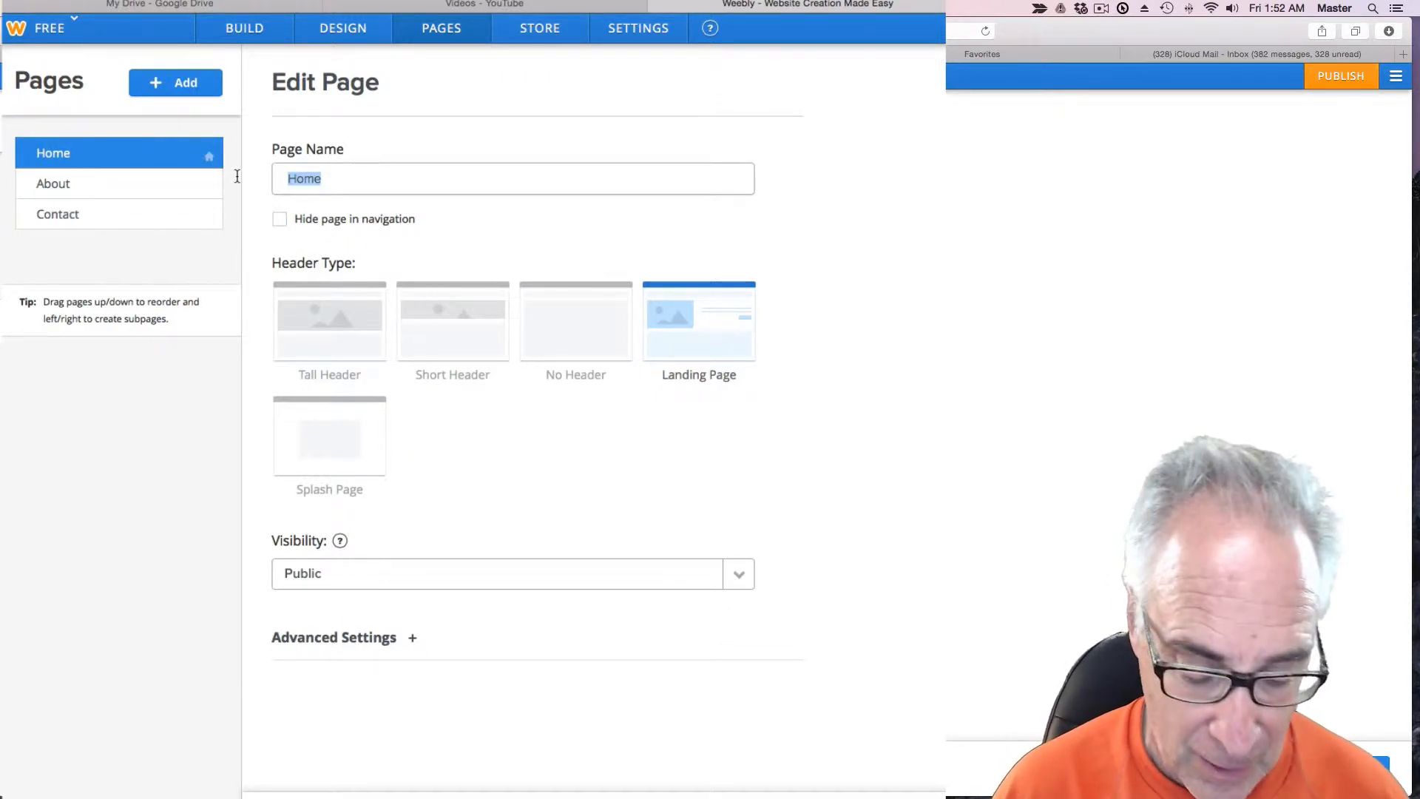
text(PLant Ce)
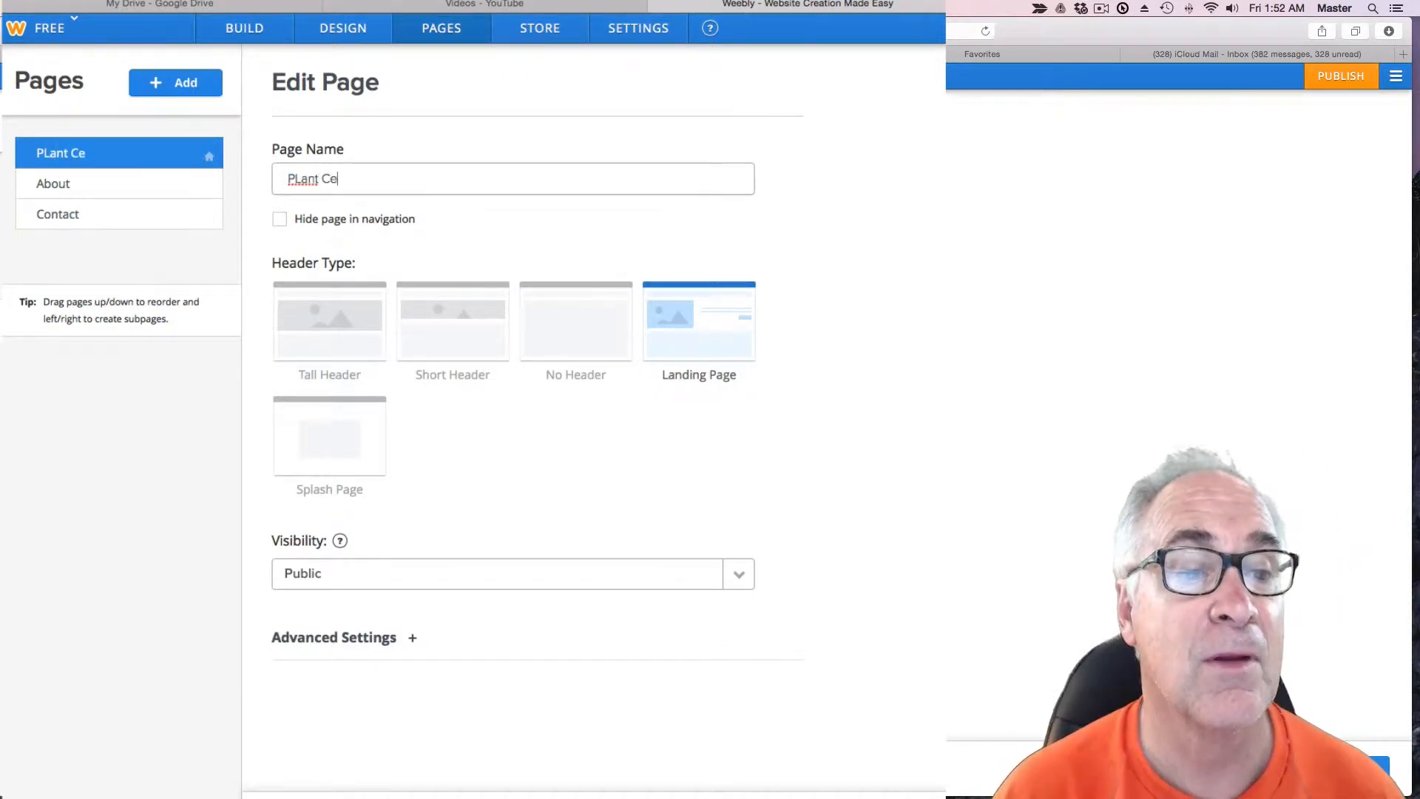
text(lls)
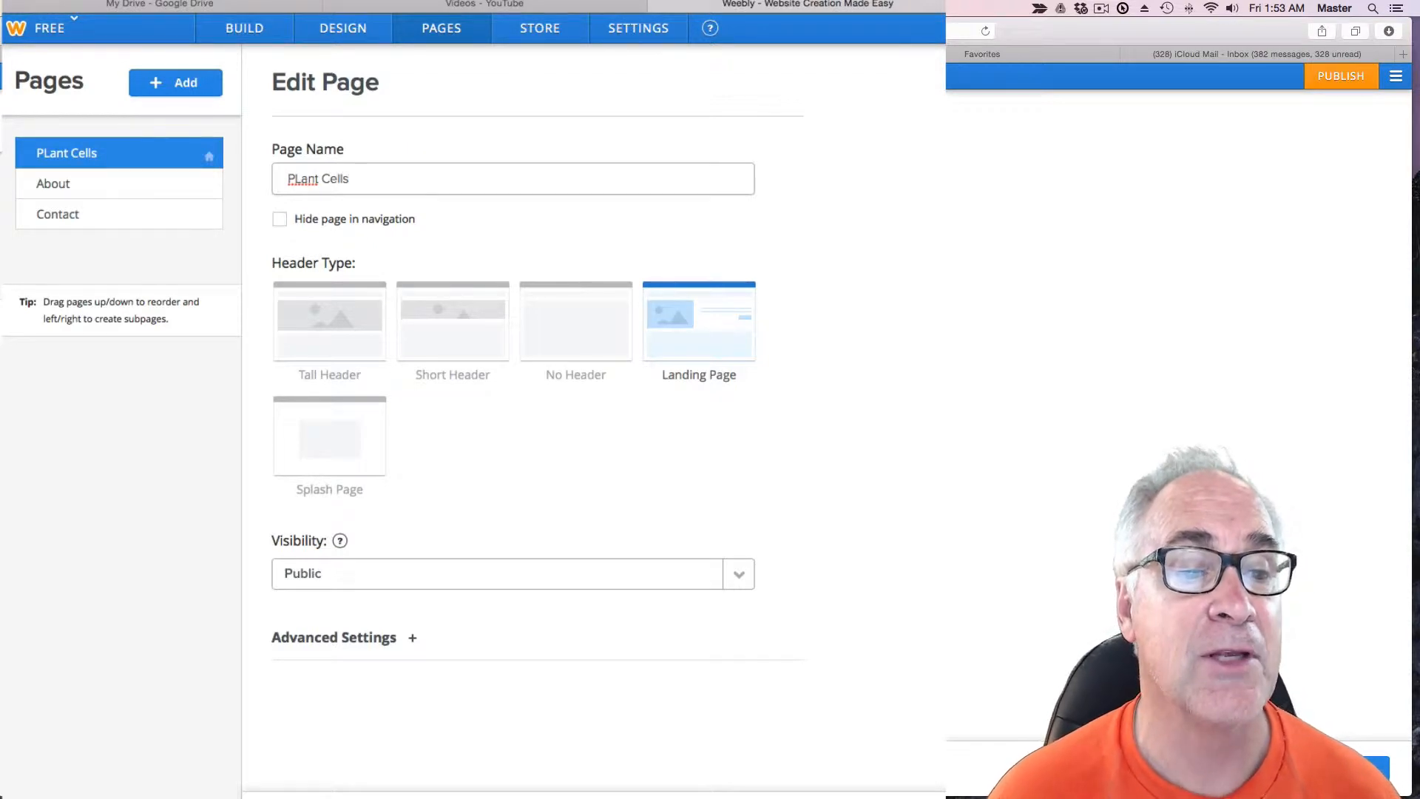
click(371, 178)
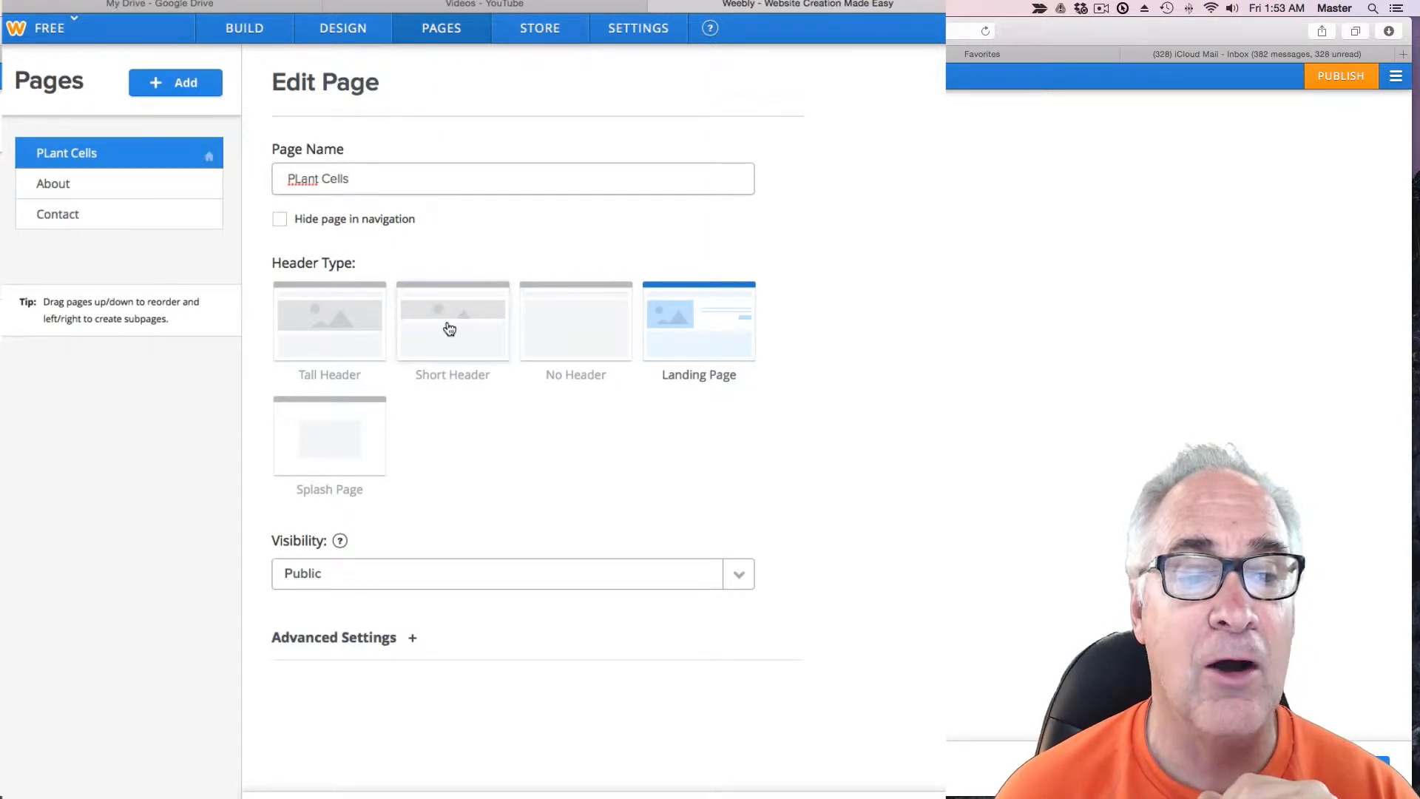
Set the PLant Cells page to Short Header, keep Public visibility, expand Advanced Settings.
click(452, 322)
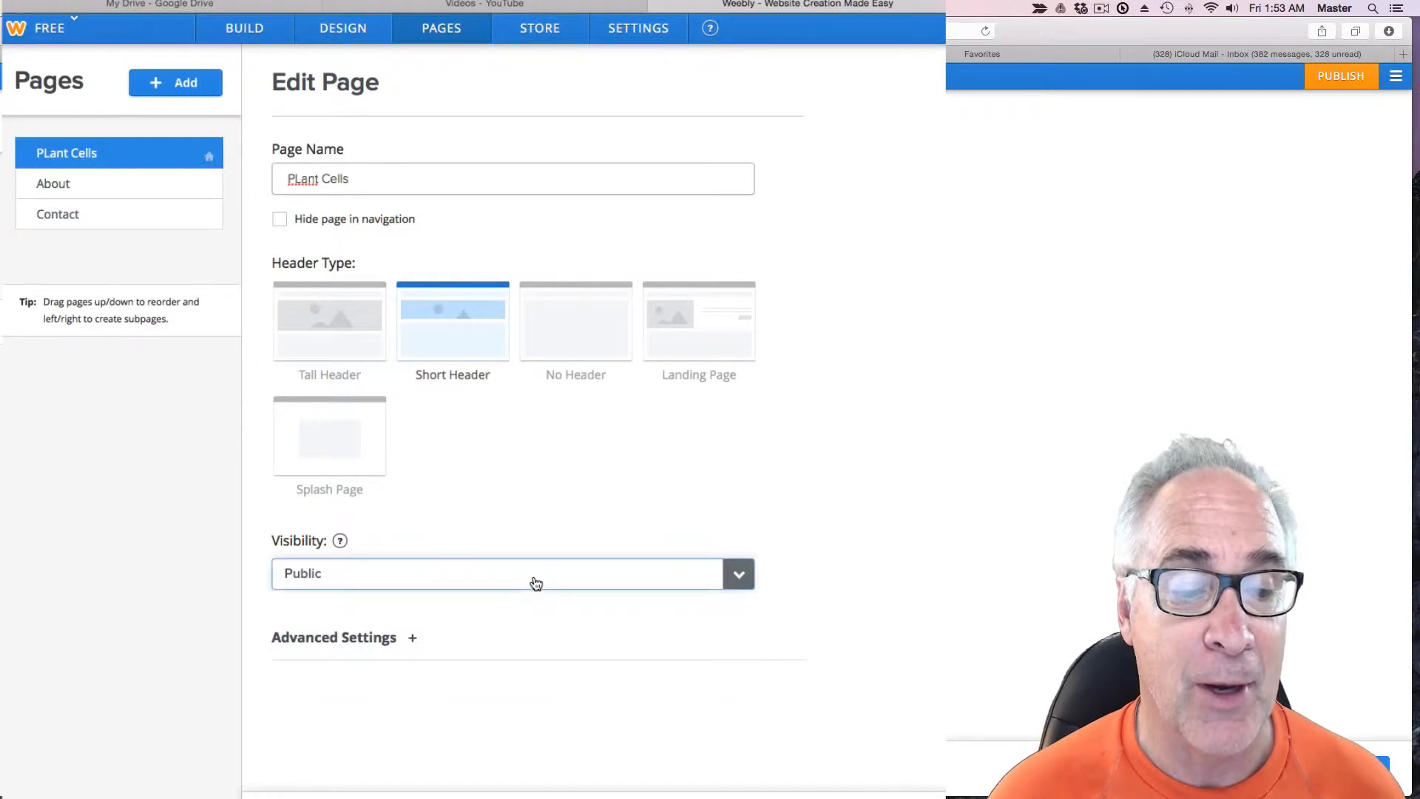
click(513, 572)
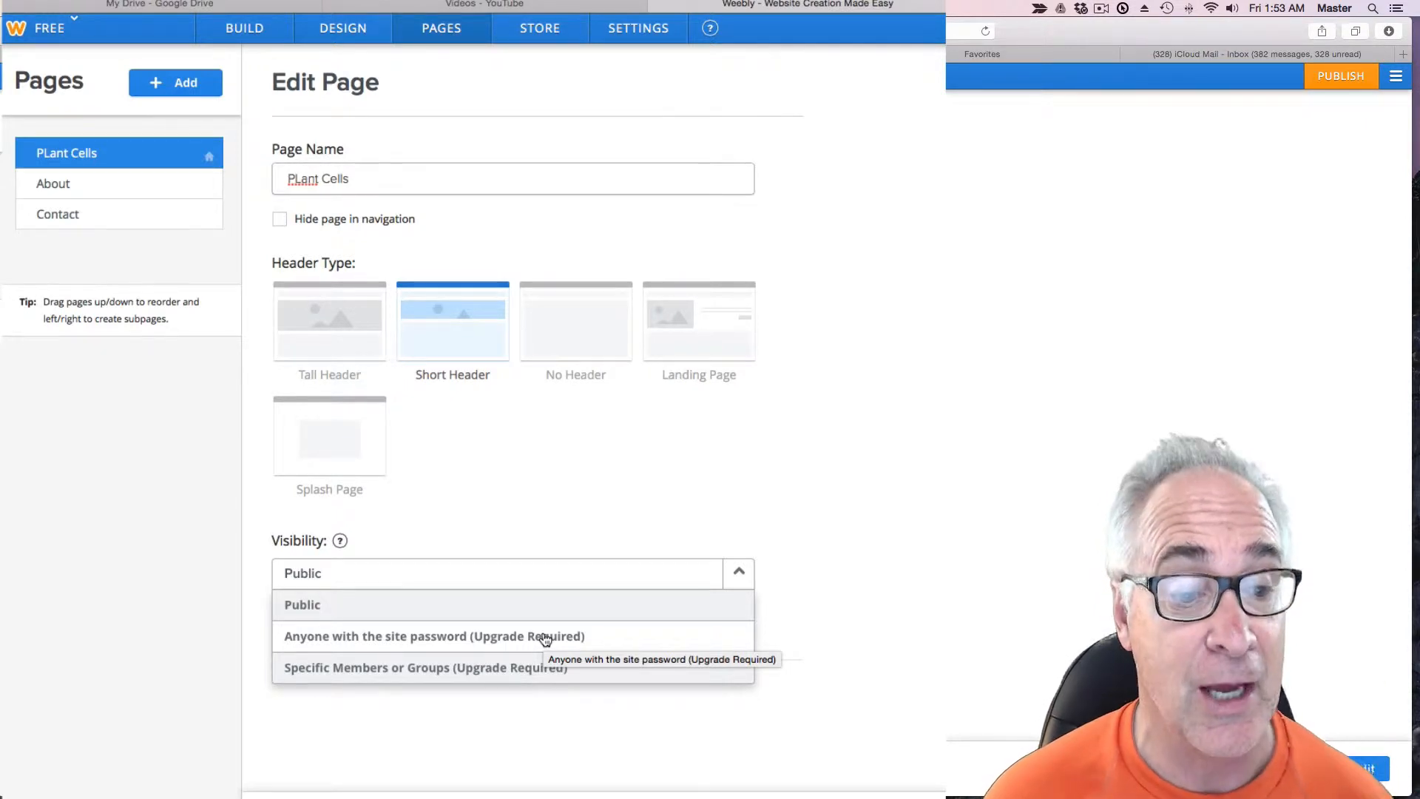
mouse_move(480, 675)
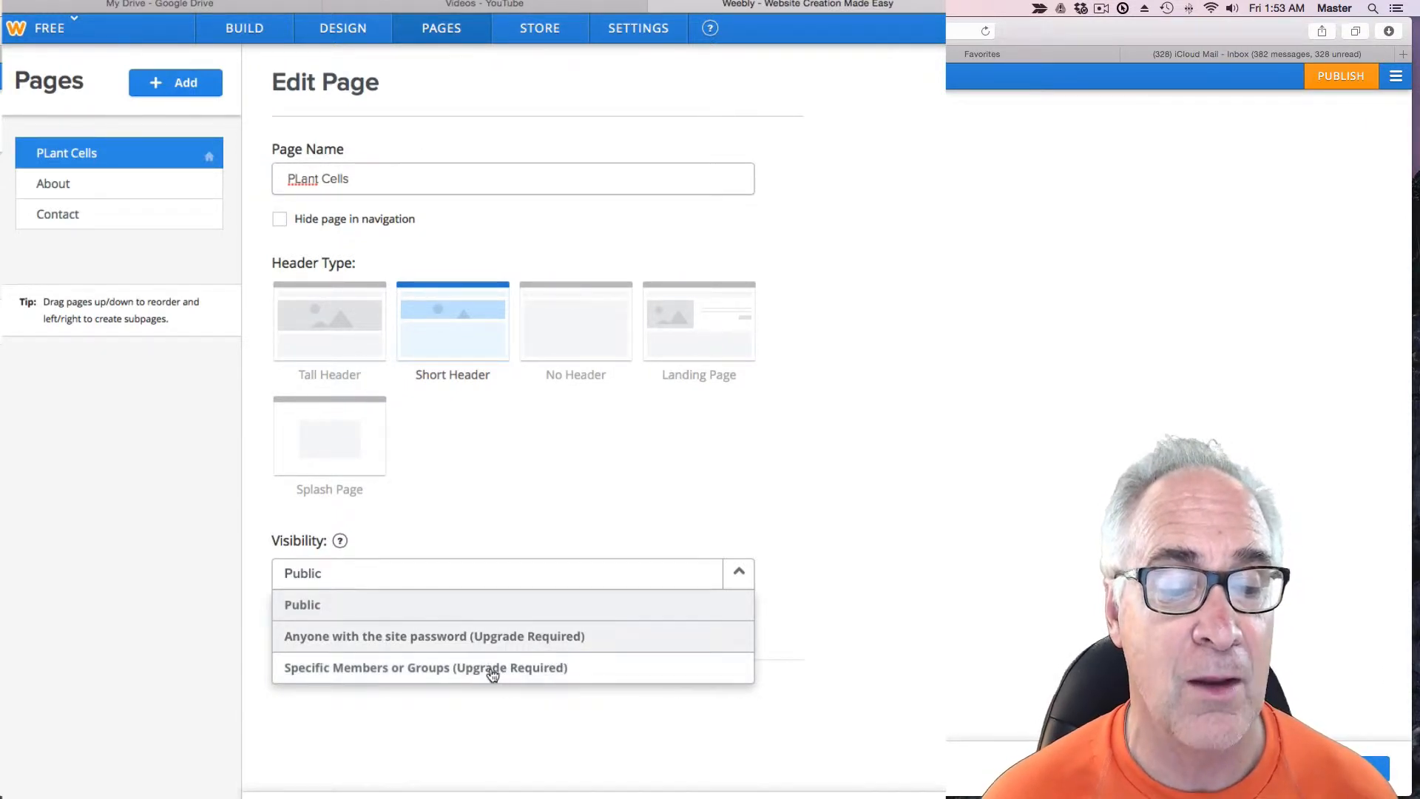
mouse_move(529, 636)
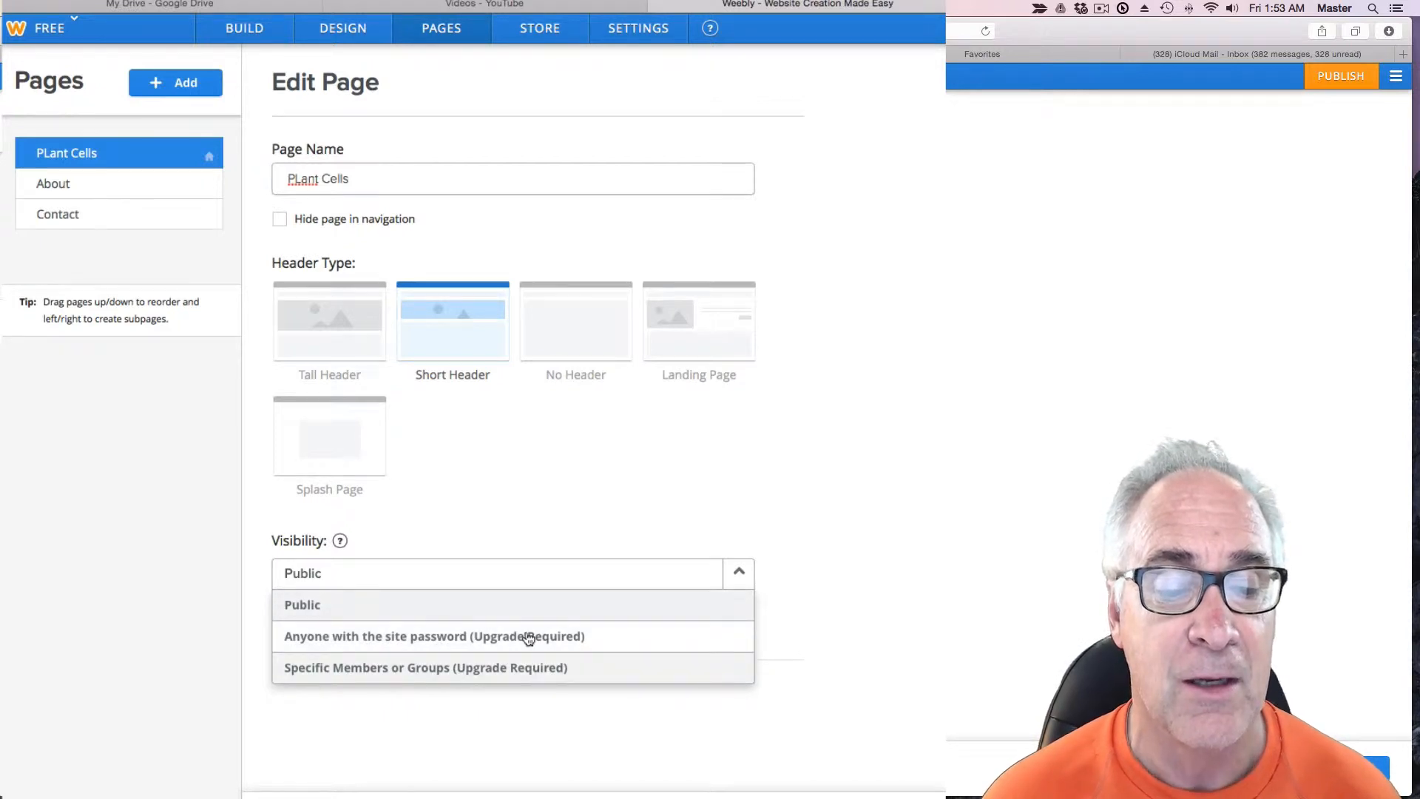
mouse_move(525, 636)
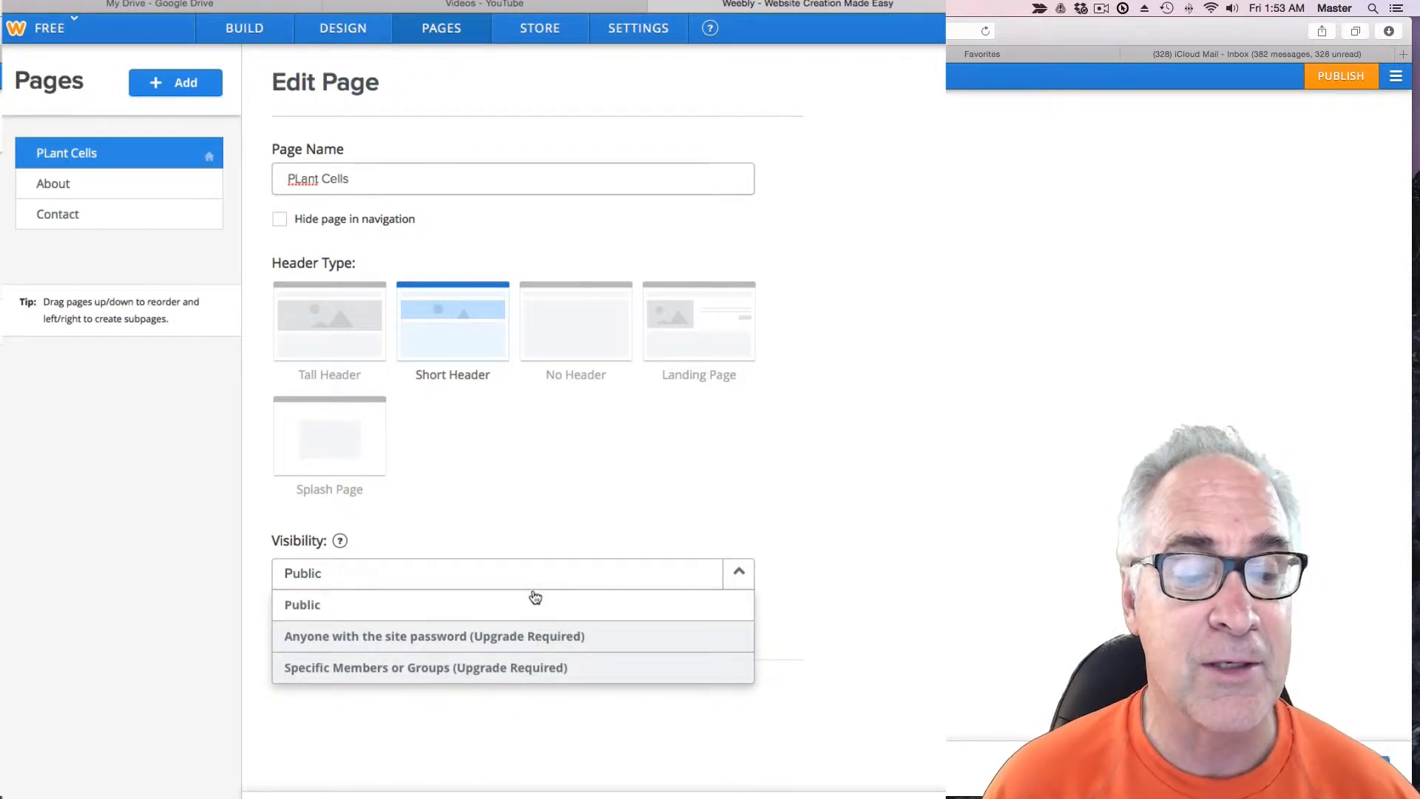
click(302, 604)
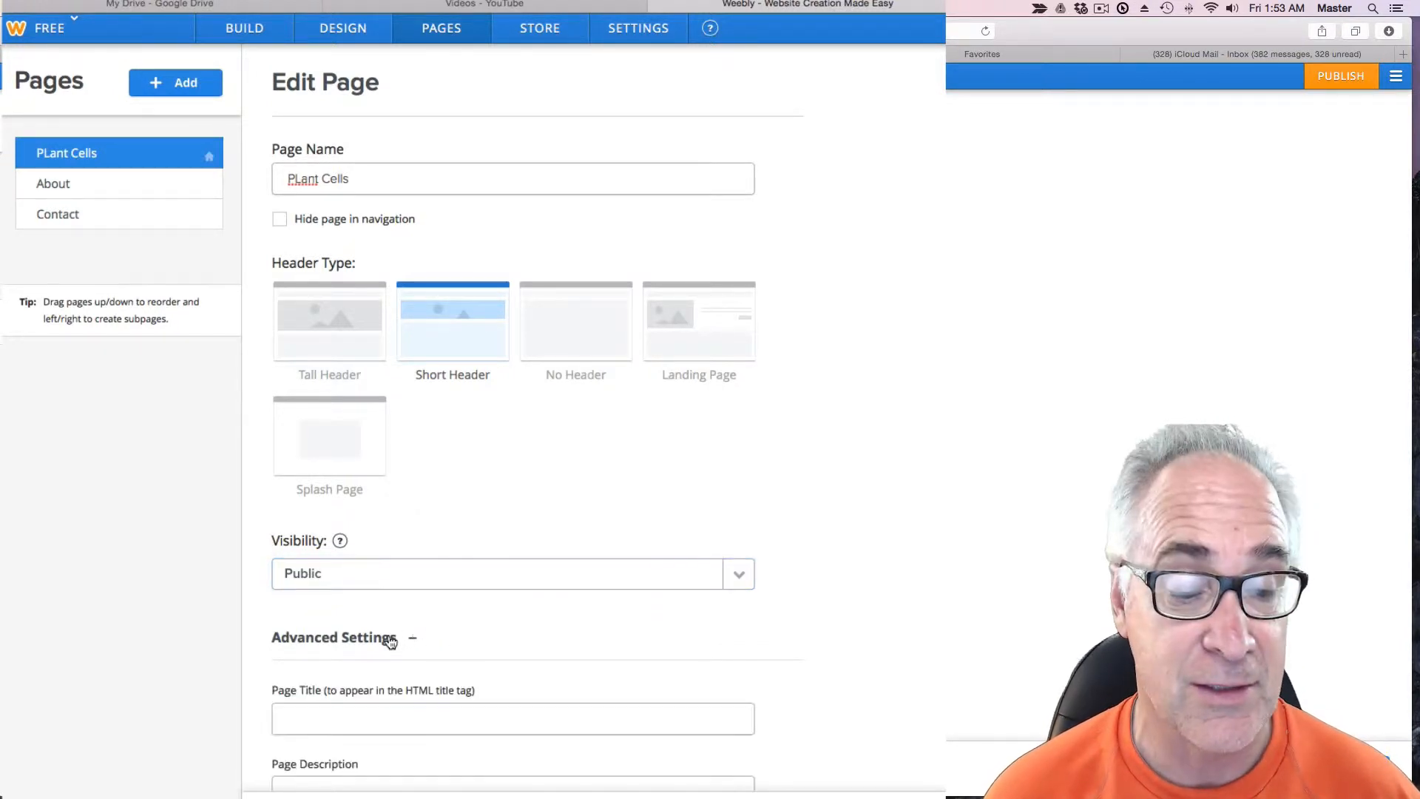
scroll(down, 3)
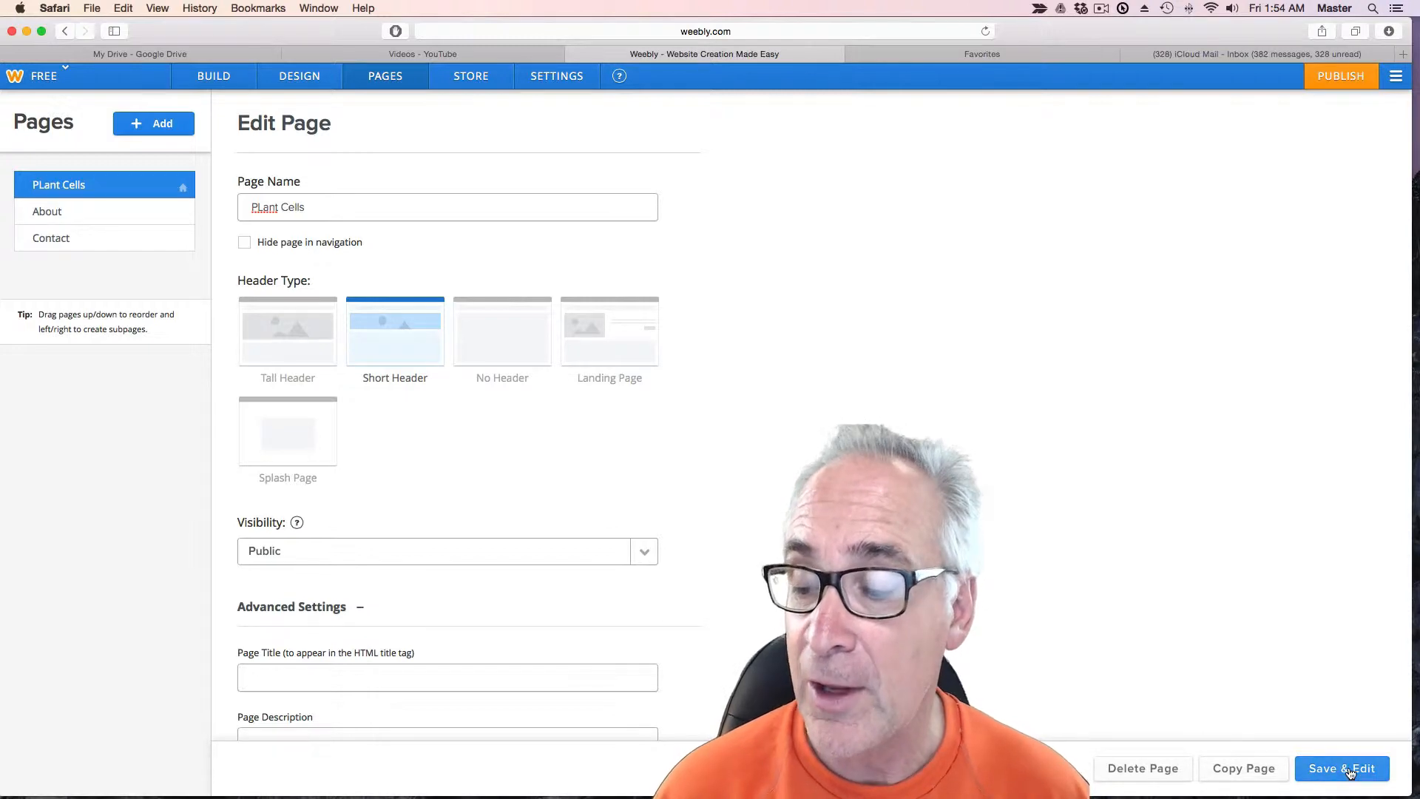
Save the PLant Cells page settings and return to the site editor.
click(1341, 768)
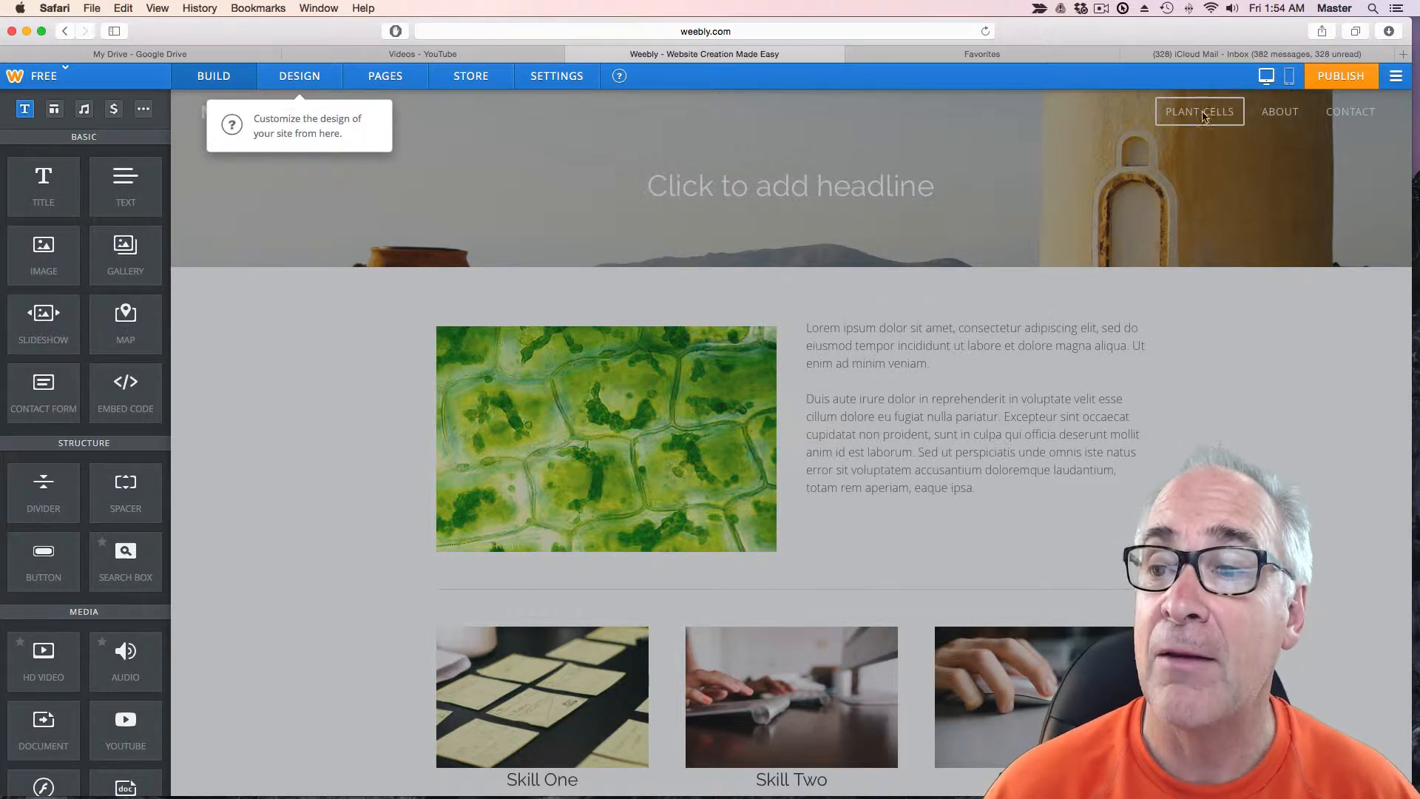
mouse_move(1149, 108)
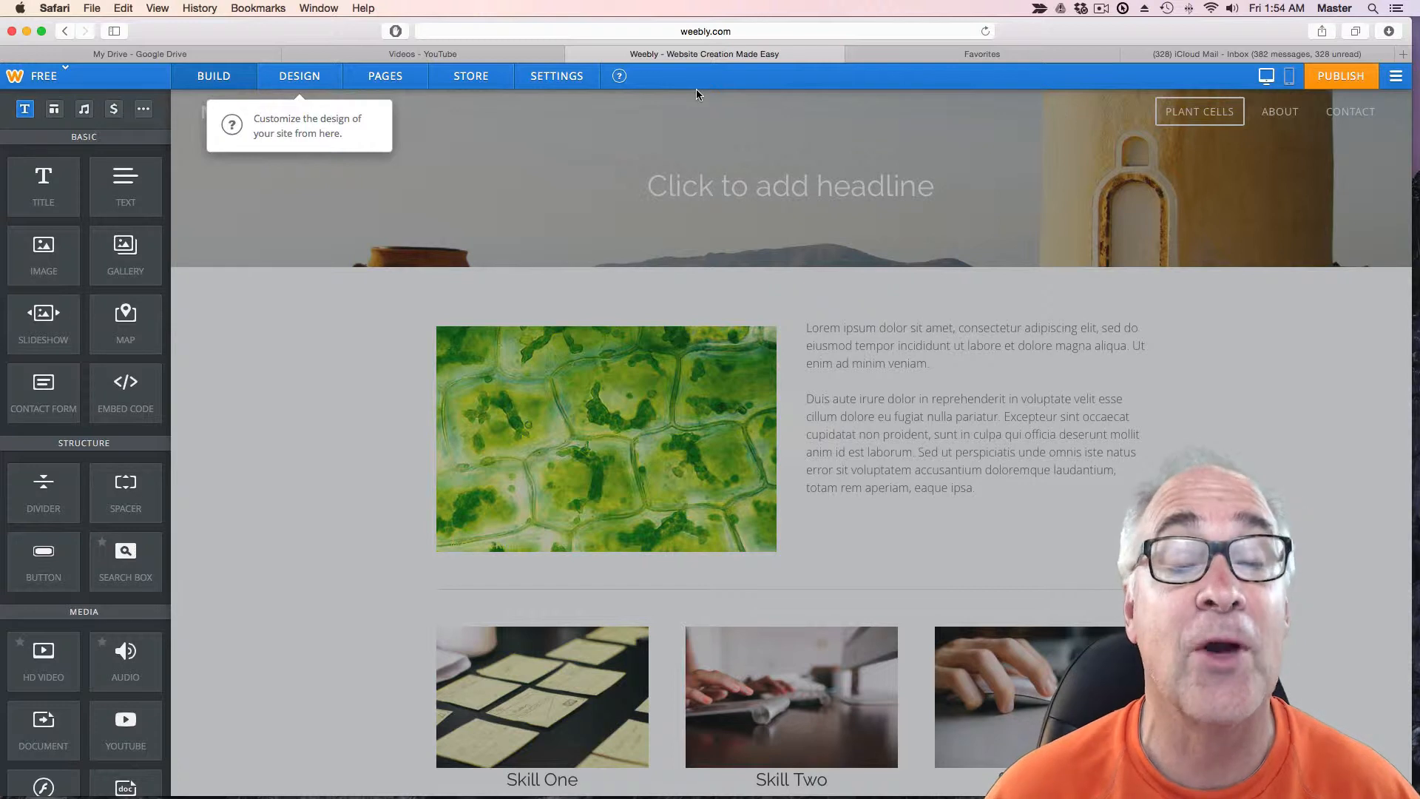
mouse_move(715, 99)
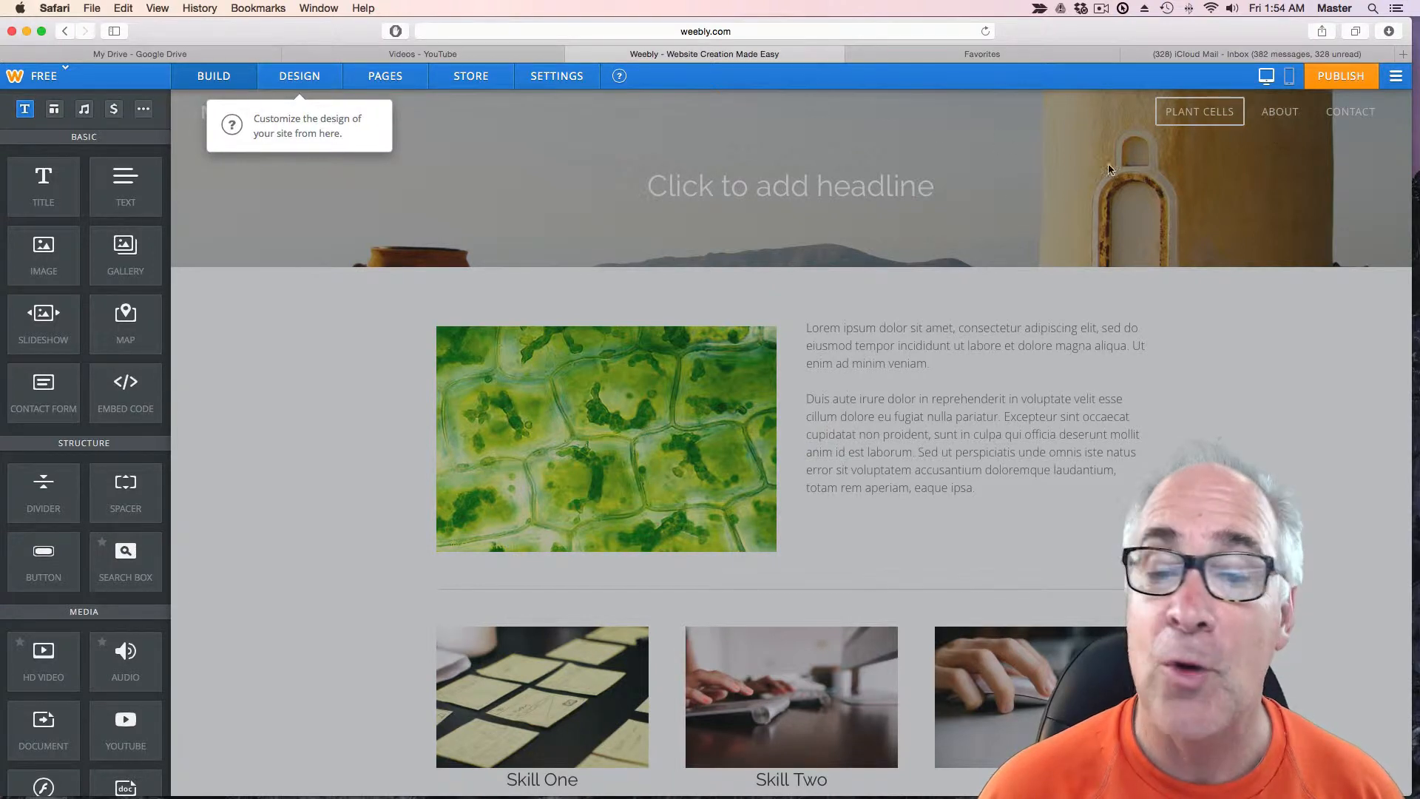
mouse_move(834, 384)
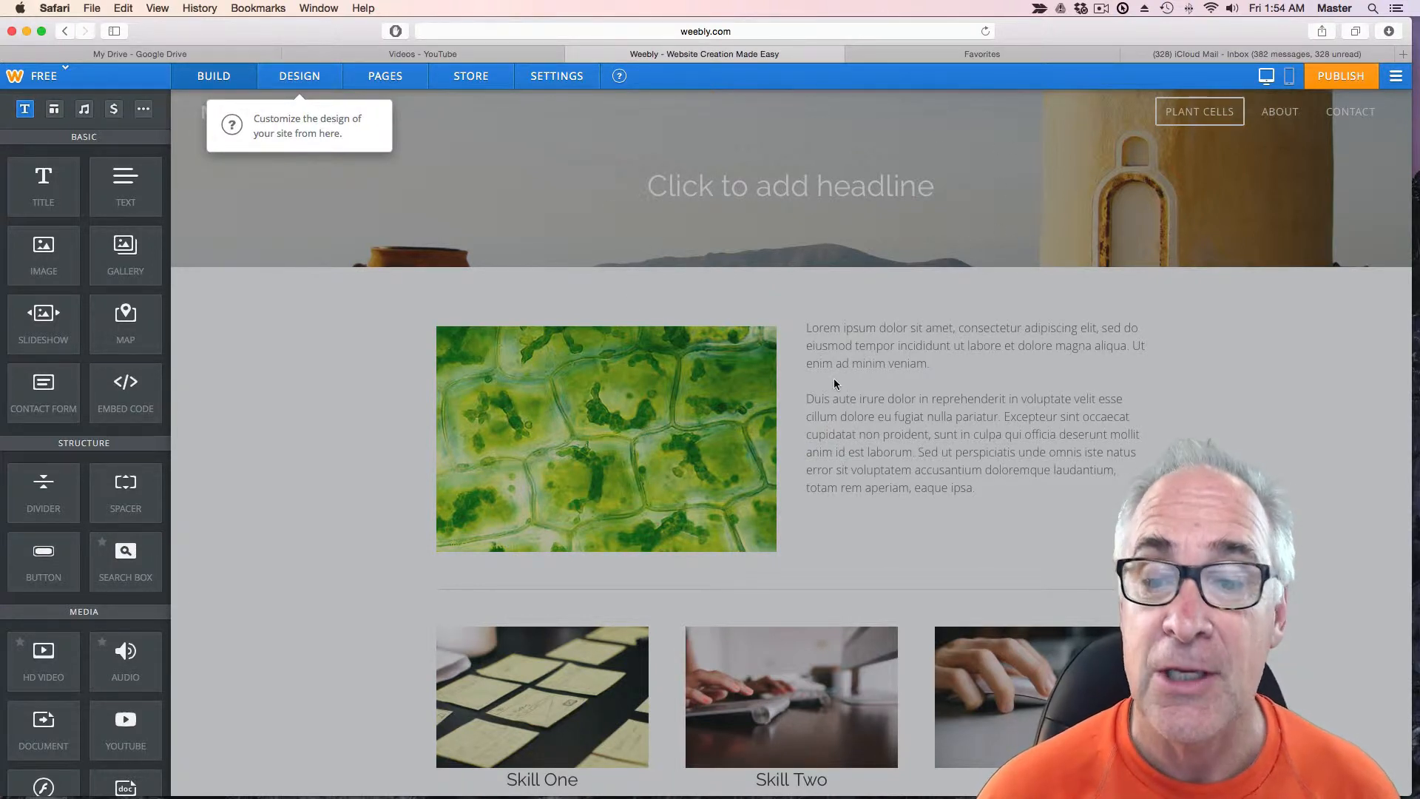
mouse_move(1019, 383)
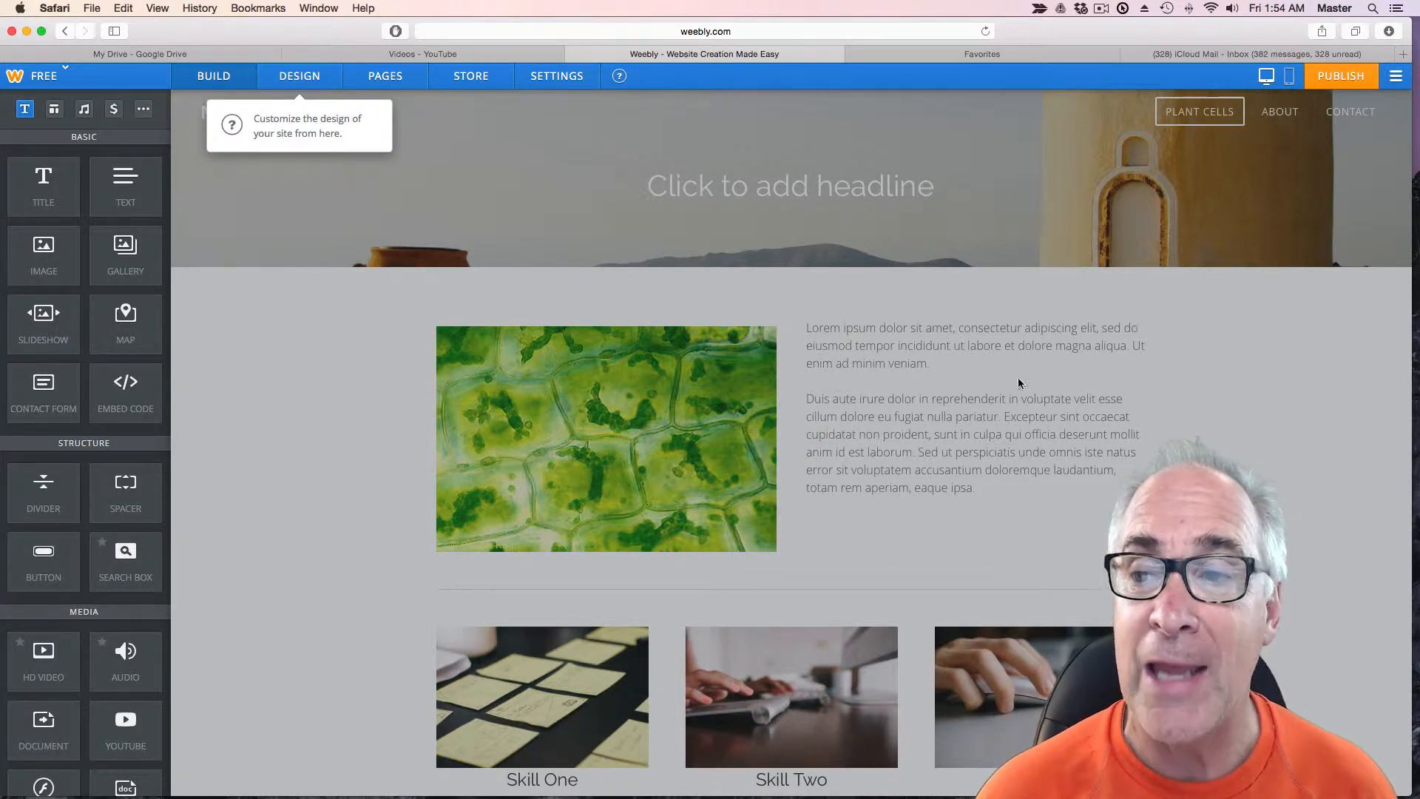
mouse_move(637, 417)
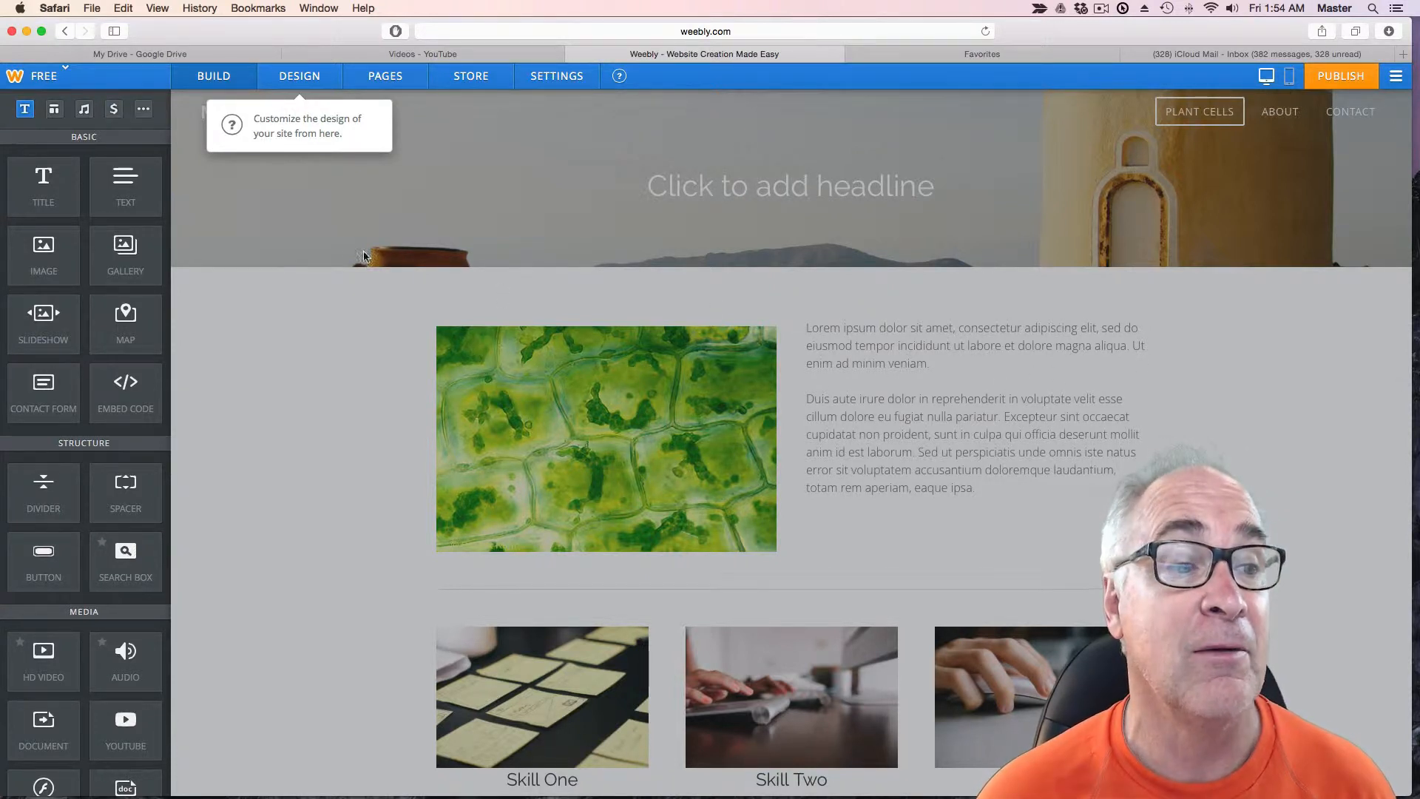
mouse_move(43, 178)
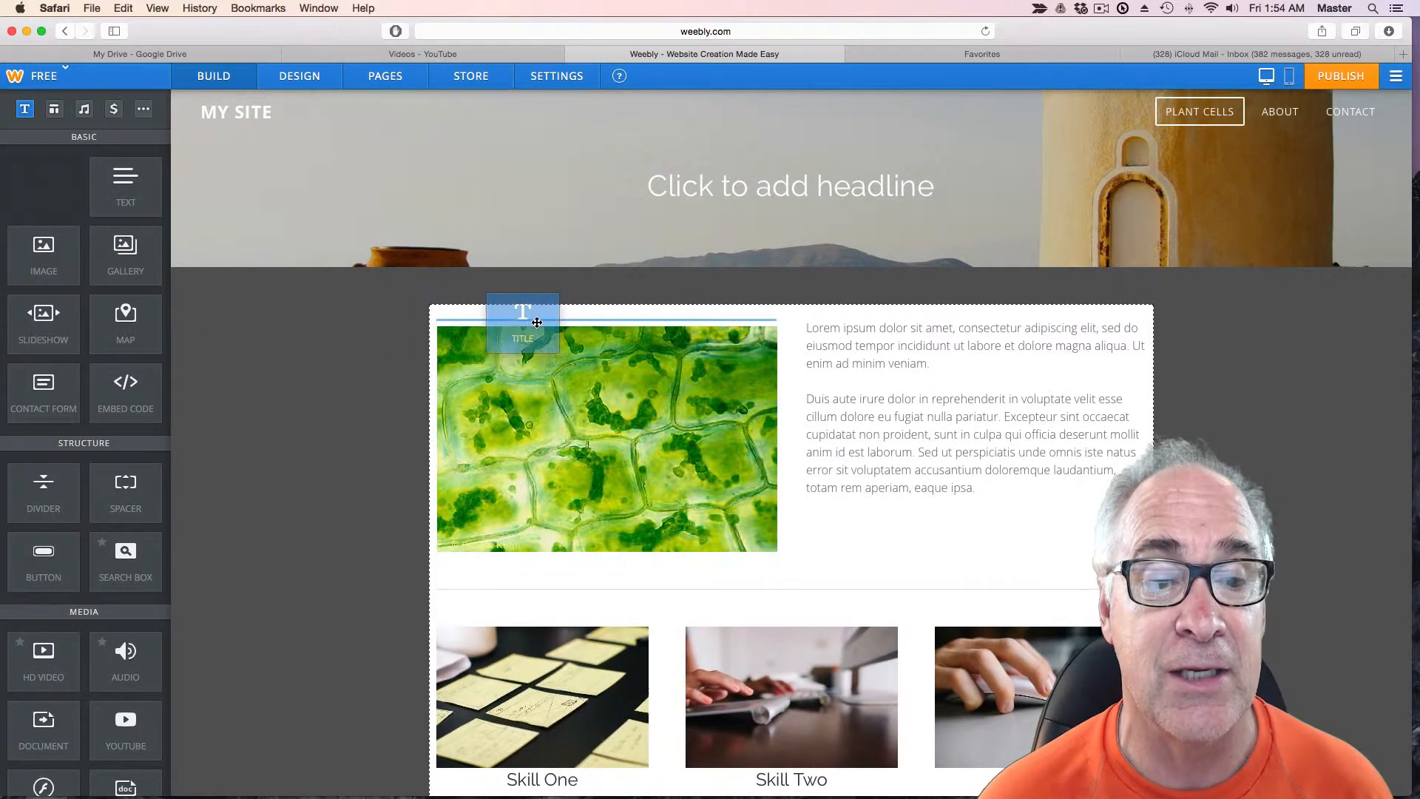
Place a Title block above the cell image reading 'Plant Organelles'.
drag(523, 322, 799, 322)
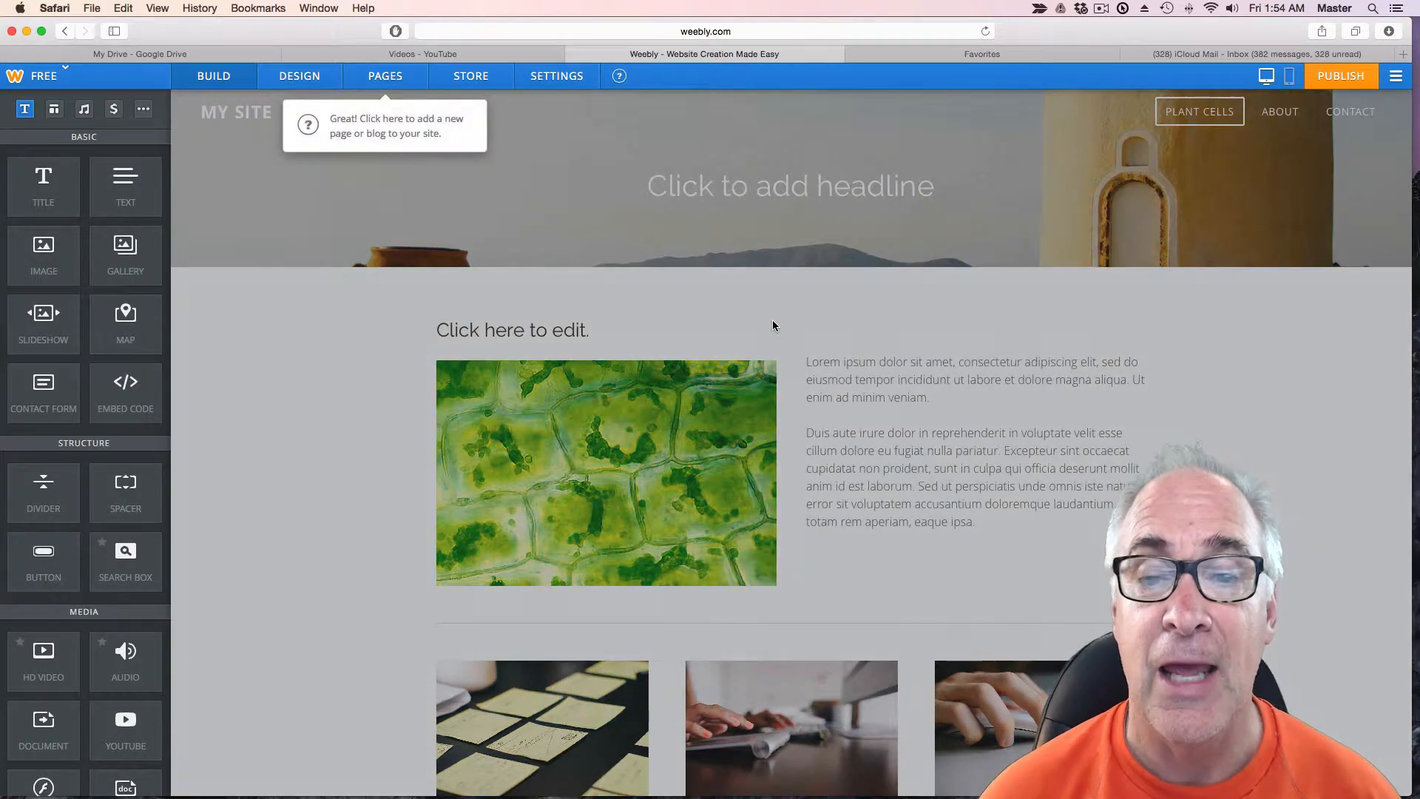
click(512, 330)
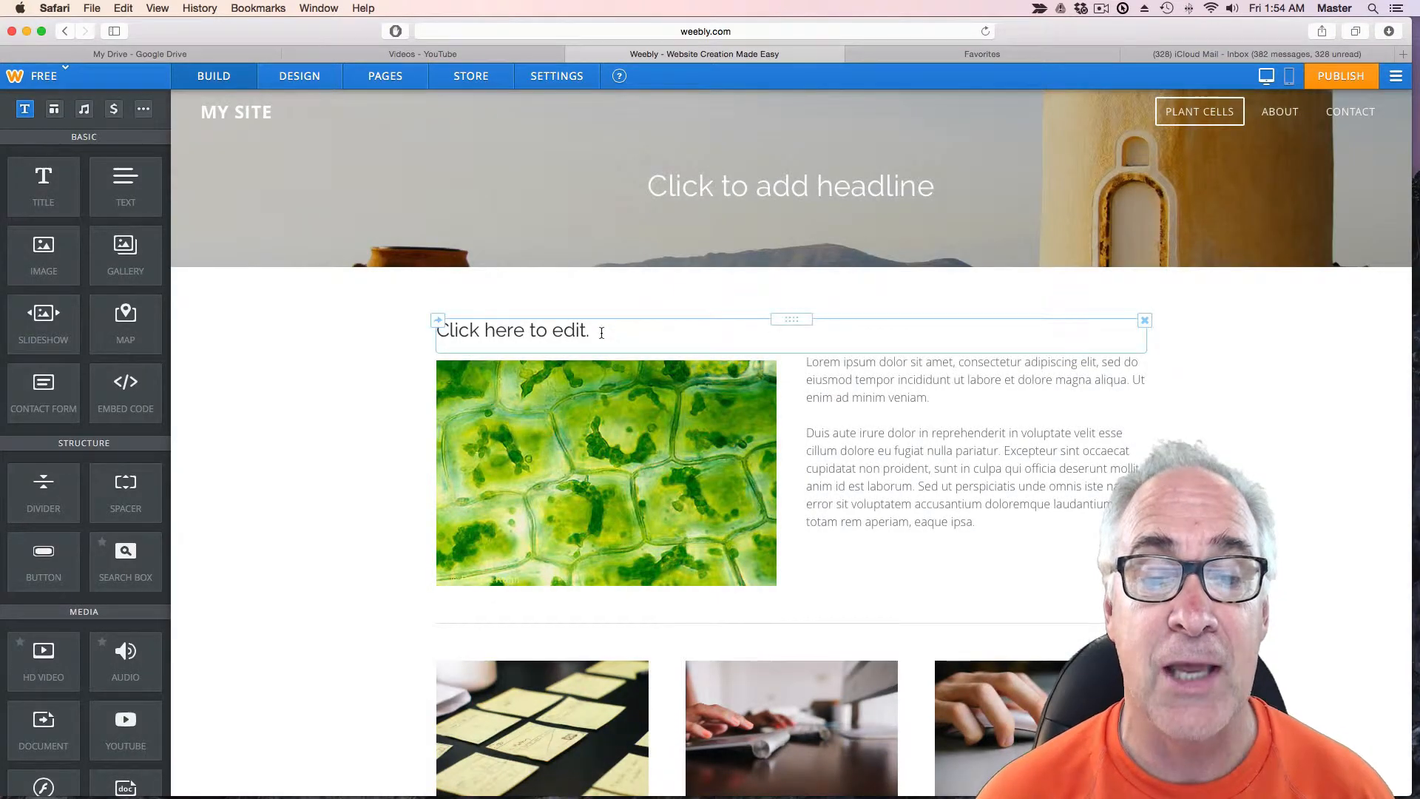
click(514, 330)
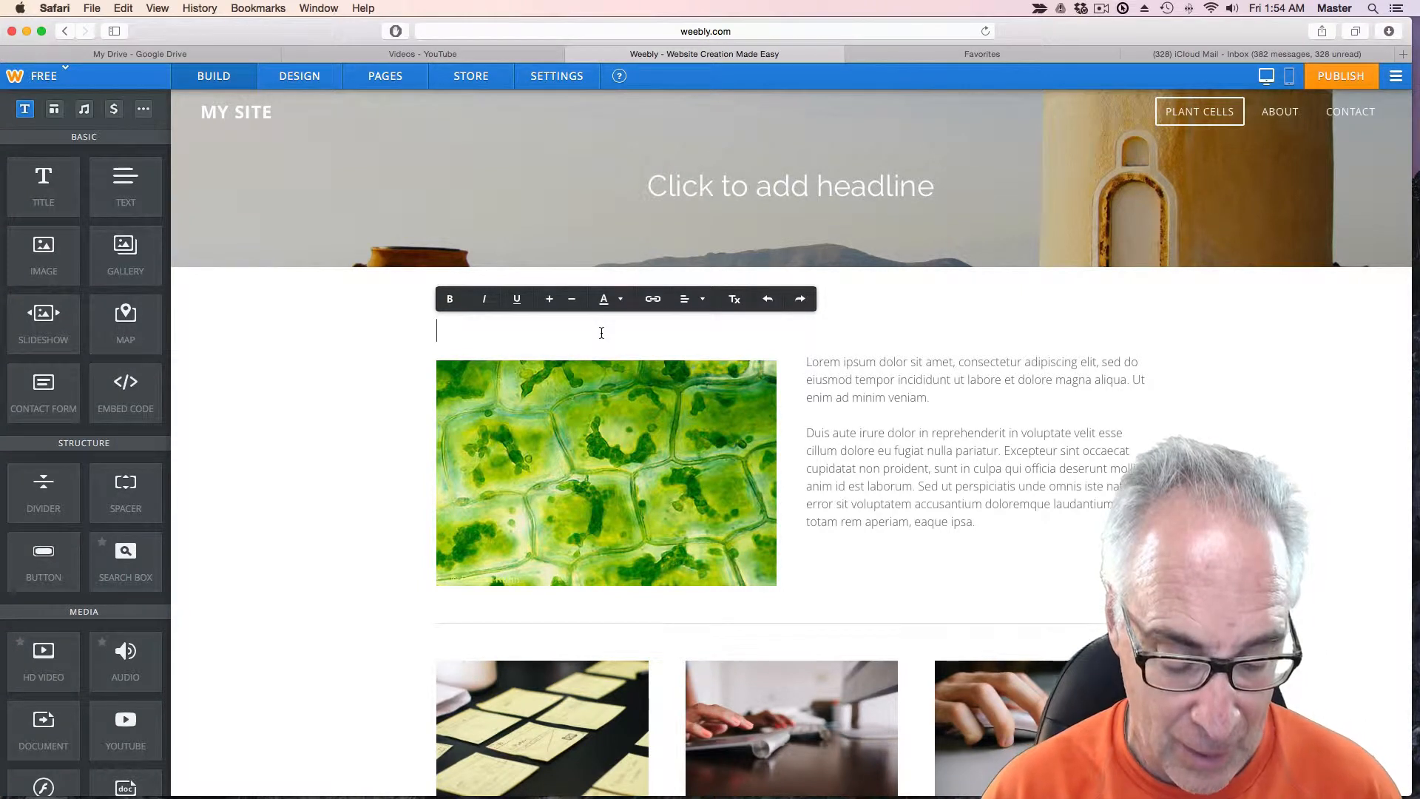
text(Plant O)
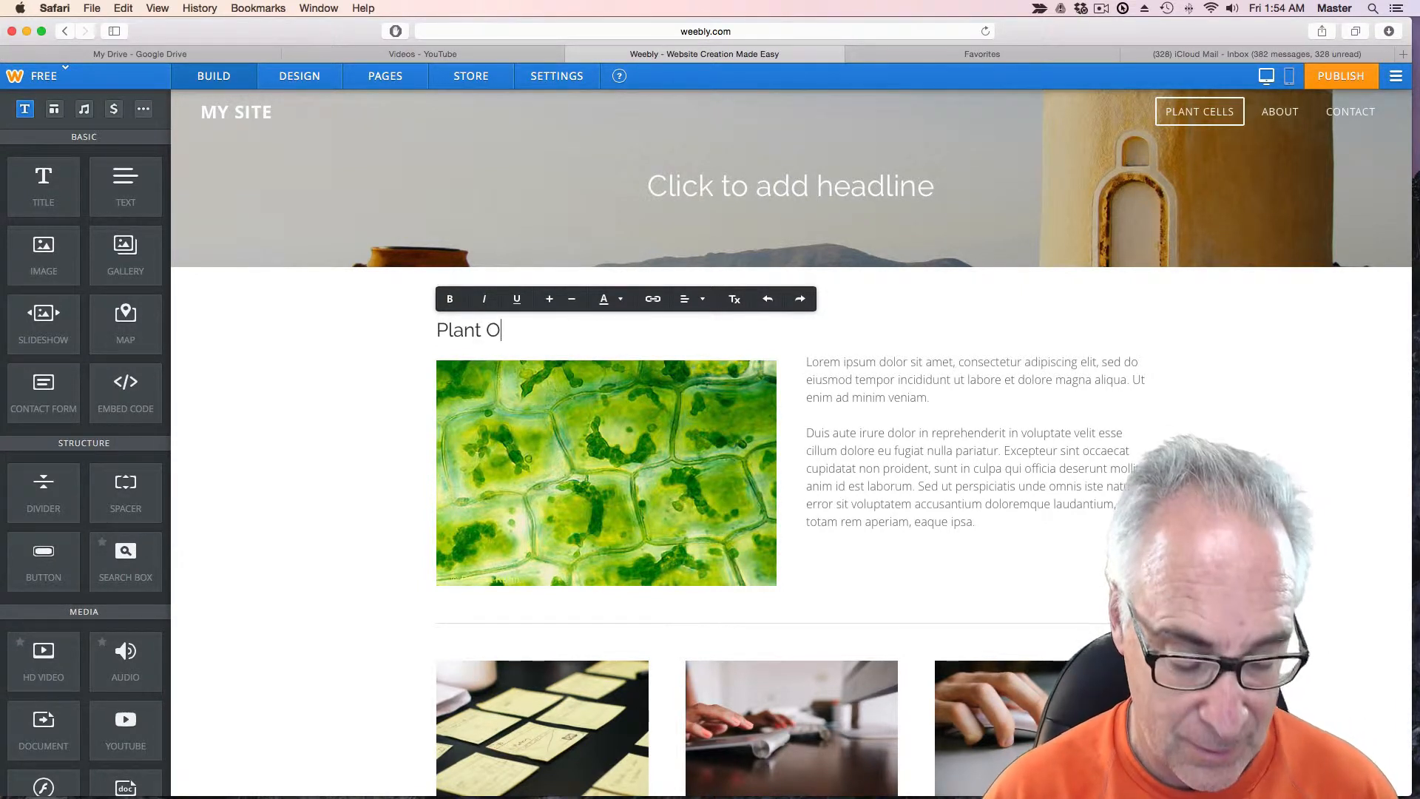
text(rganelles)
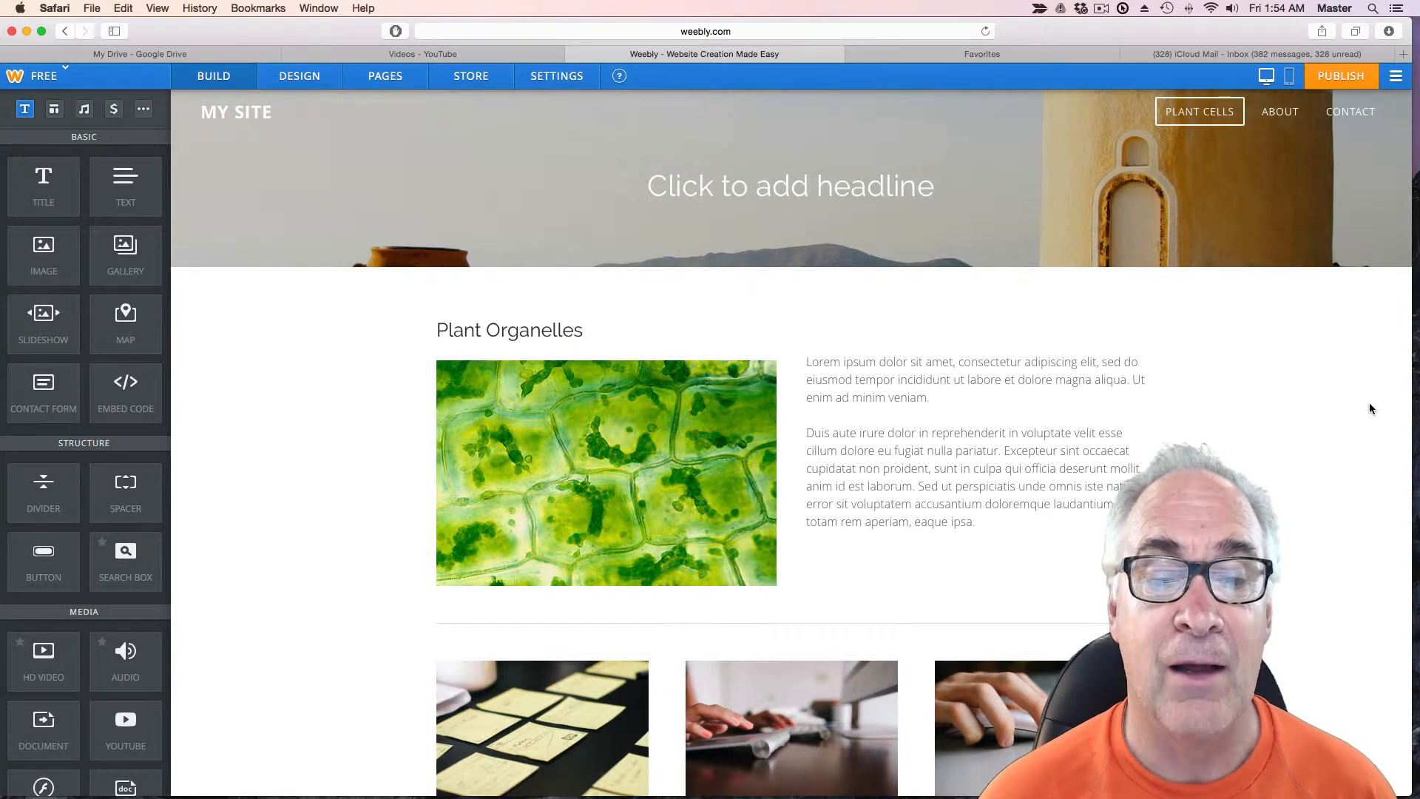
Make the Plant Organelles title bold italic, larger, dark red, and left-aligned.
double_click(508, 330)
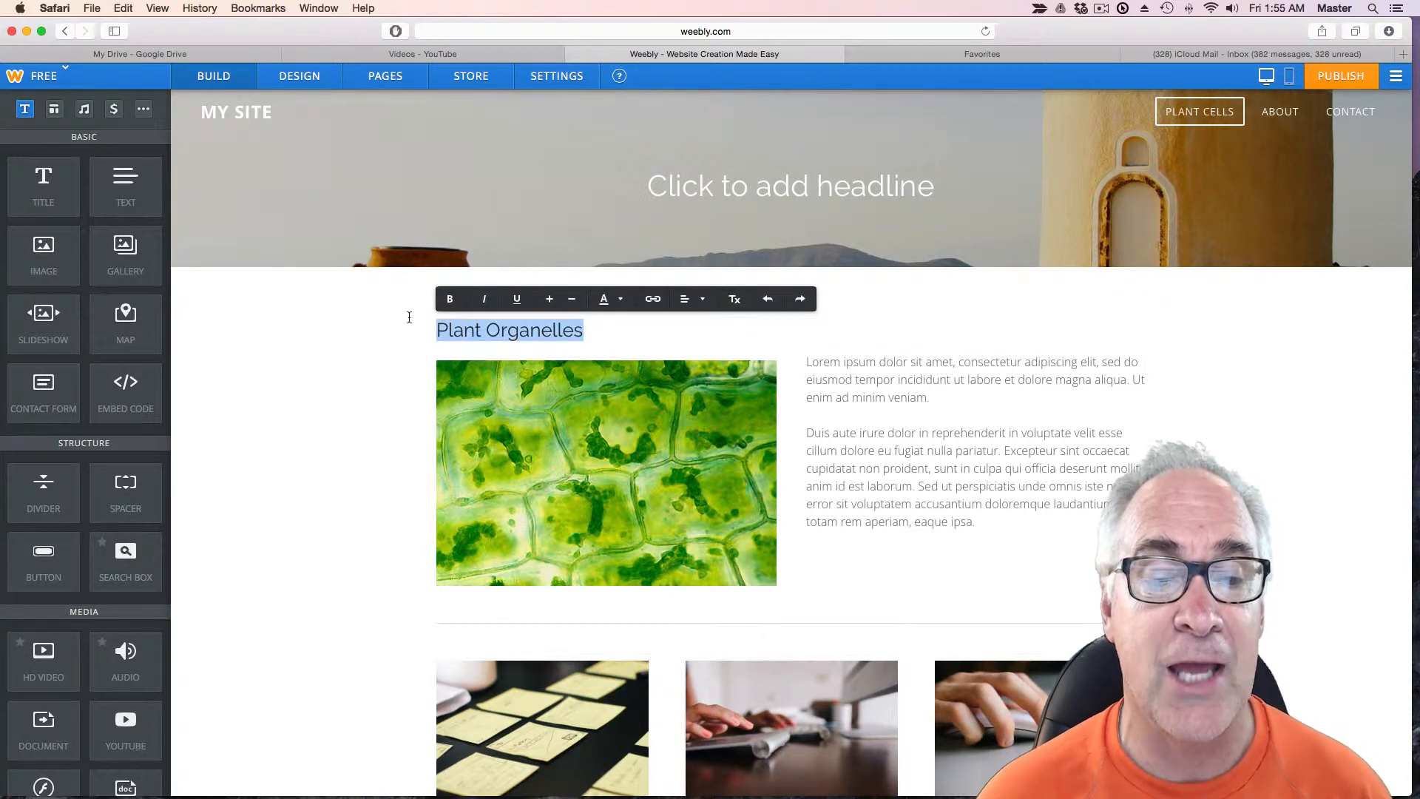
mouse_move(449, 299)
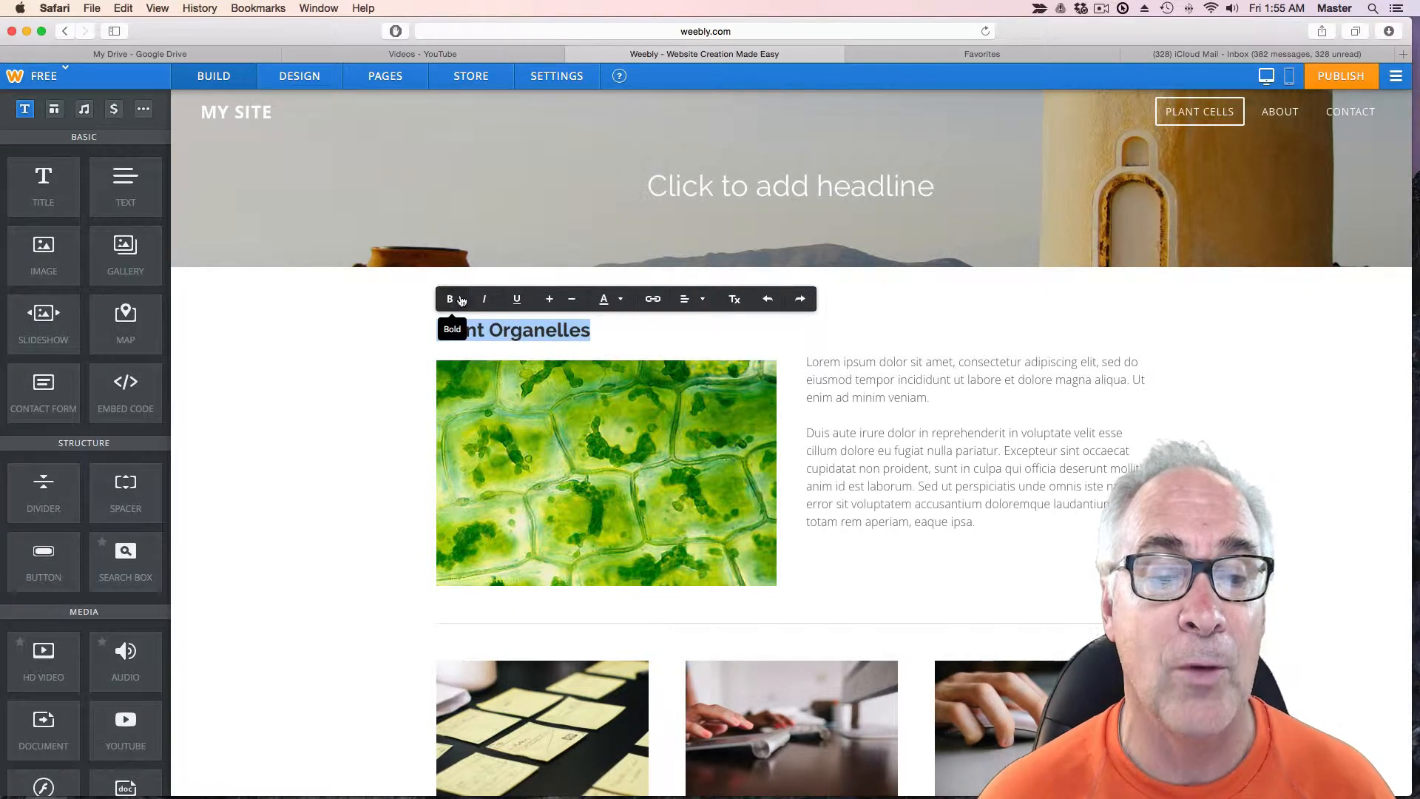
click(483, 299)
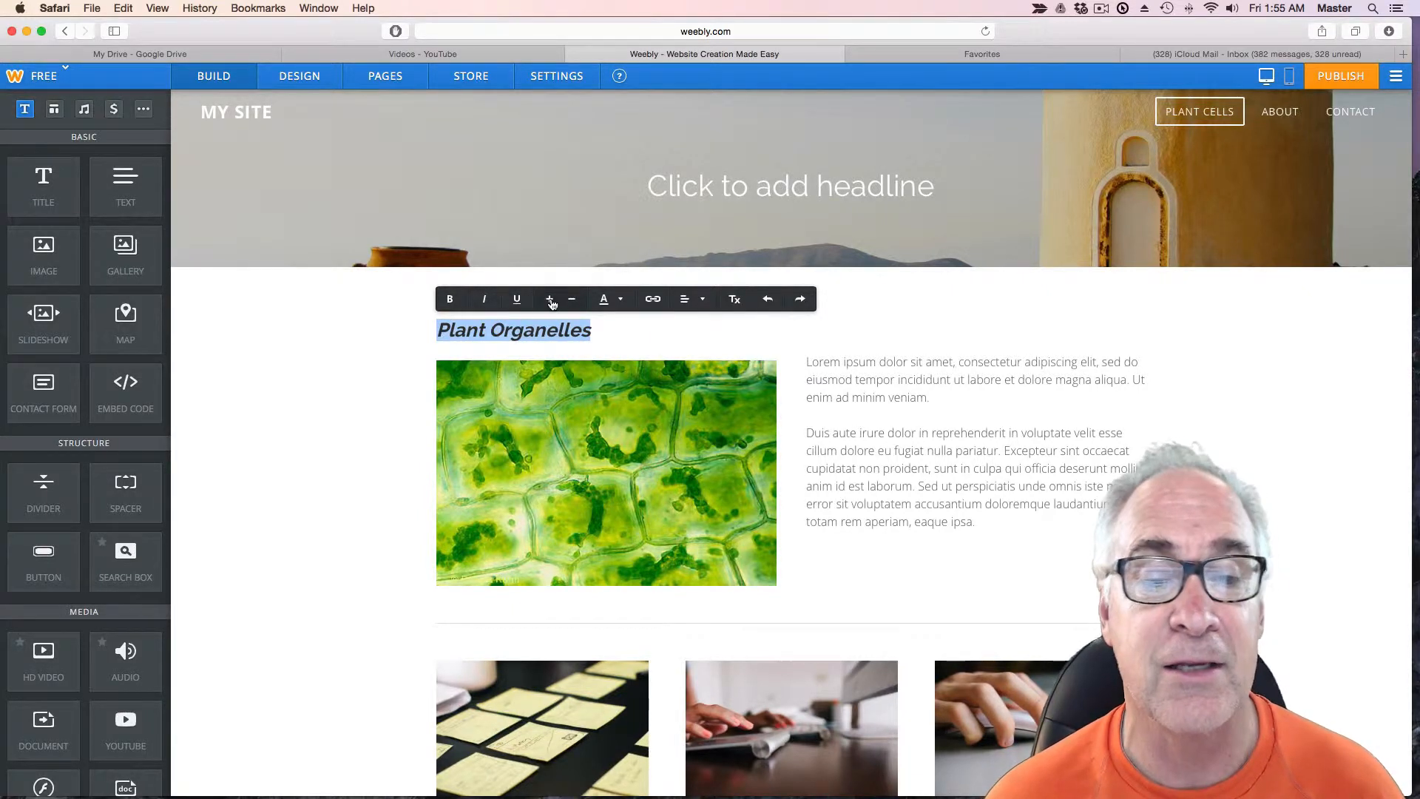
click(549, 299)
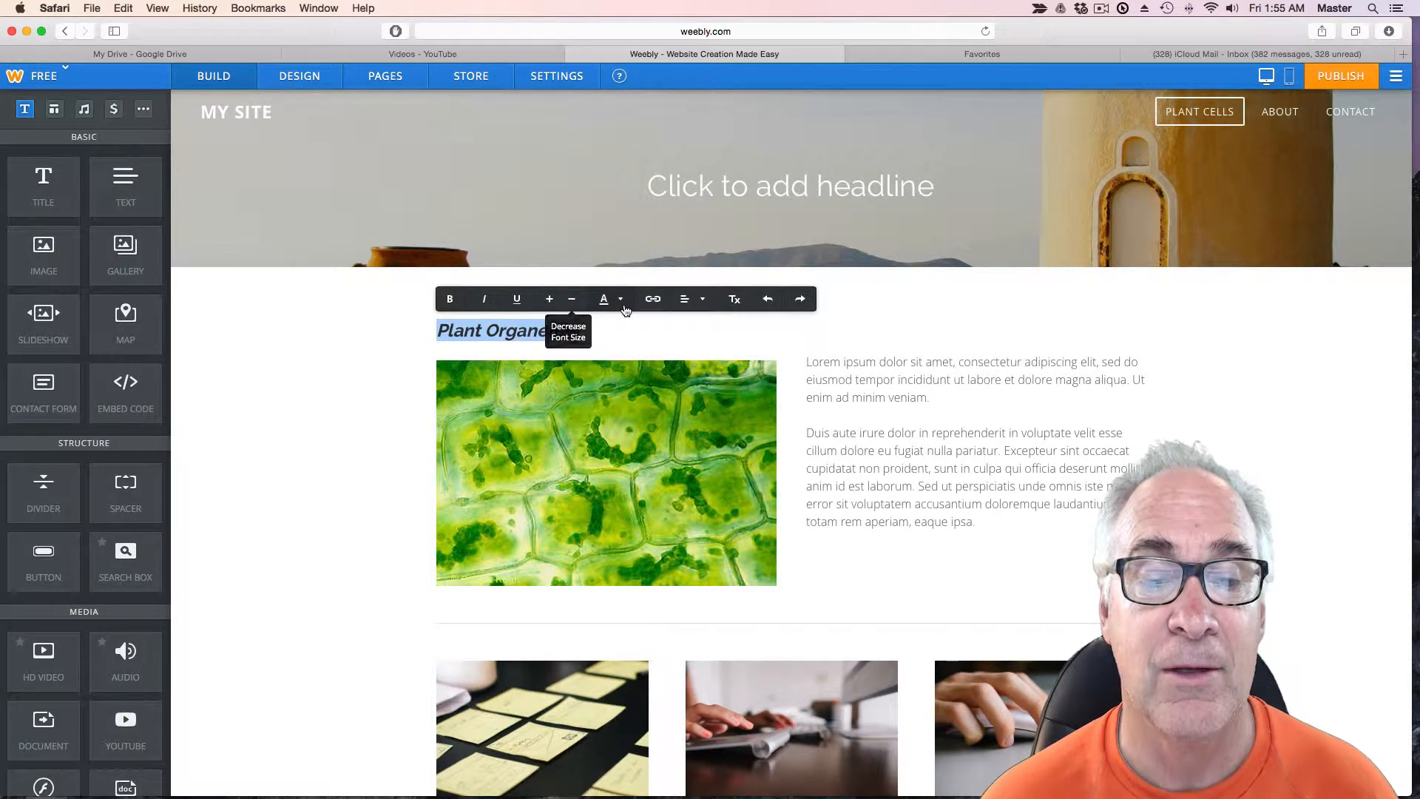
click(604, 299)
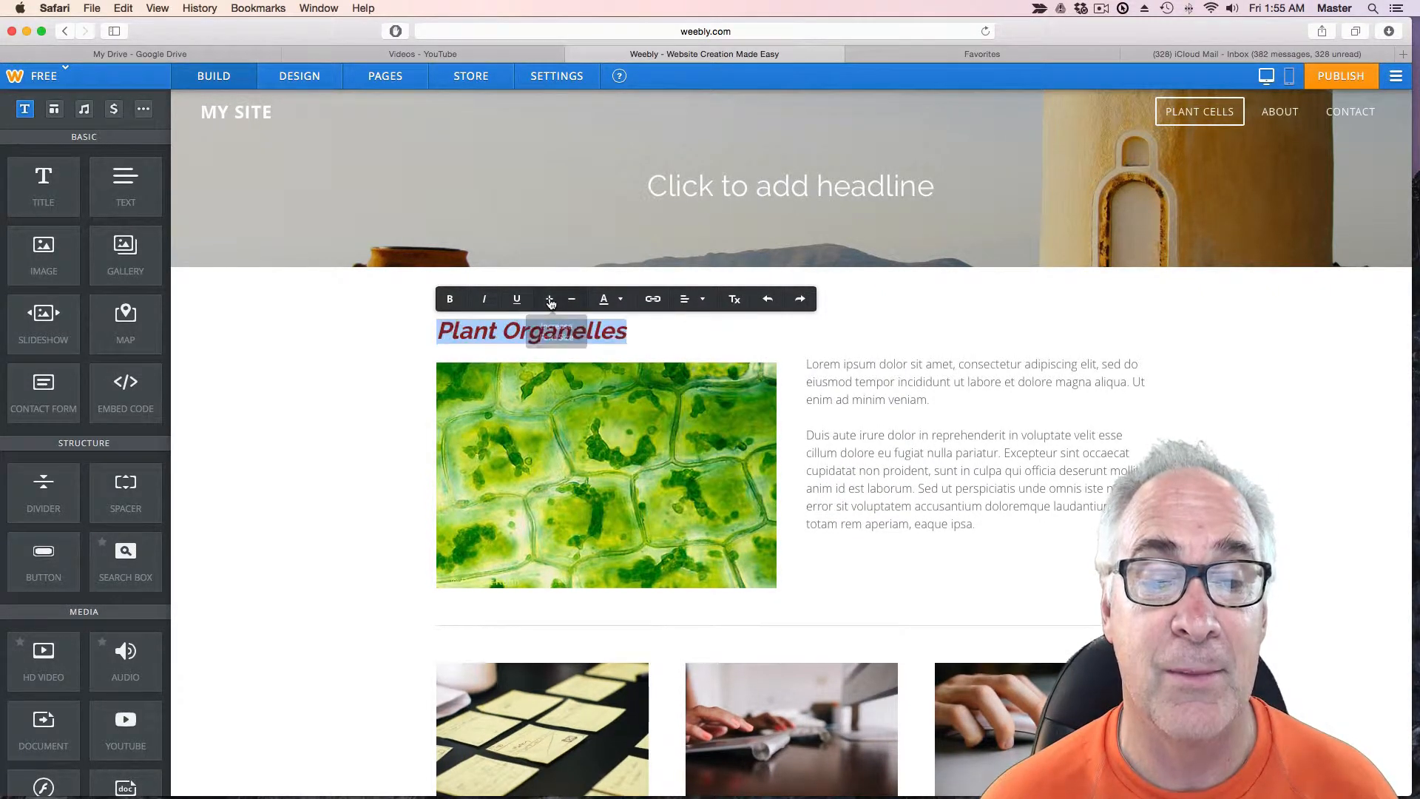
click(621, 299)
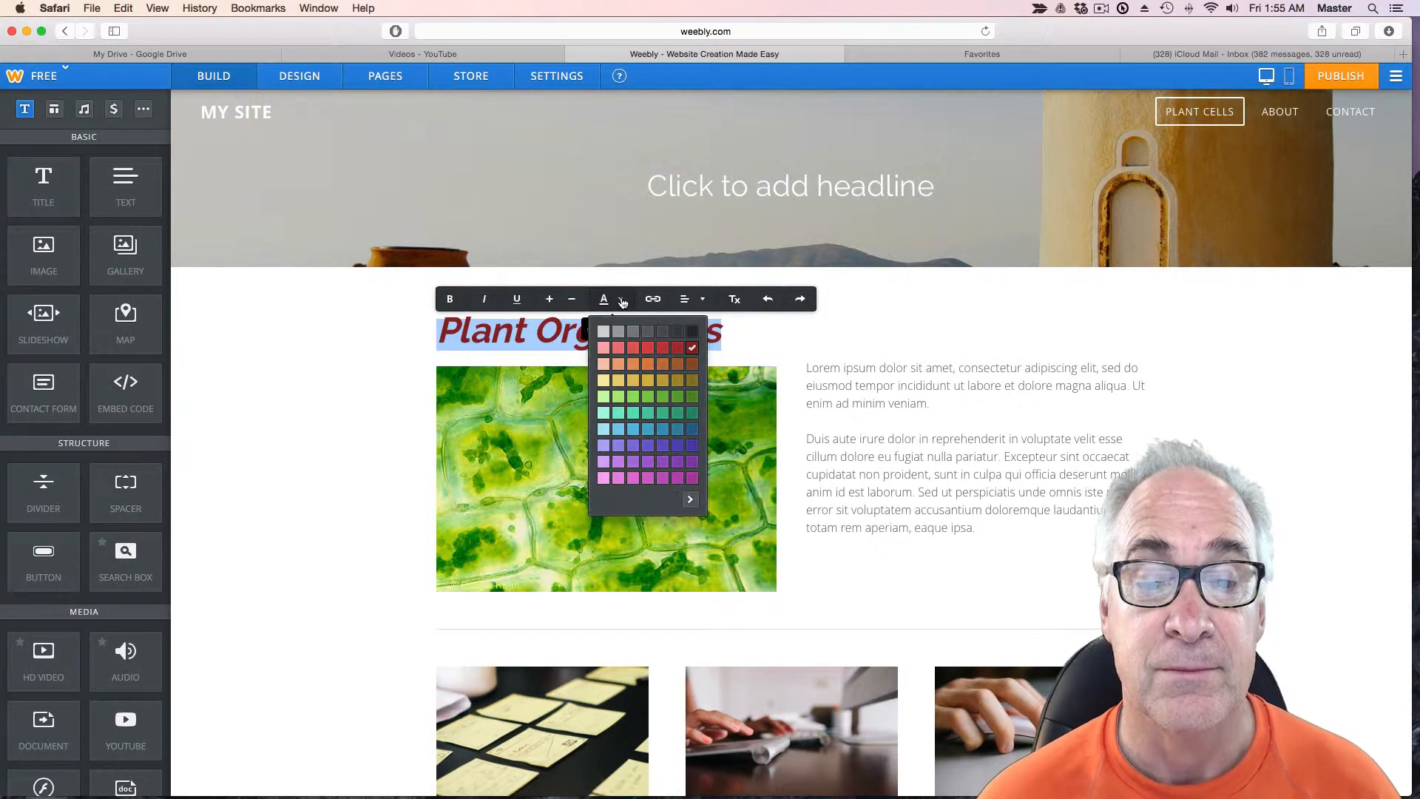
click(692, 299)
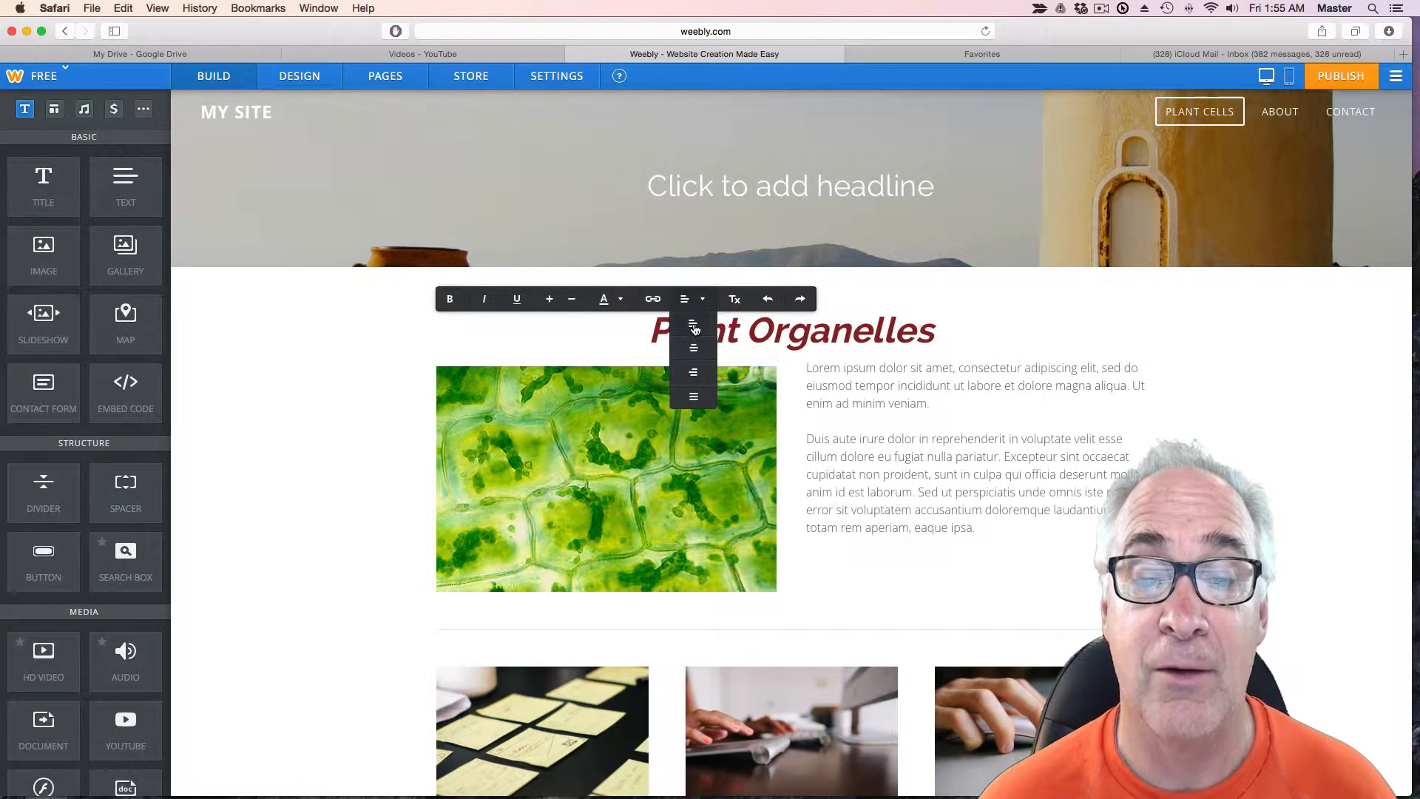
click(693, 326)
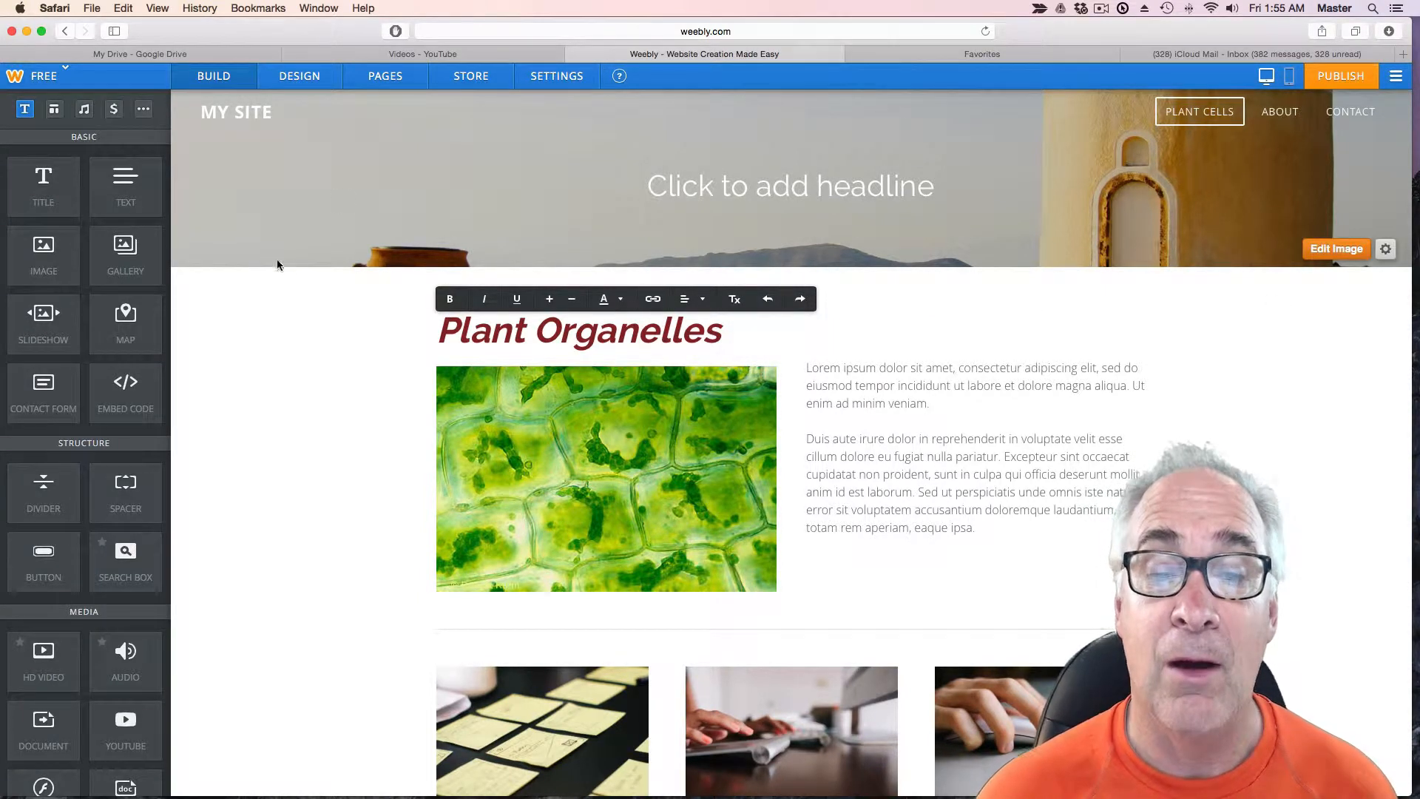
mouse_move(460, 180)
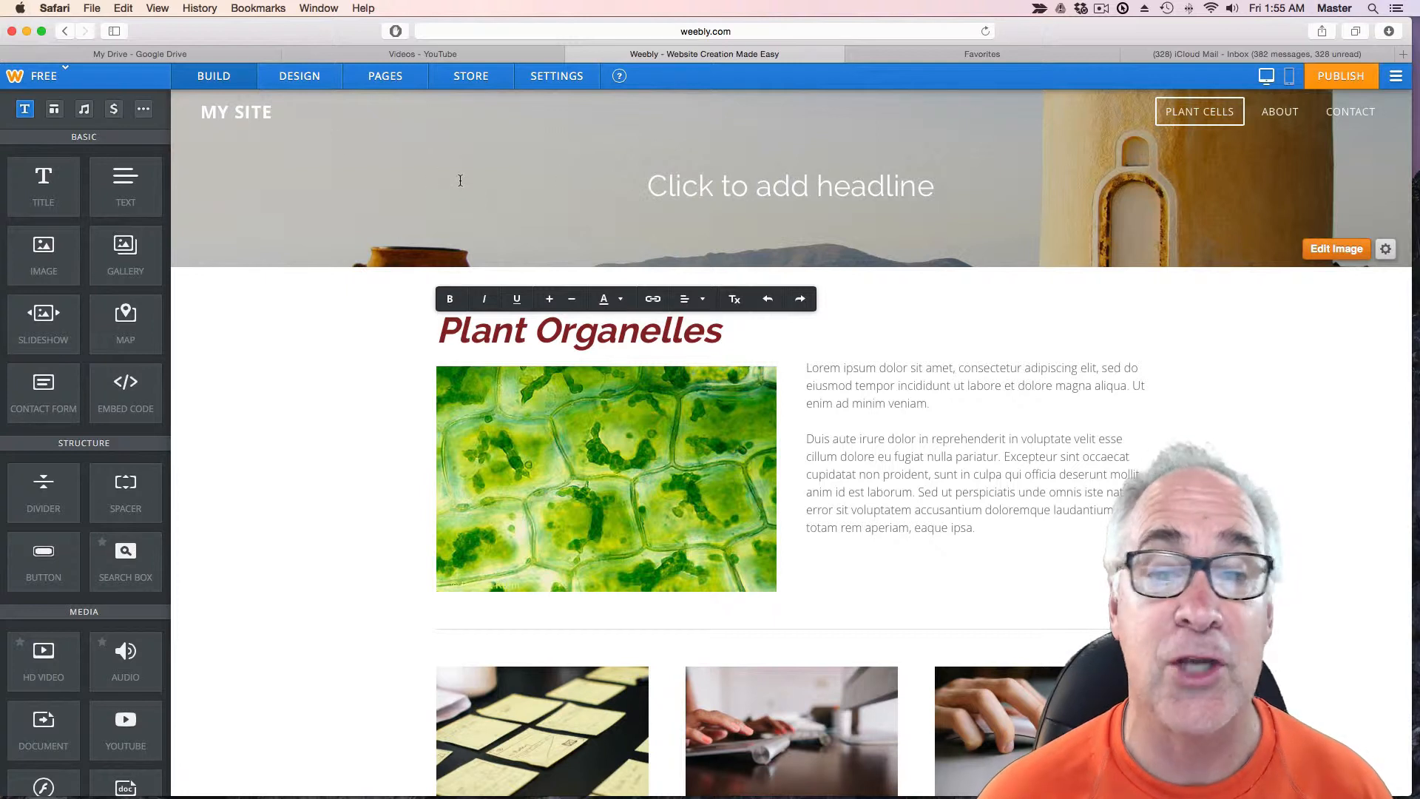
Replace the banner headline placeholder with 'Plant Science'.
click(789, 186)
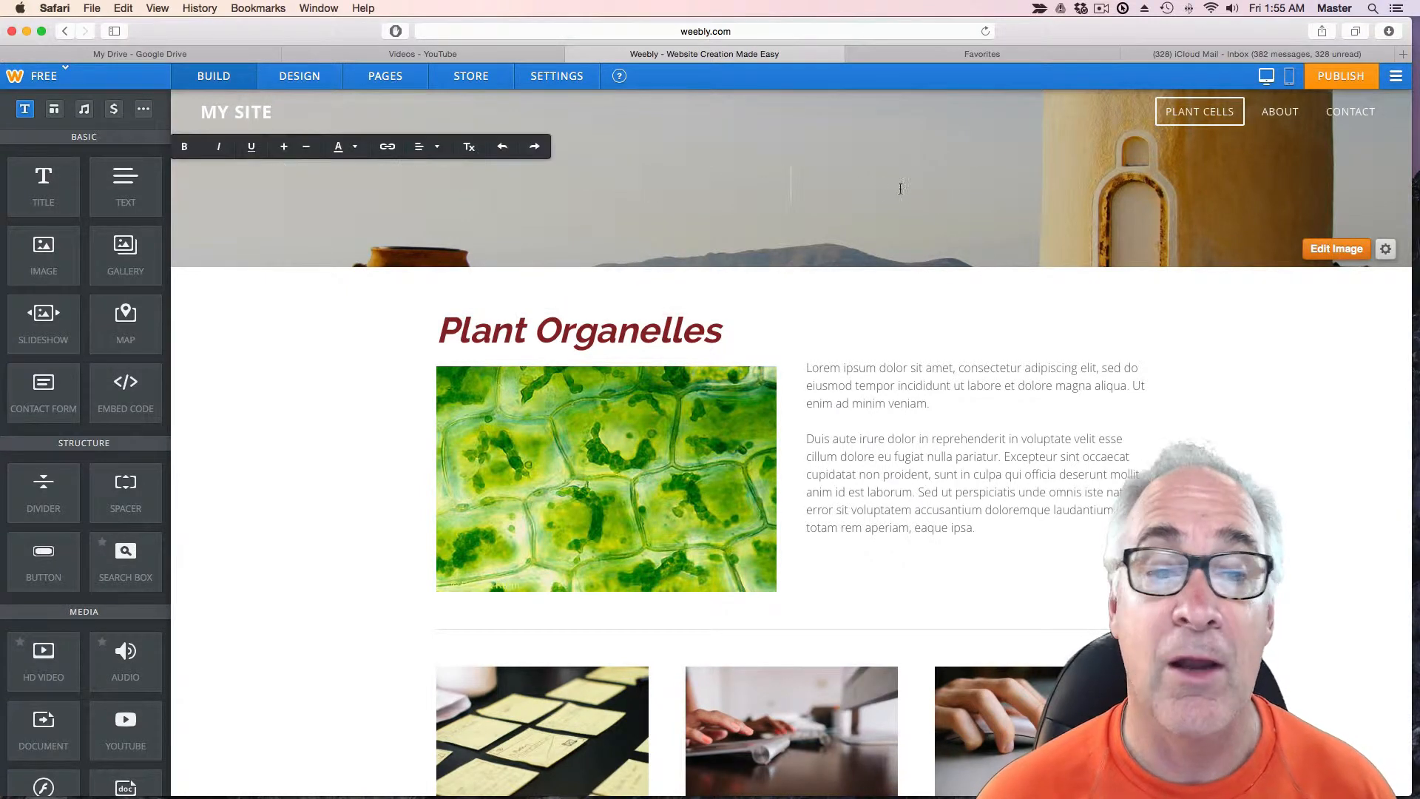
text(Plant Science)
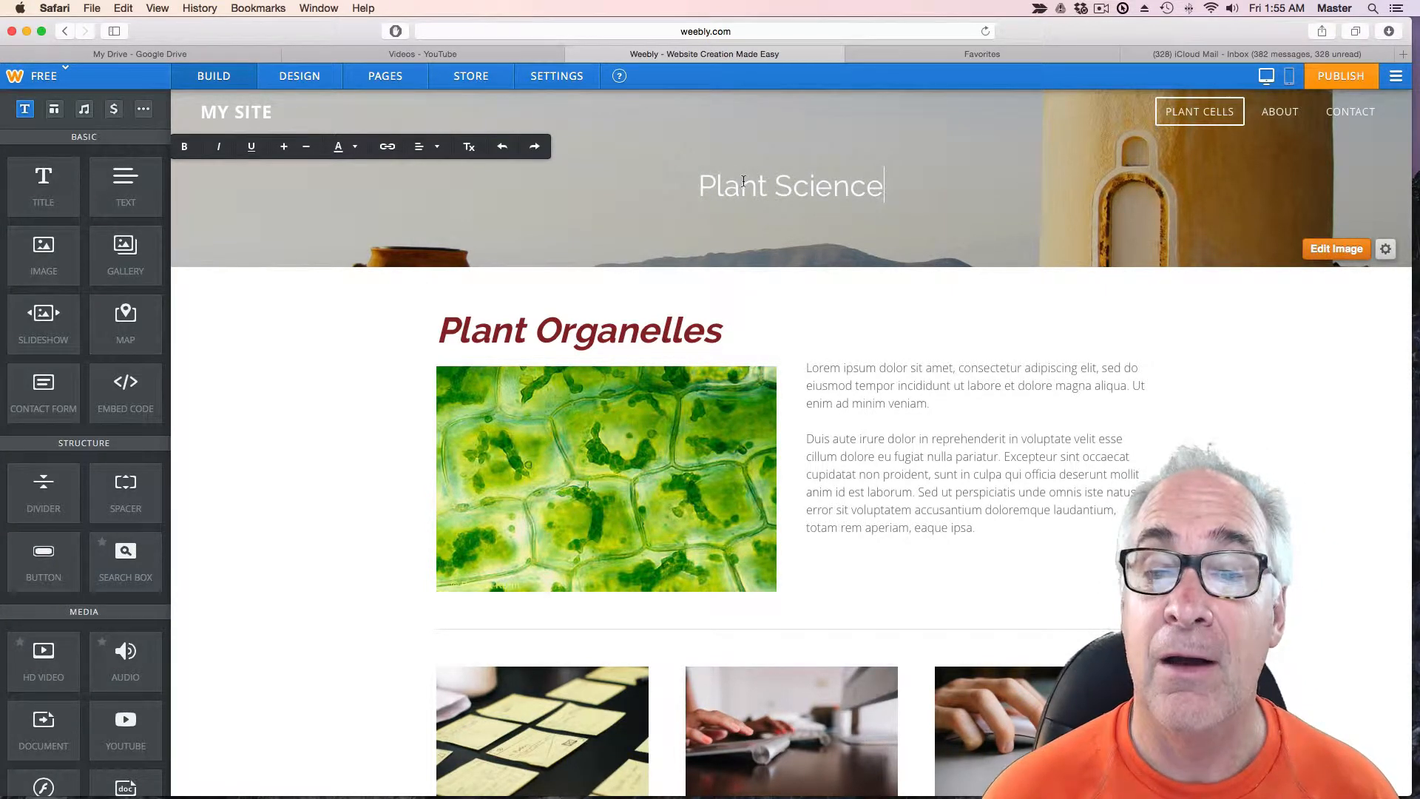
mouse_move(1060, 151)
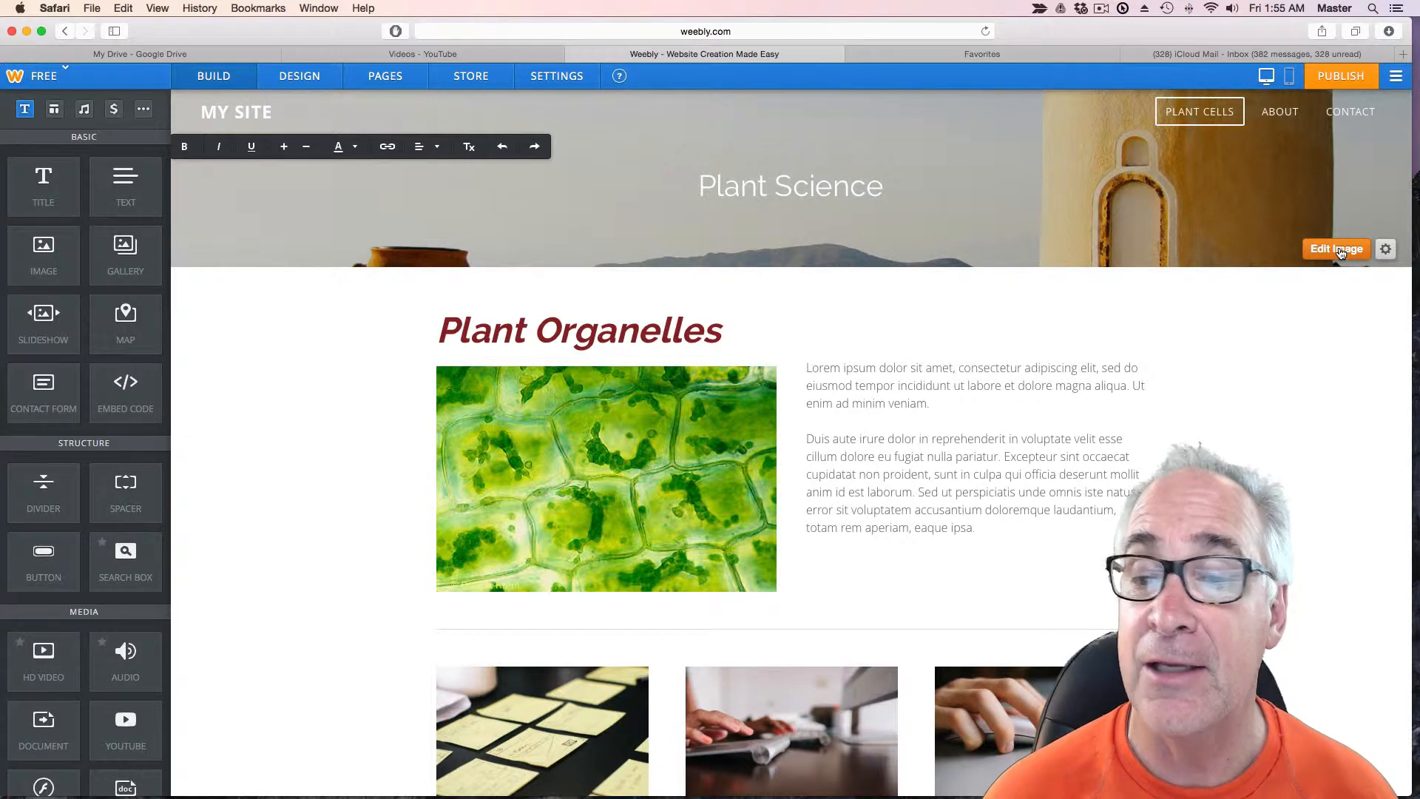
Set the banner background to the dry plant stems photo and save.
click(1336, 249)
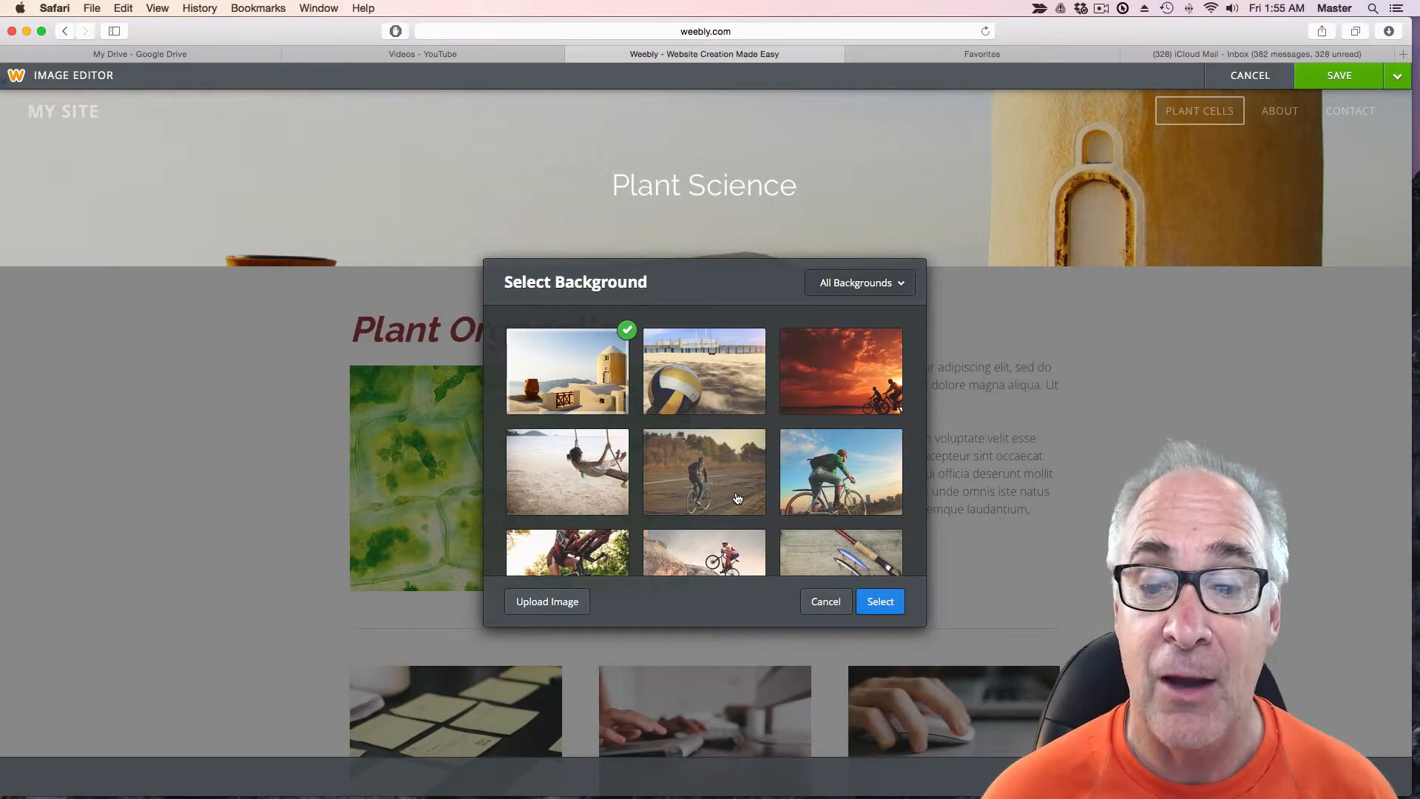
scroll(down, 3)
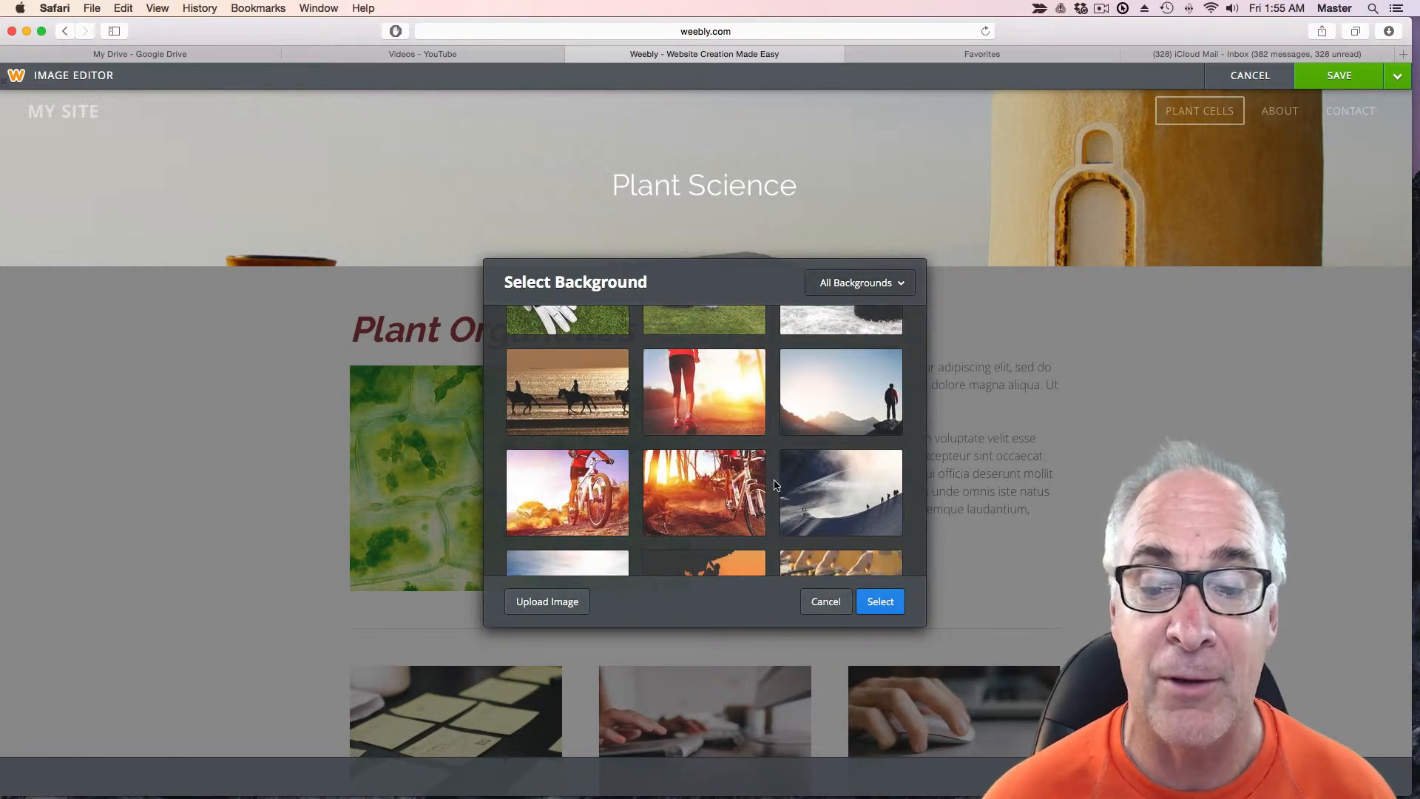
scroll(down, 3)
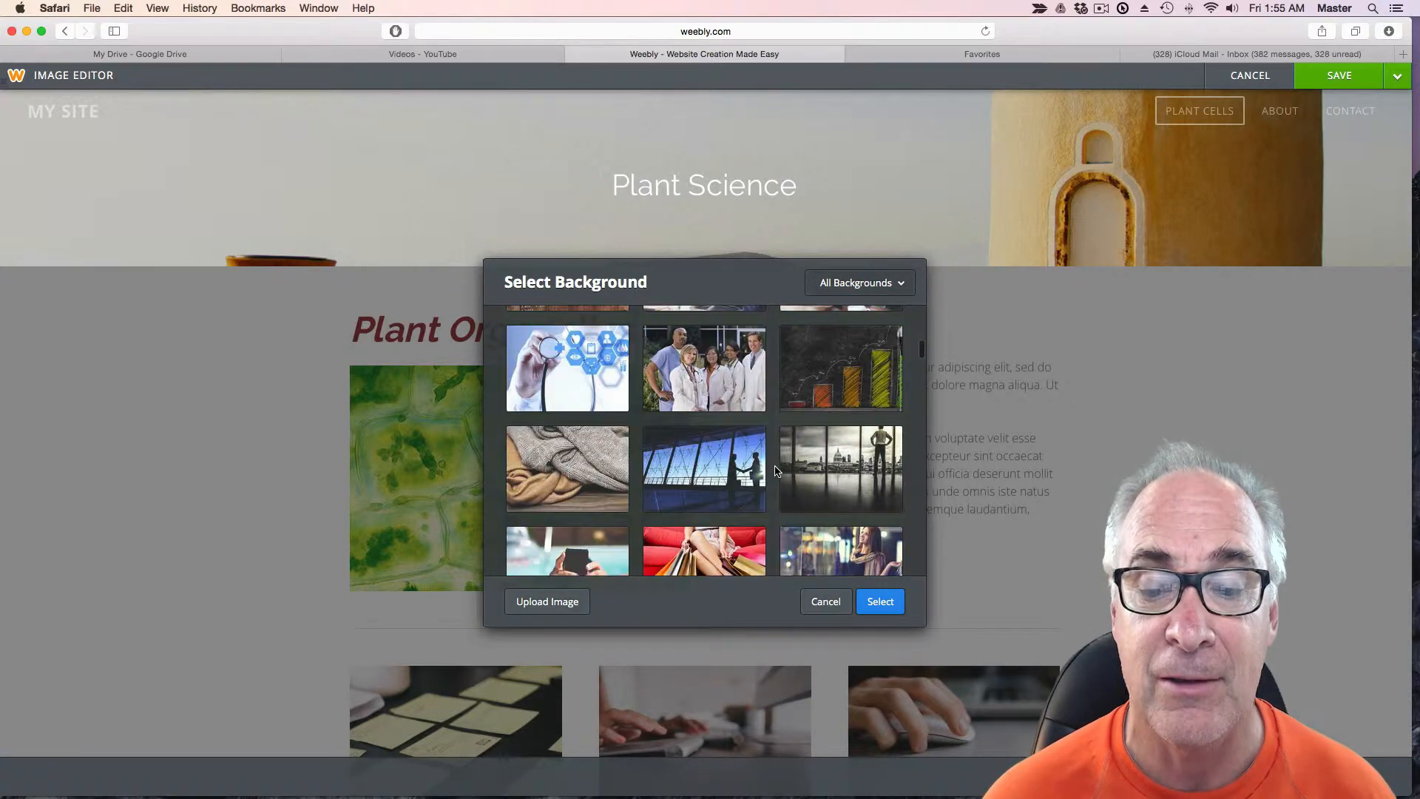
scroll(down, 3)
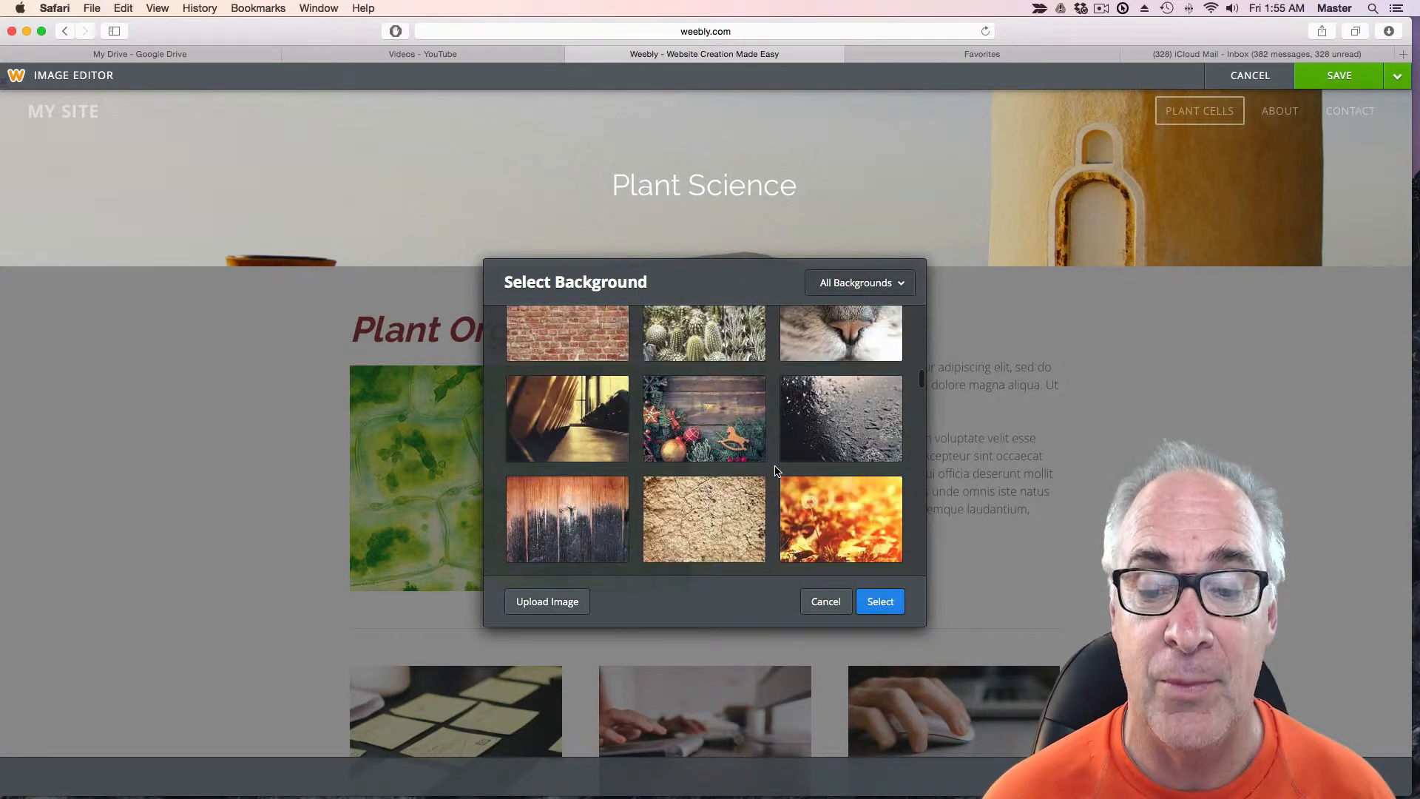
scroll(down, 3)
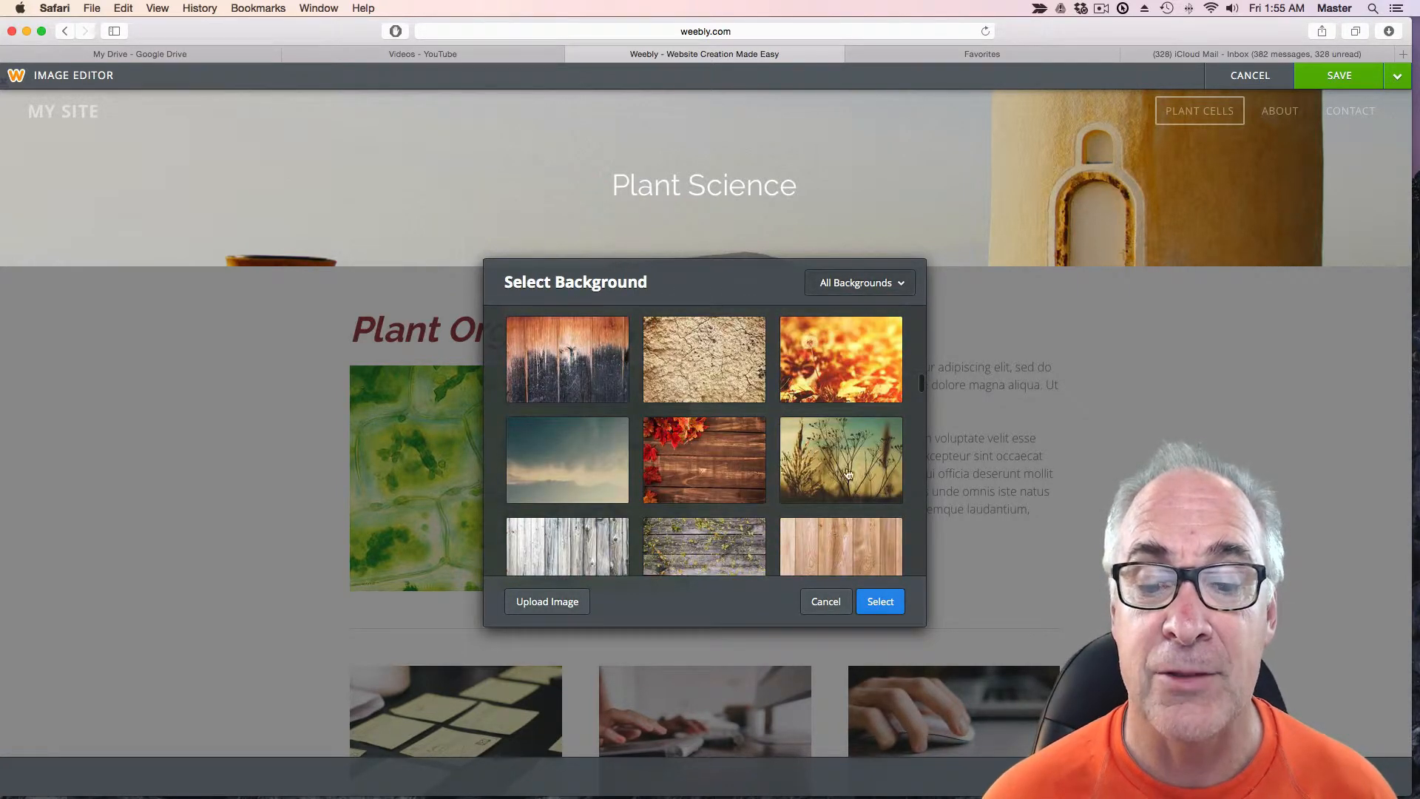
click(839, 460)
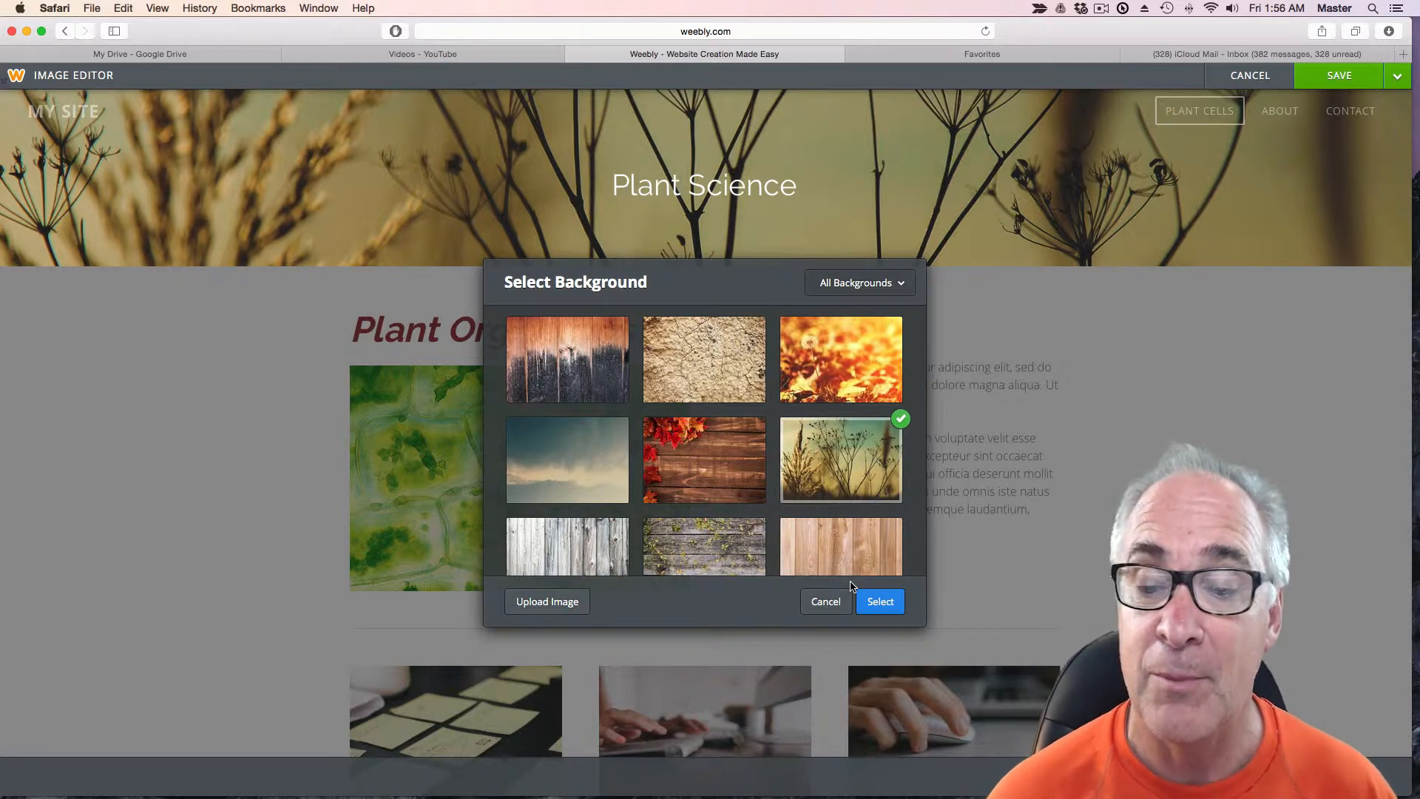
click(879, 601)
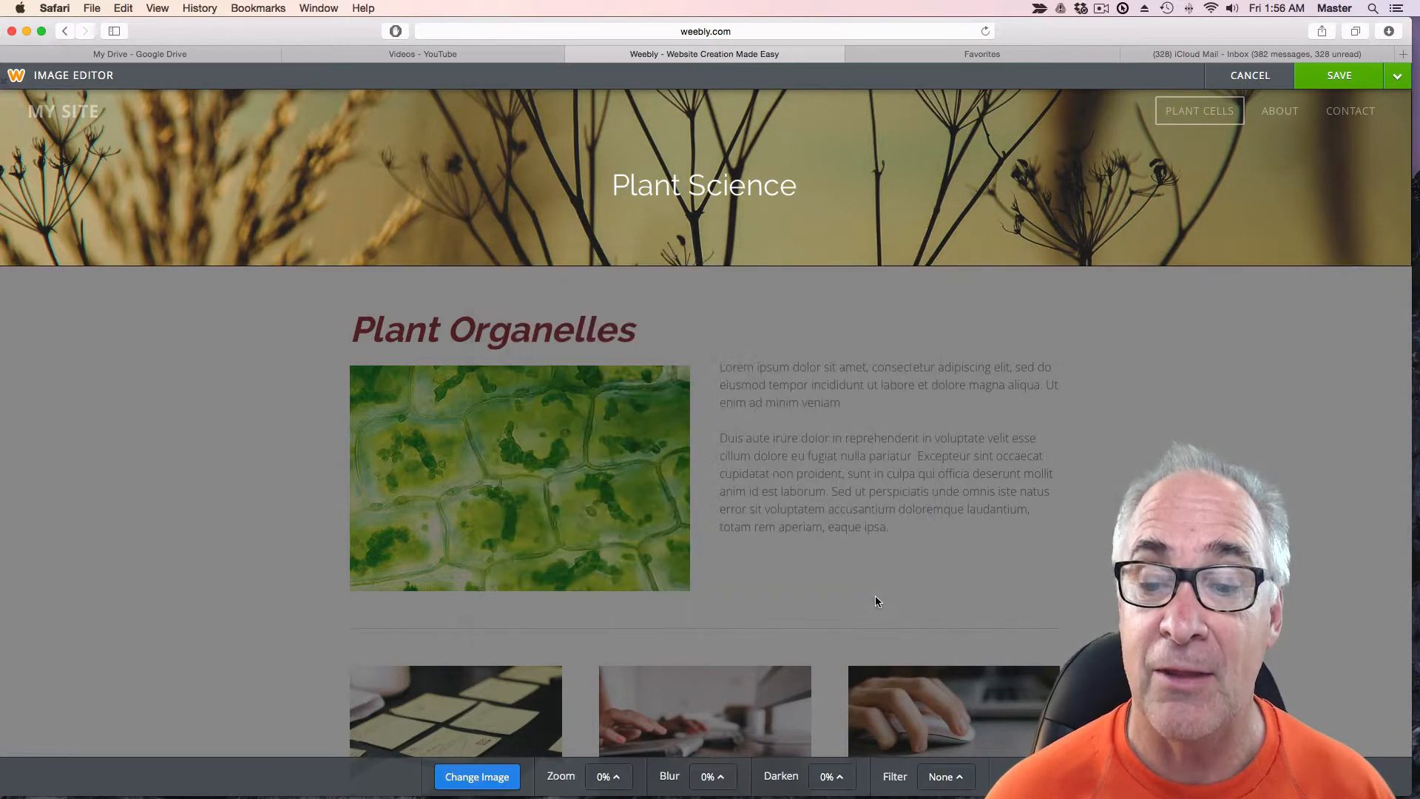
mouse_move(1250, 339)
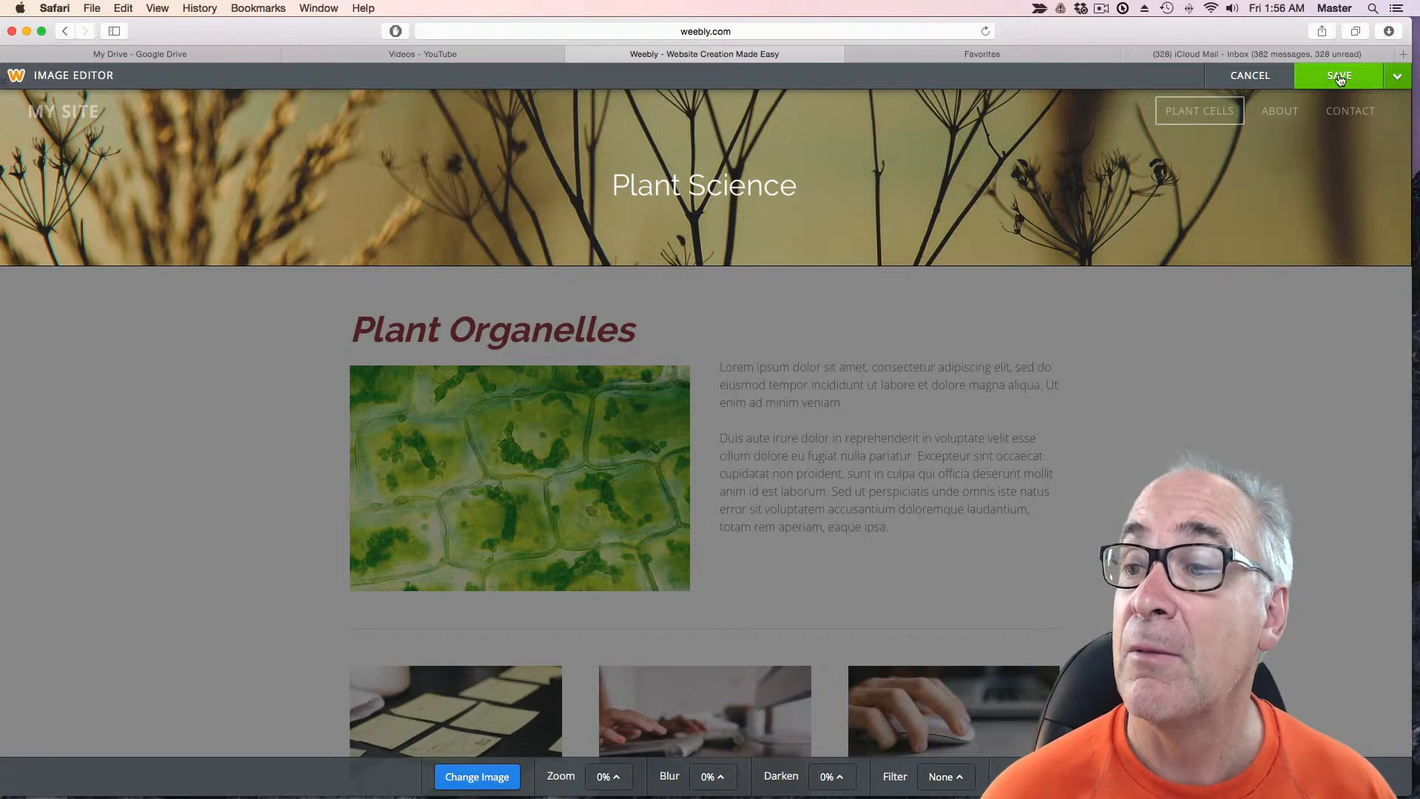
click(1396, 75)
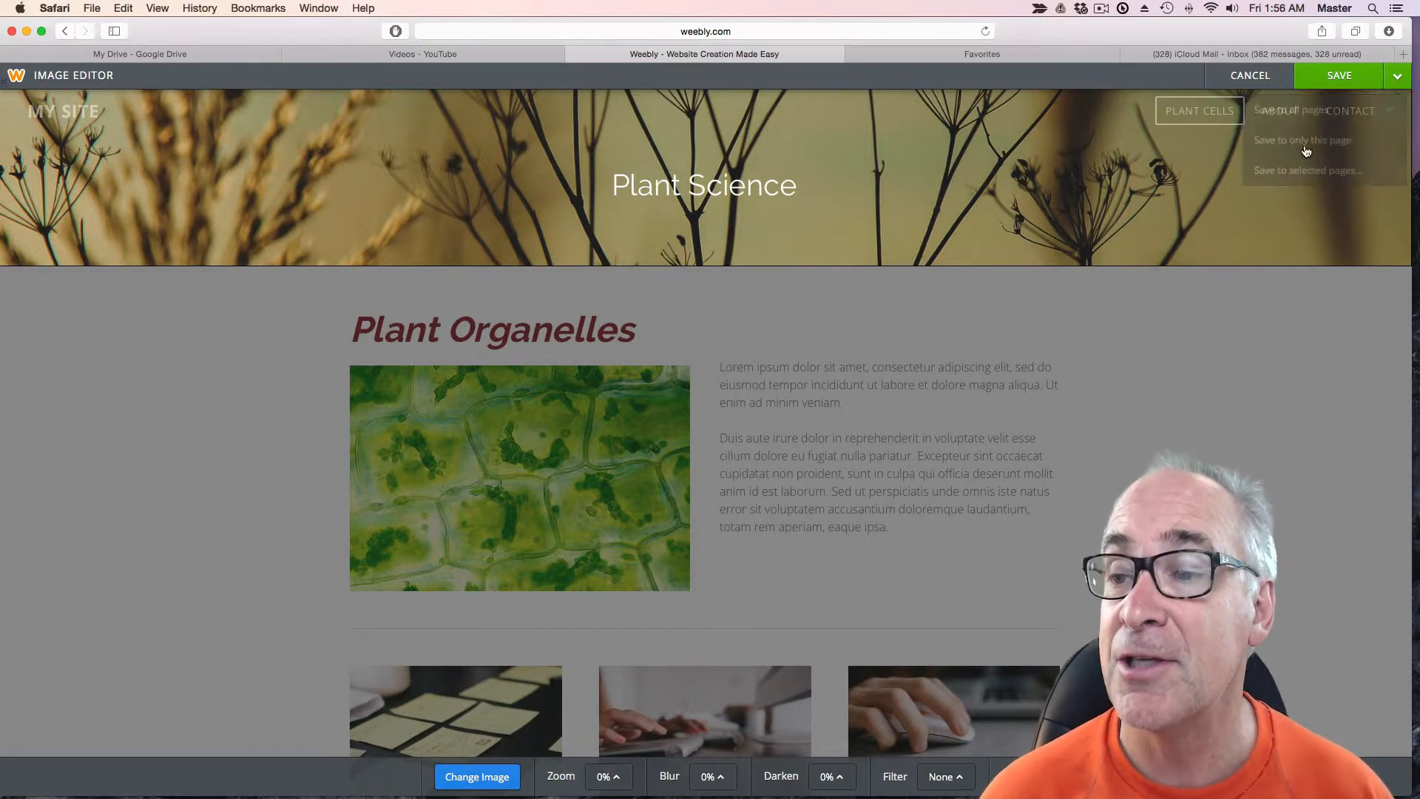
click(1300, 139)
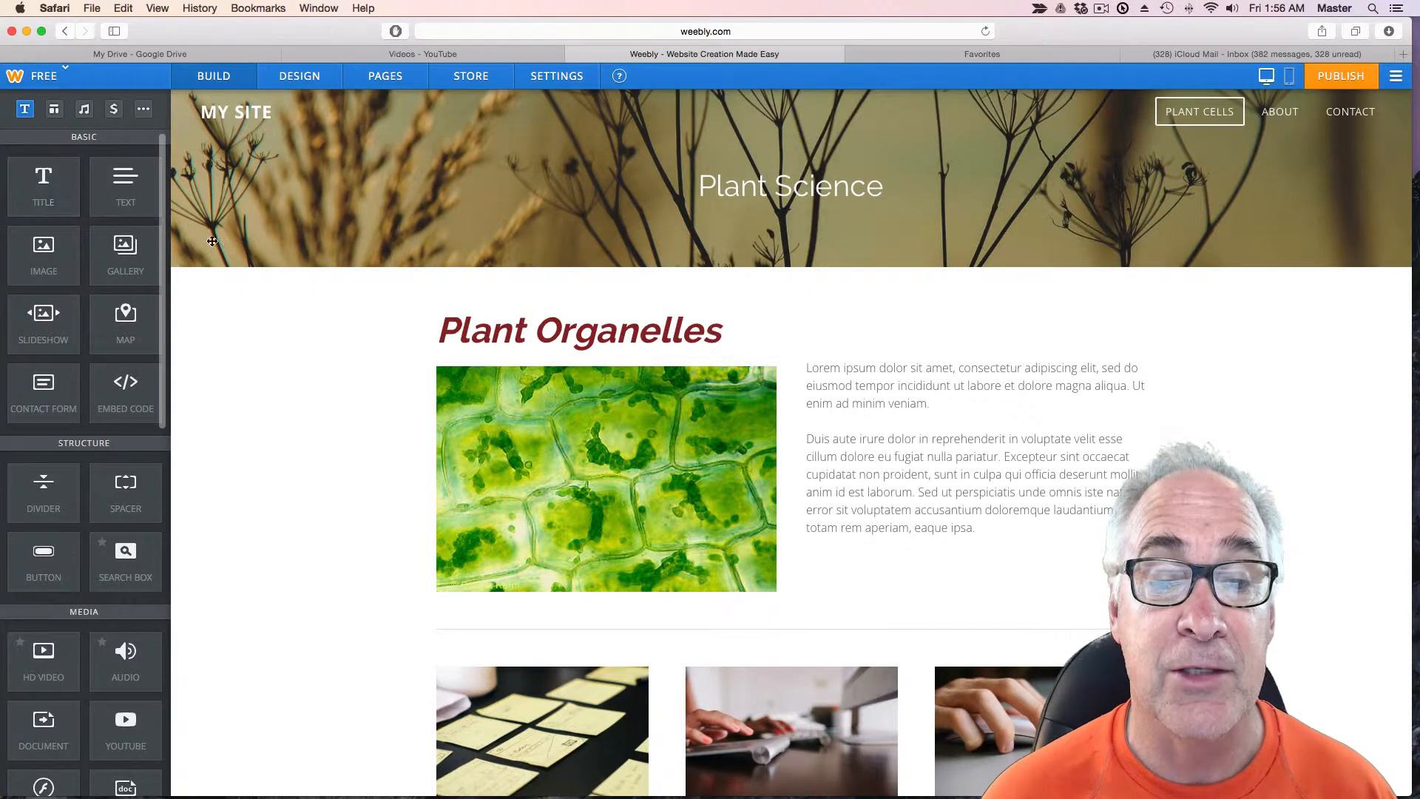
mouse_move(125, 178)
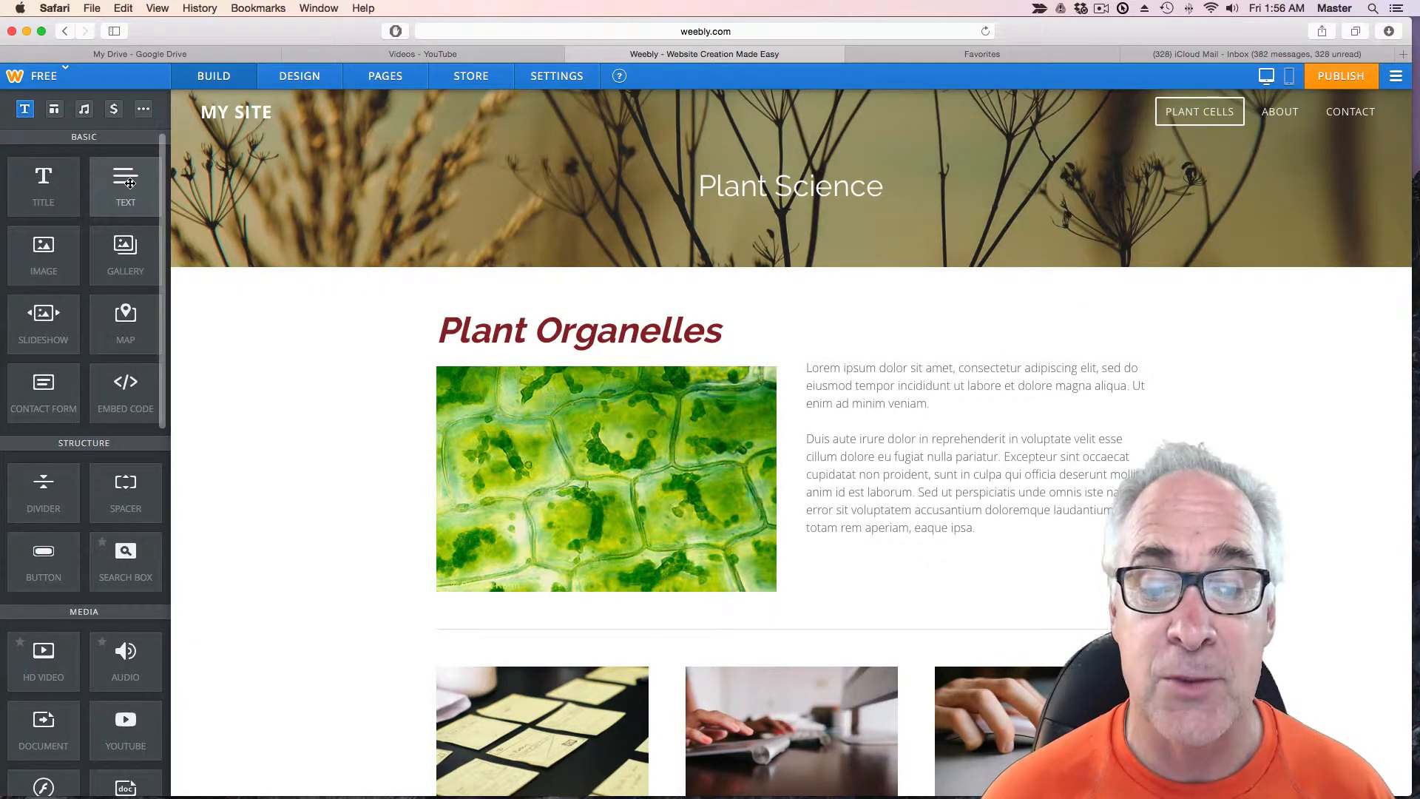
Caption the cell image 'You can see the chloroplasts clearly.'.
drag(125, 178, 590, 625)
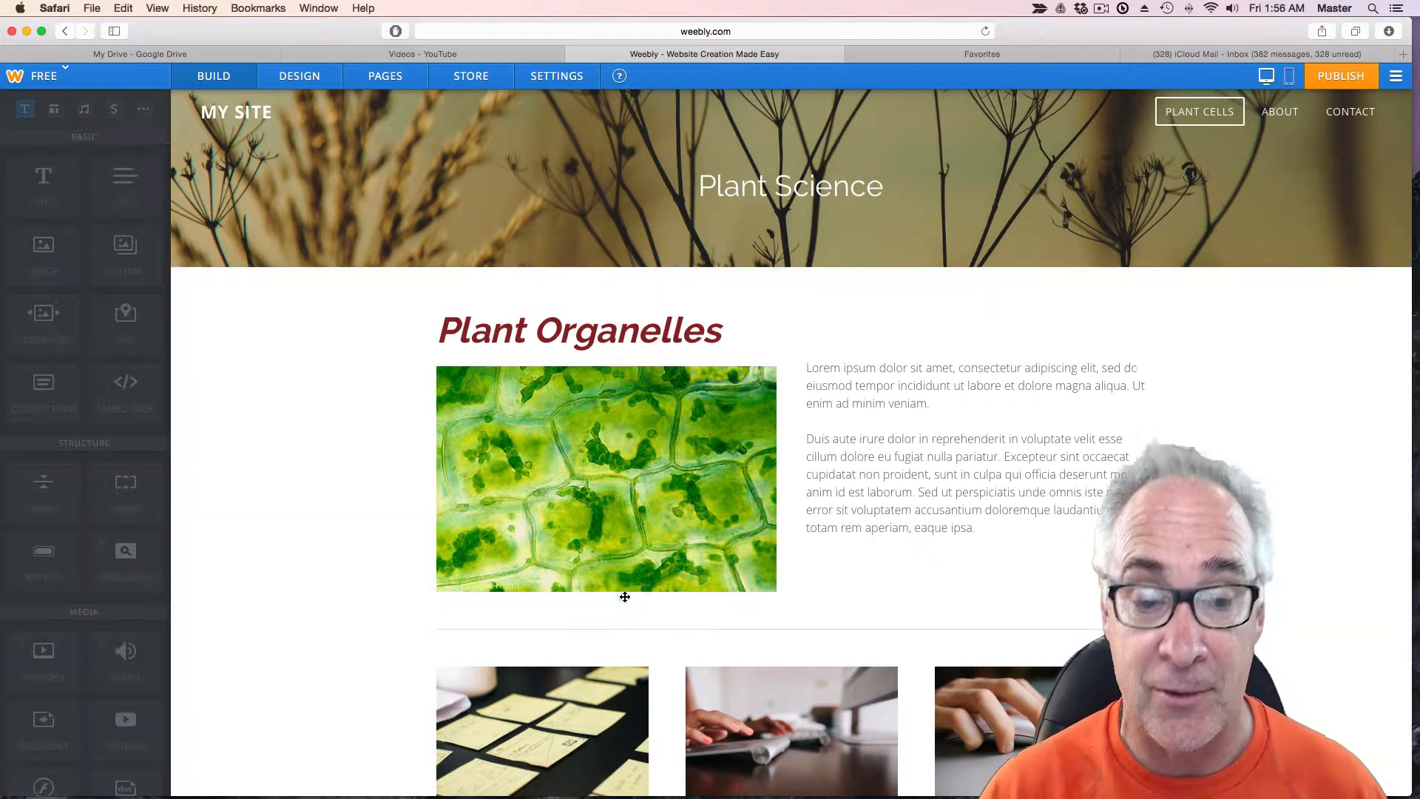
click(605, 612)
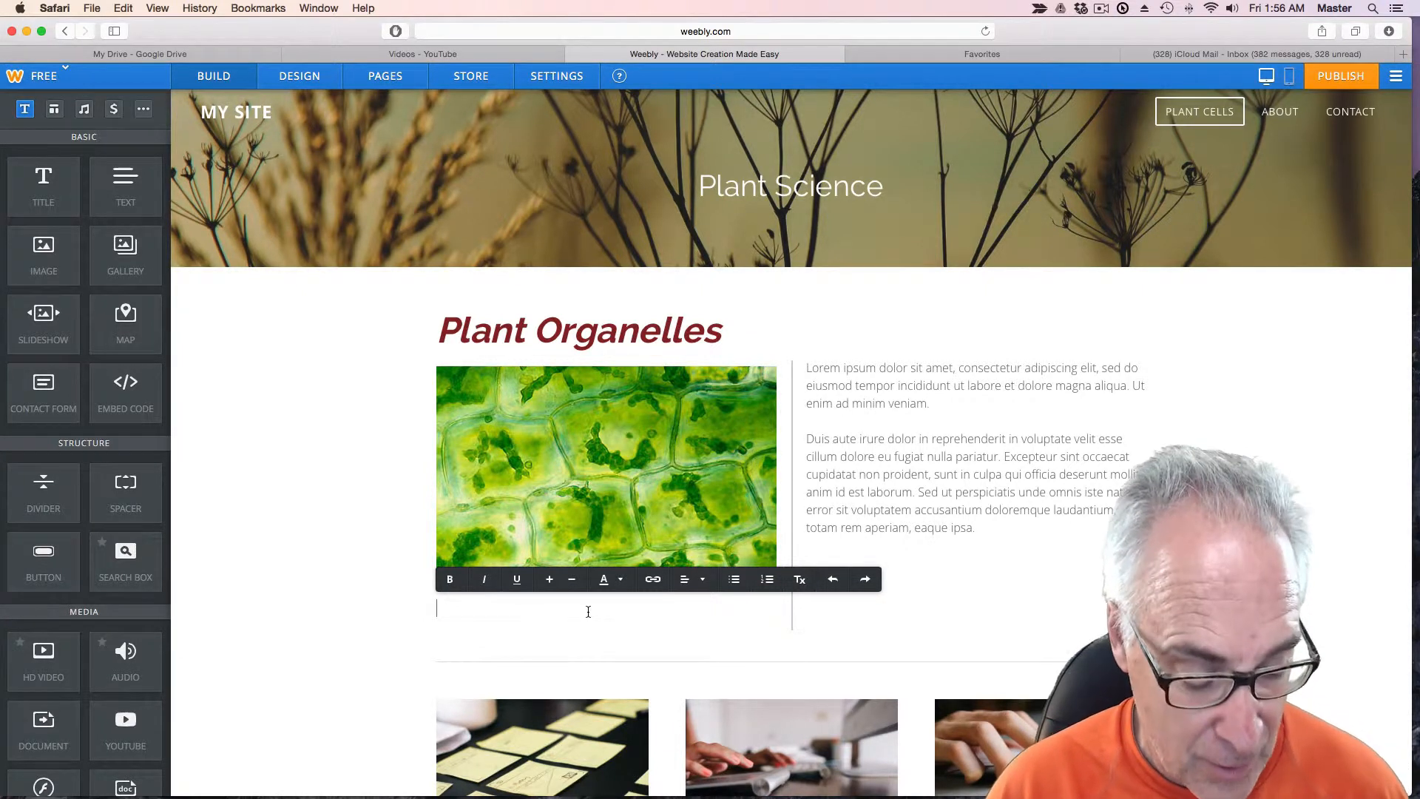
text(YOU can u)
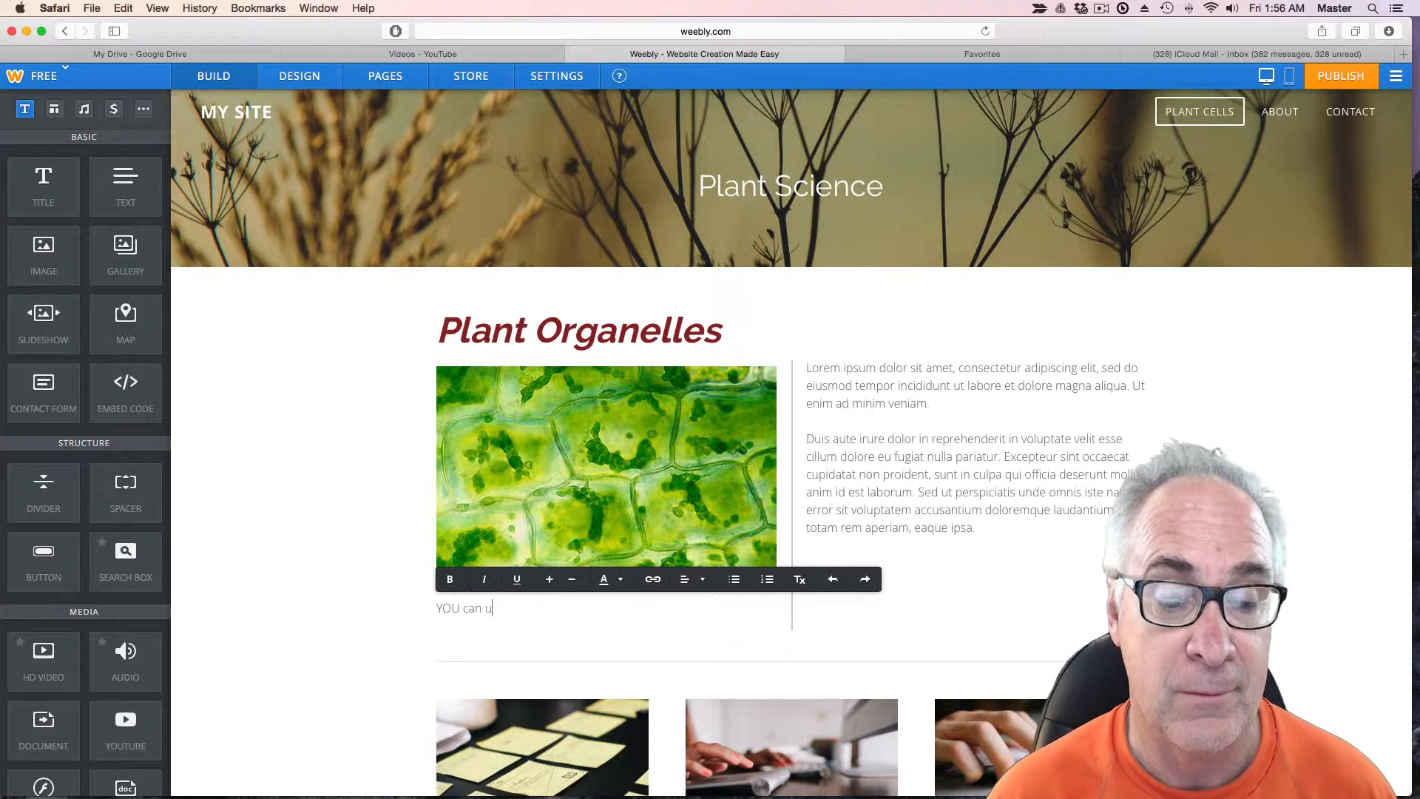
key(backspace)
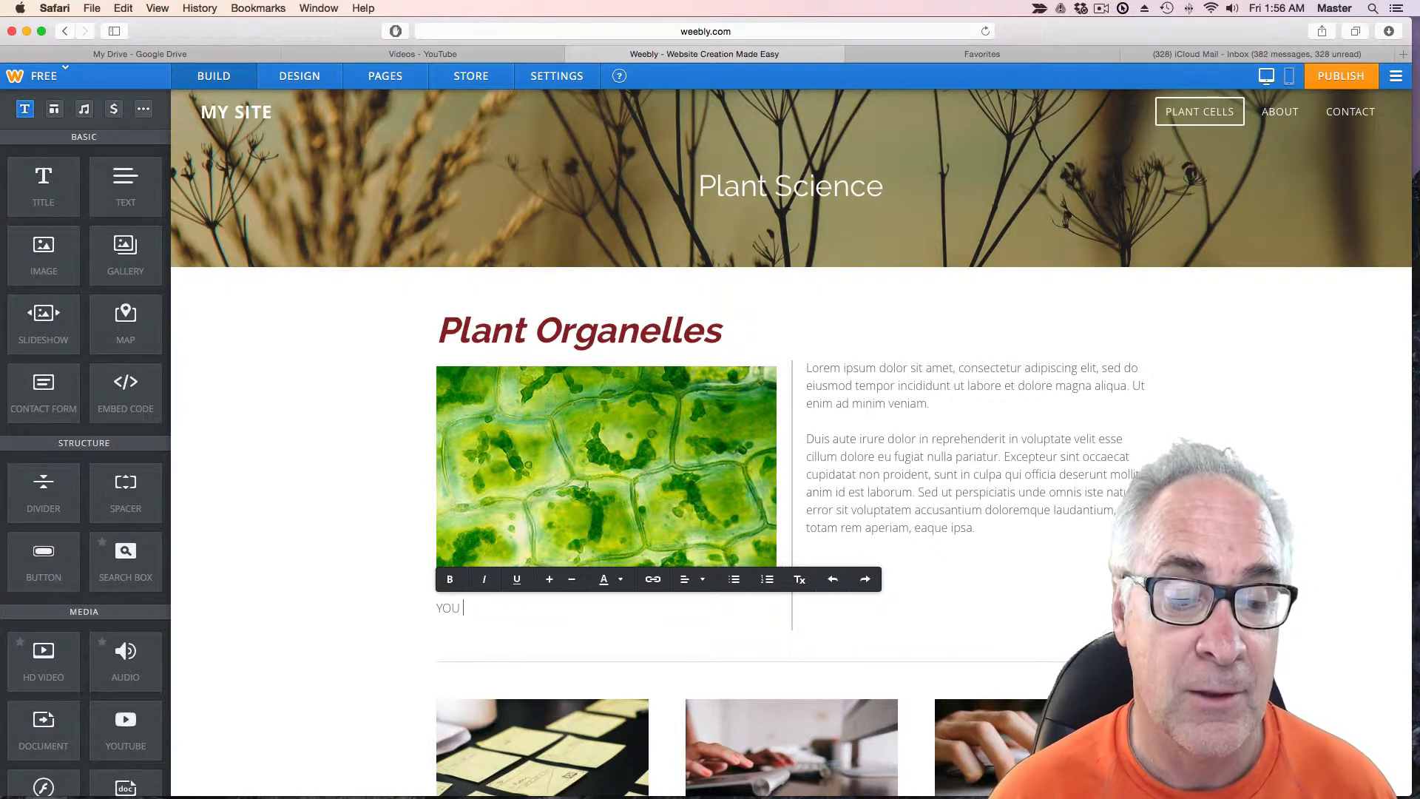
text(You can see the)
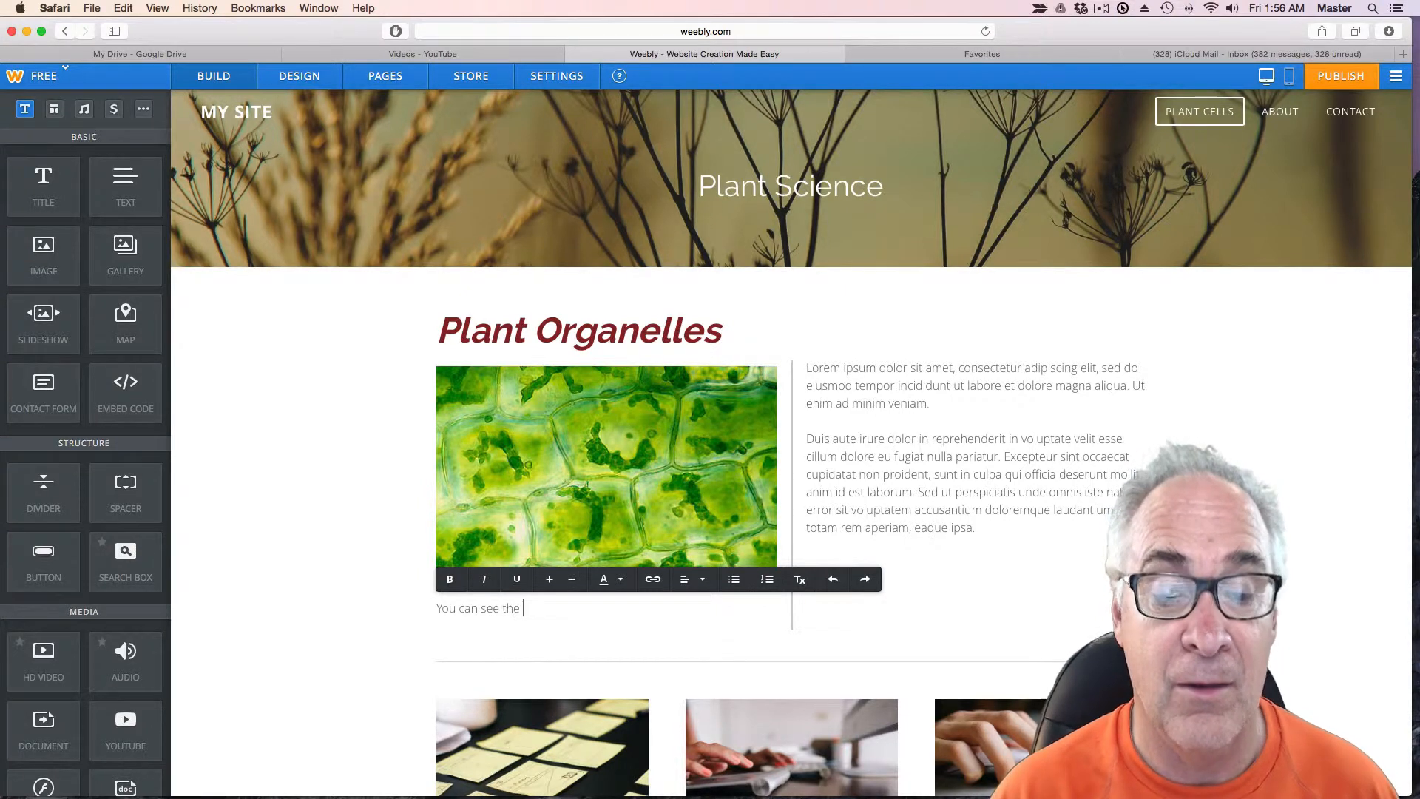
text(cholo)
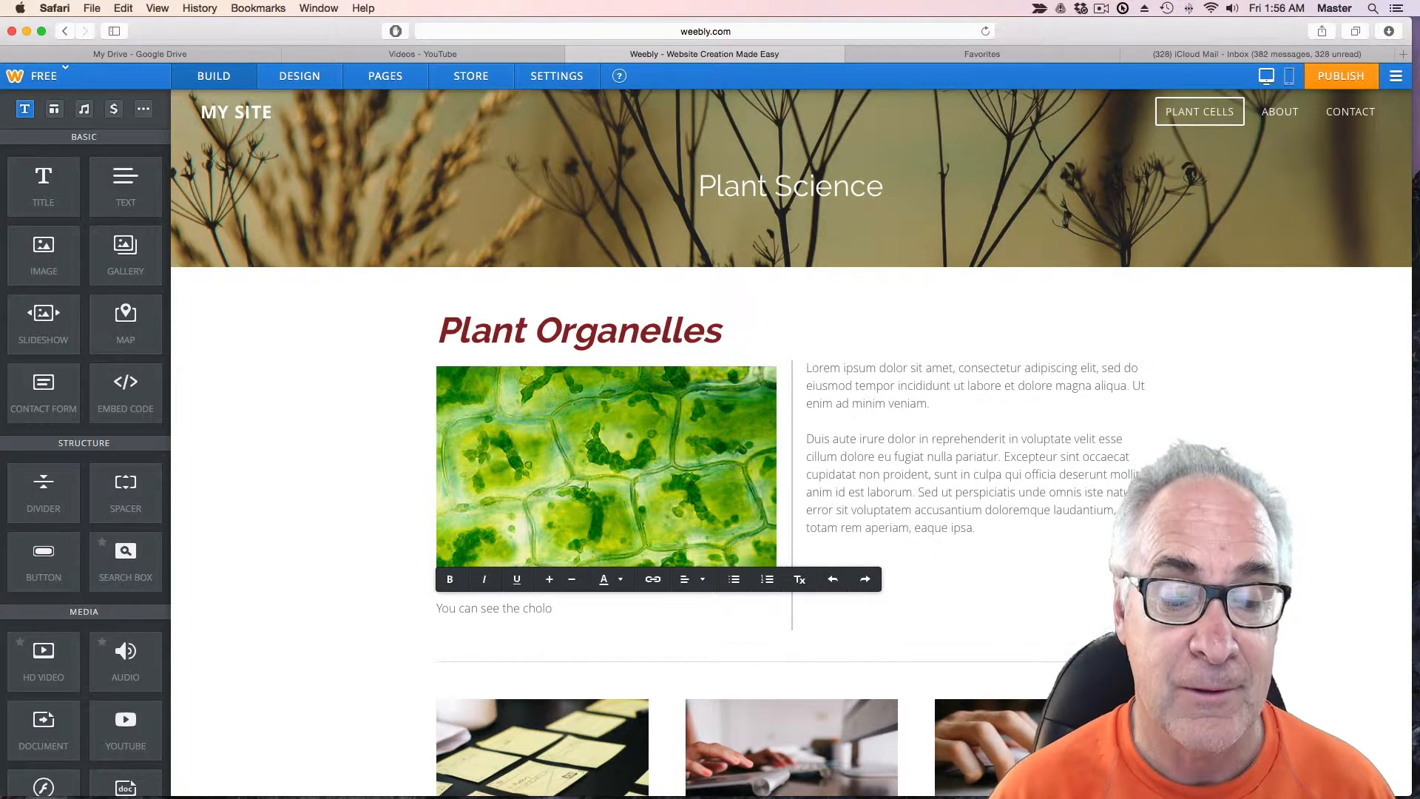
text(roplasts.)
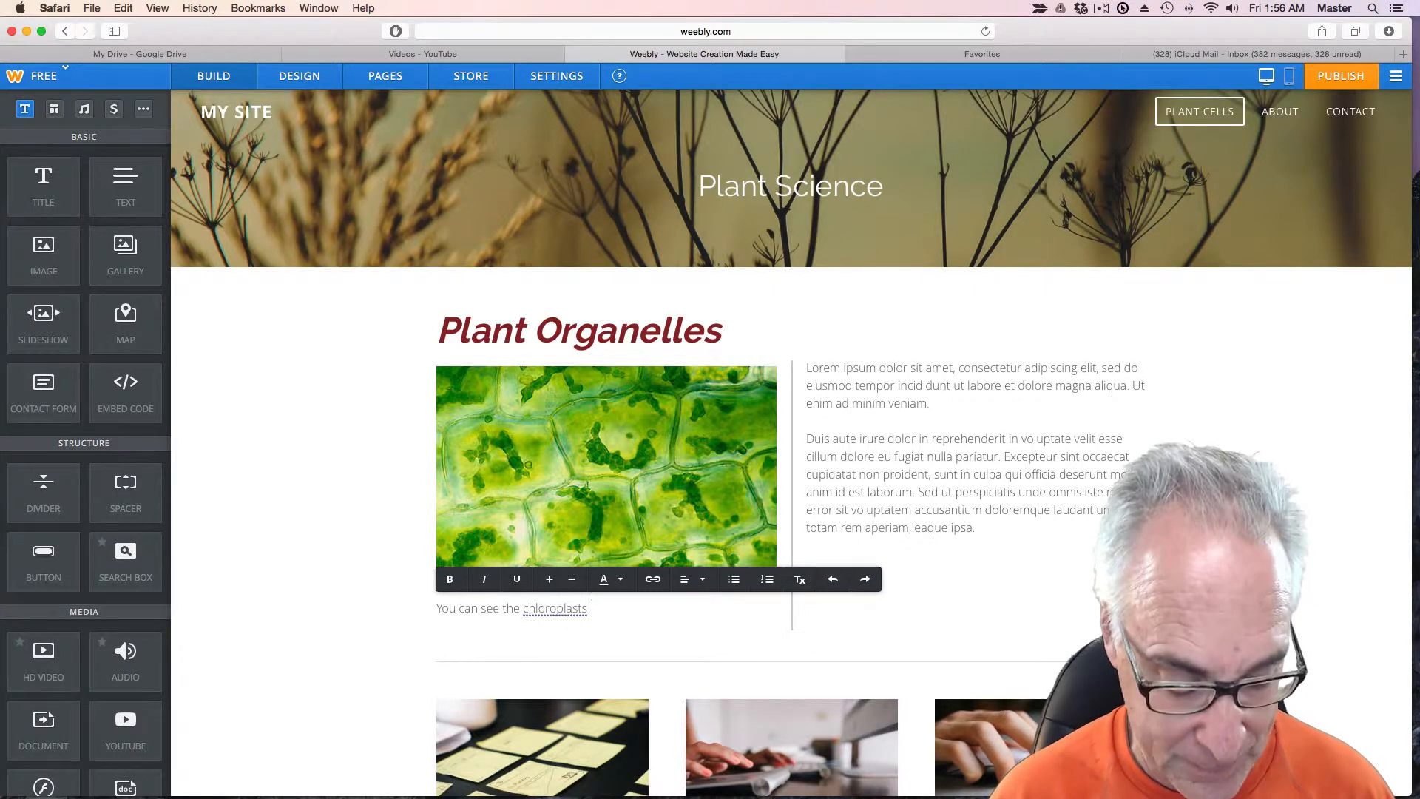
text(clearly)
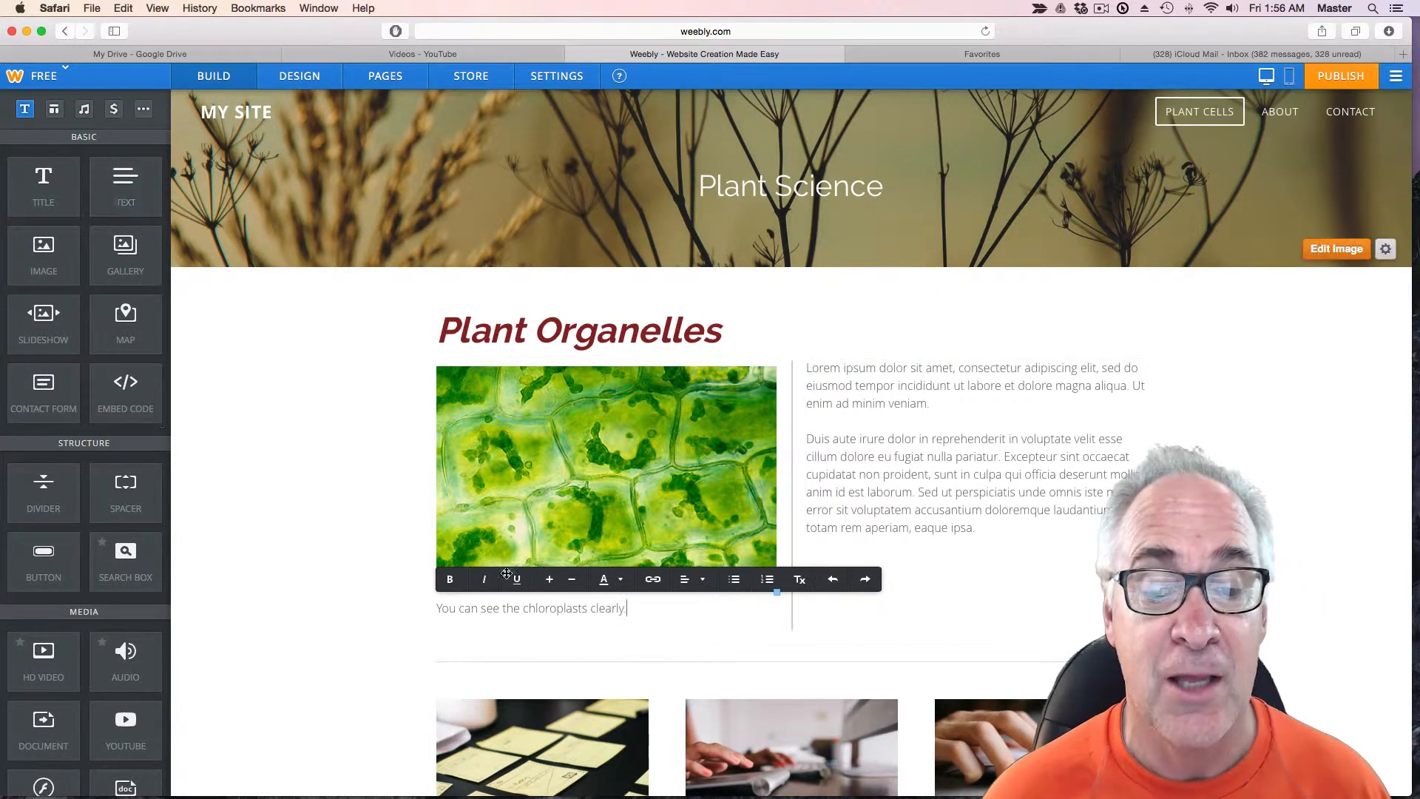
click(580, 331)
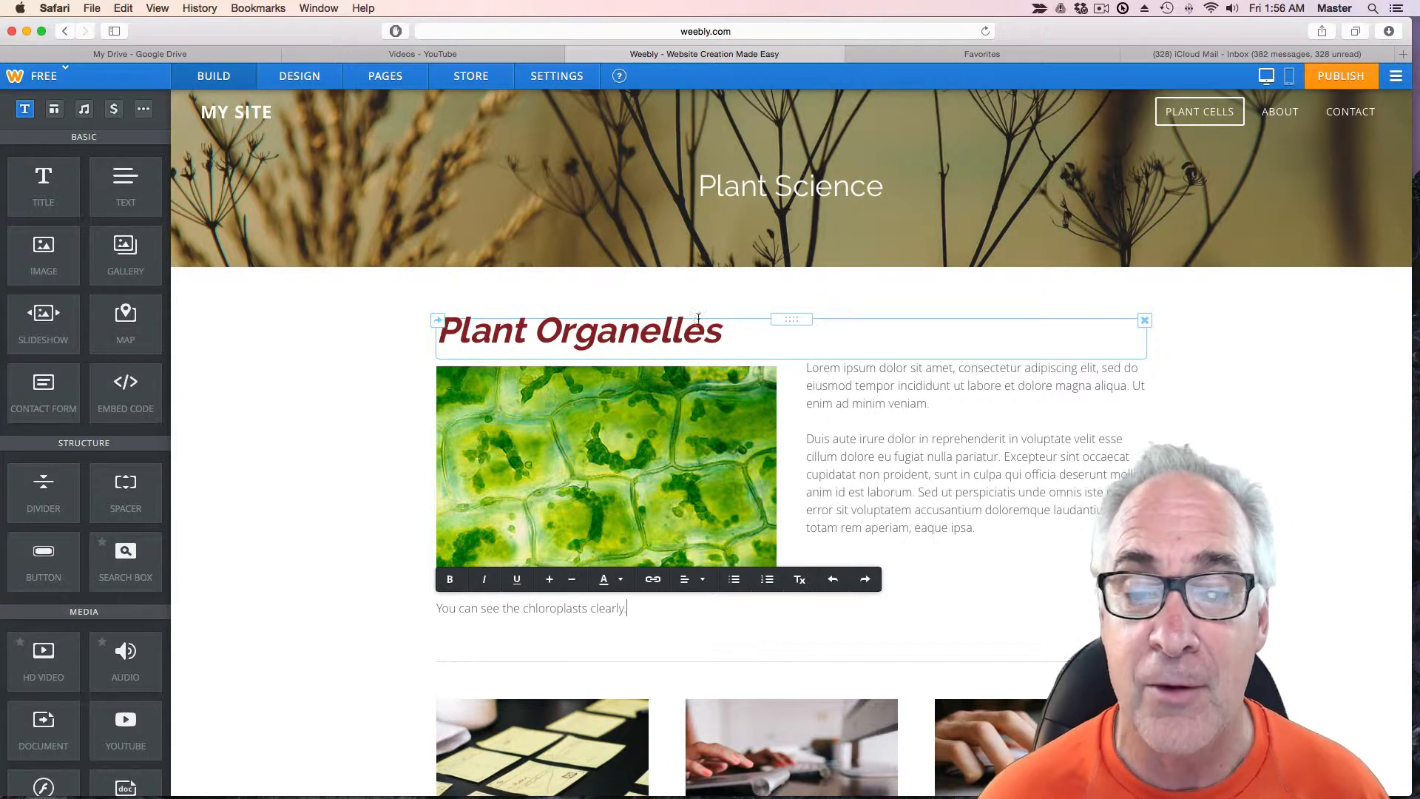
click(1255, 456)
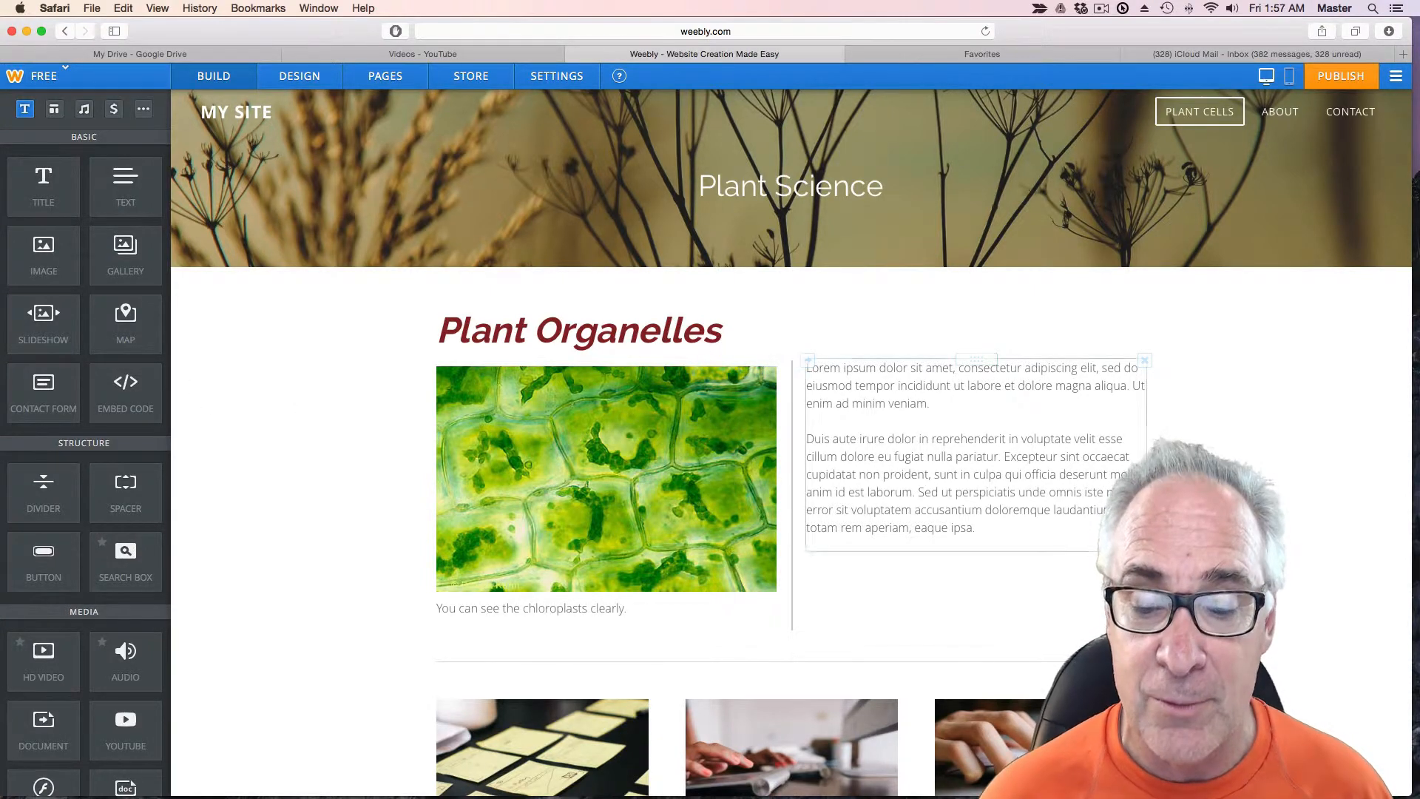
scroll(down, 3)
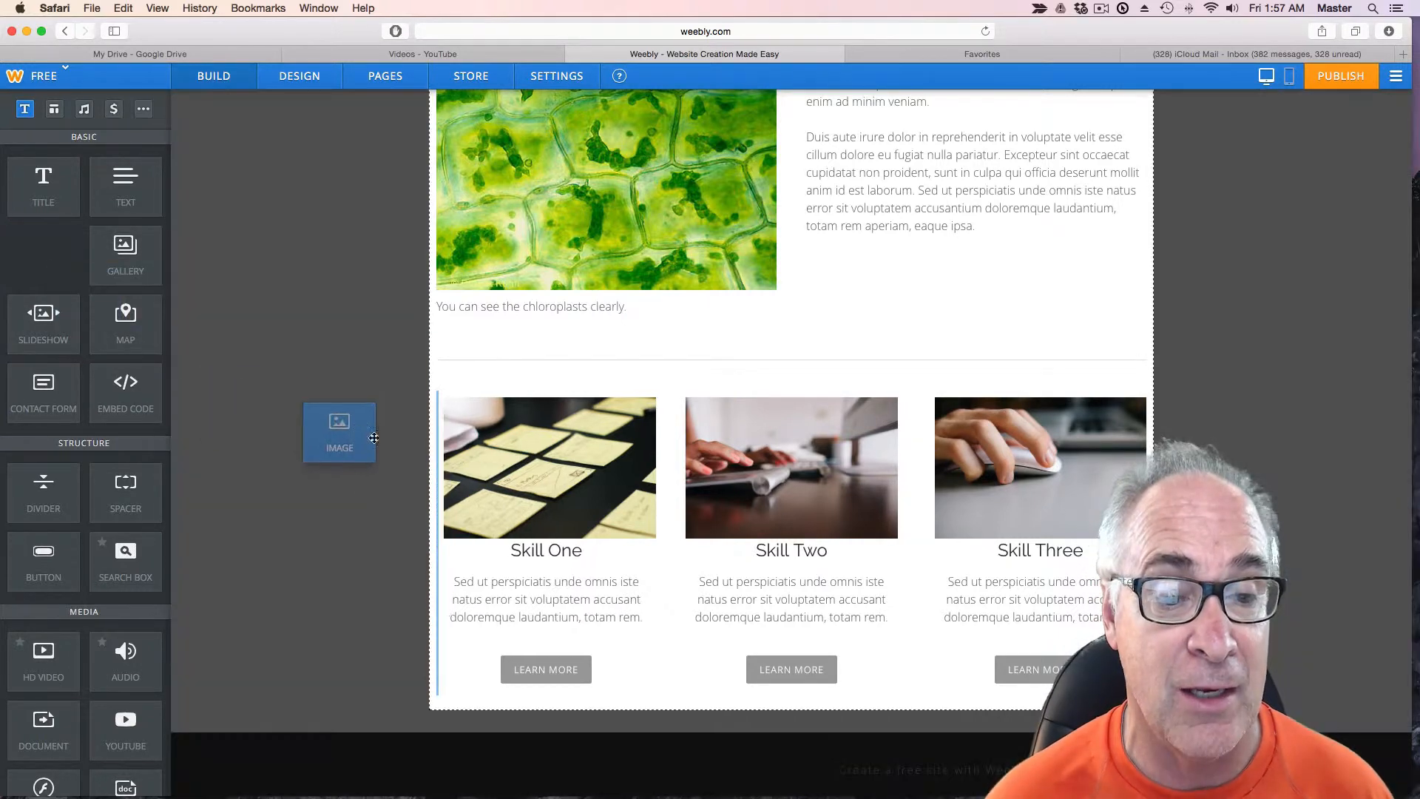
drag(339, 432, 443, 462)
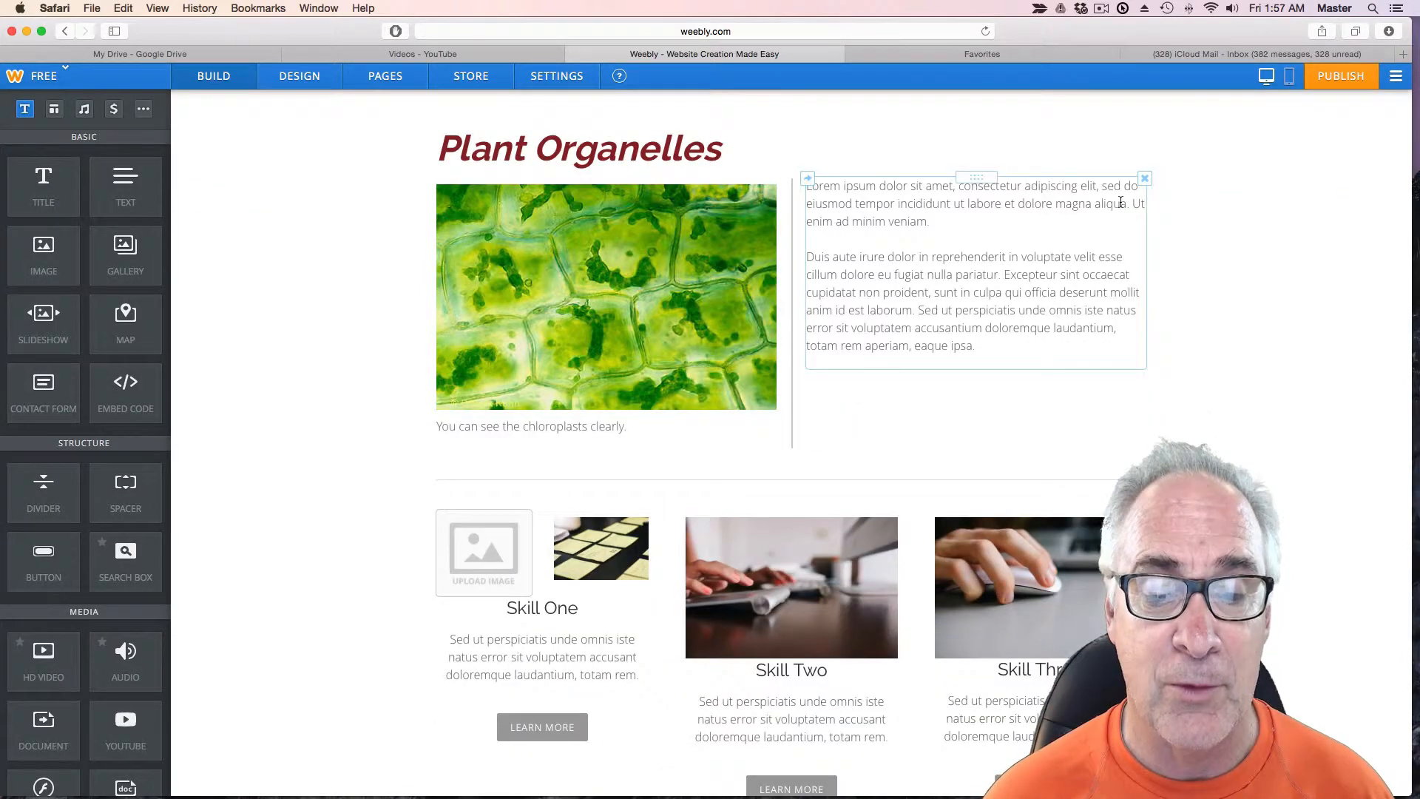
scroll(down, 3)
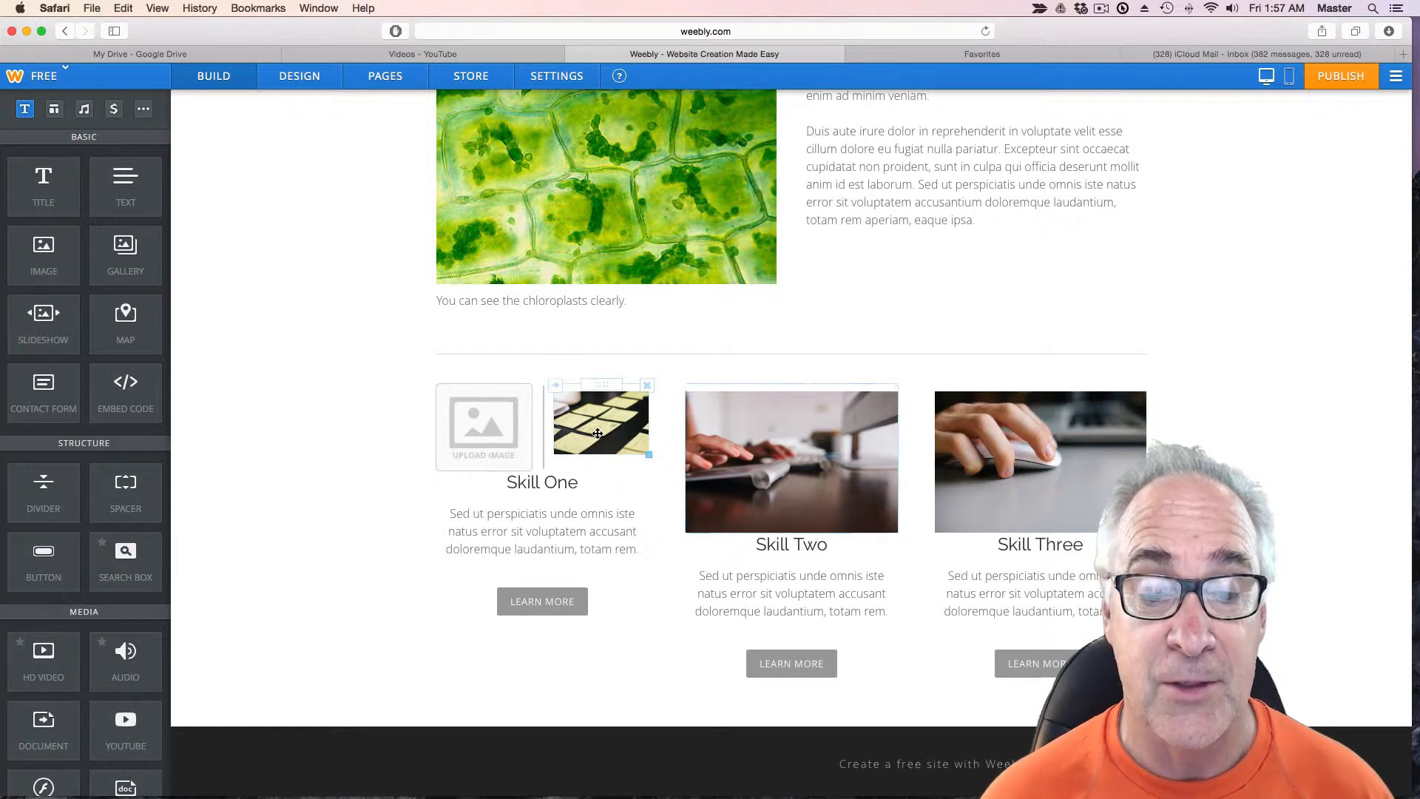
click(541, 481)
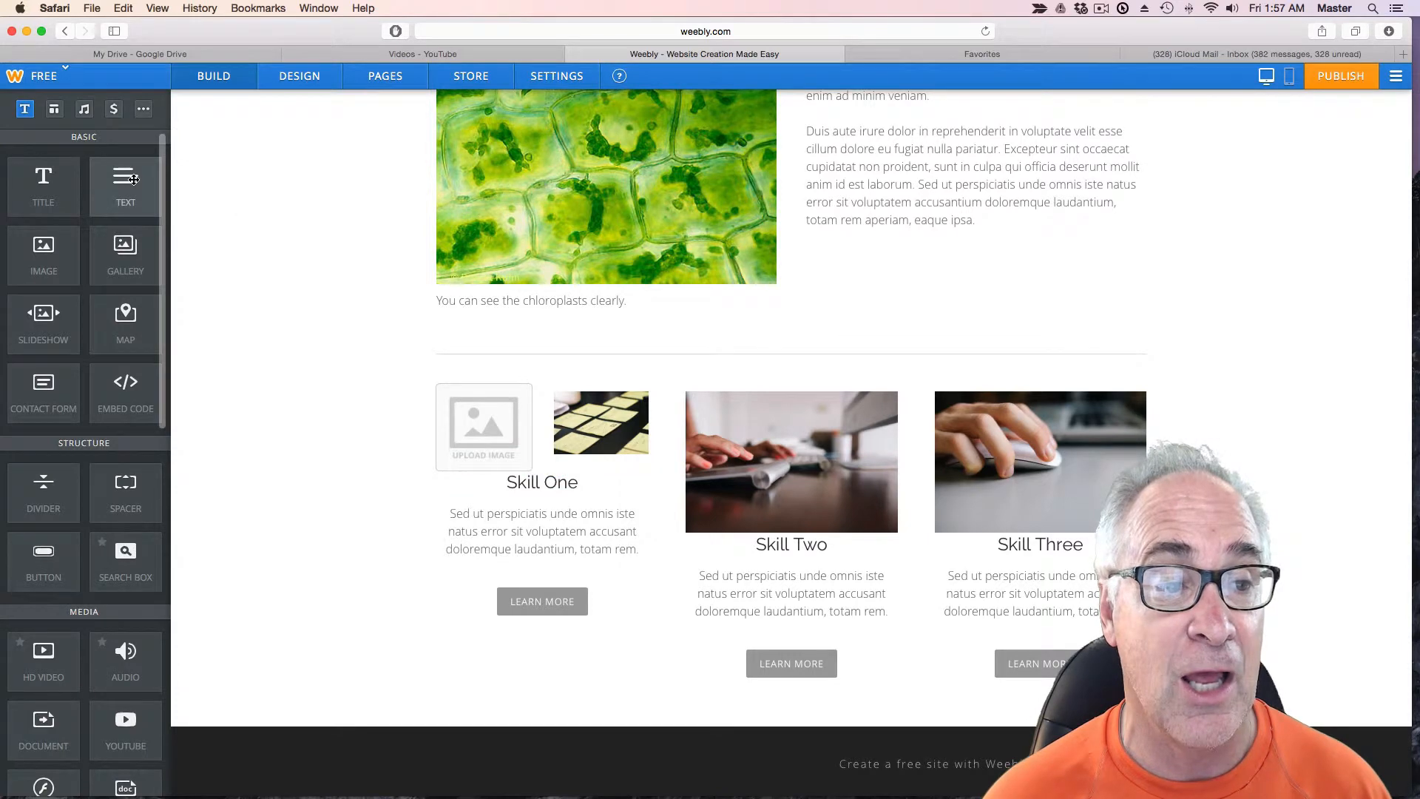
drag(125, 177, 463, 485)
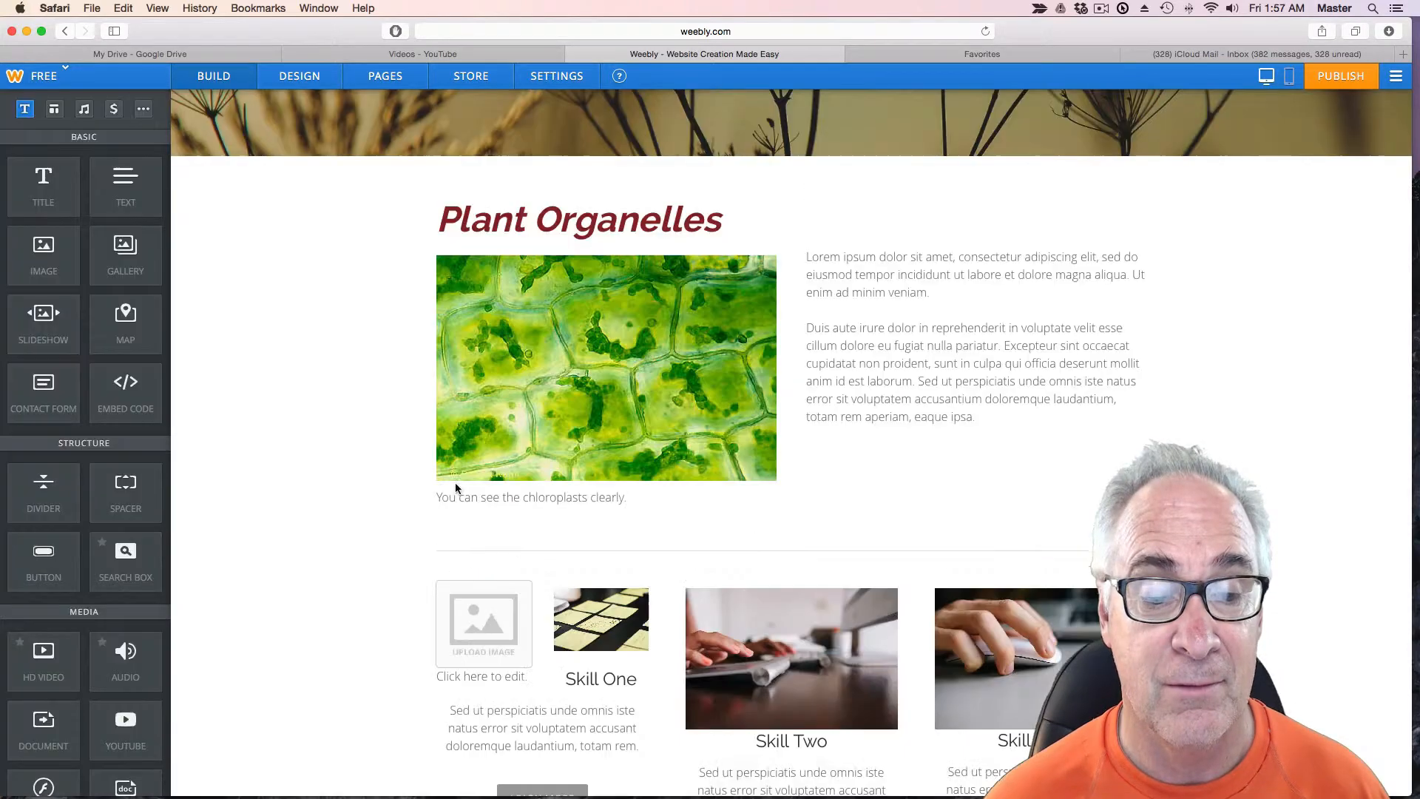
scroll(down, 3)
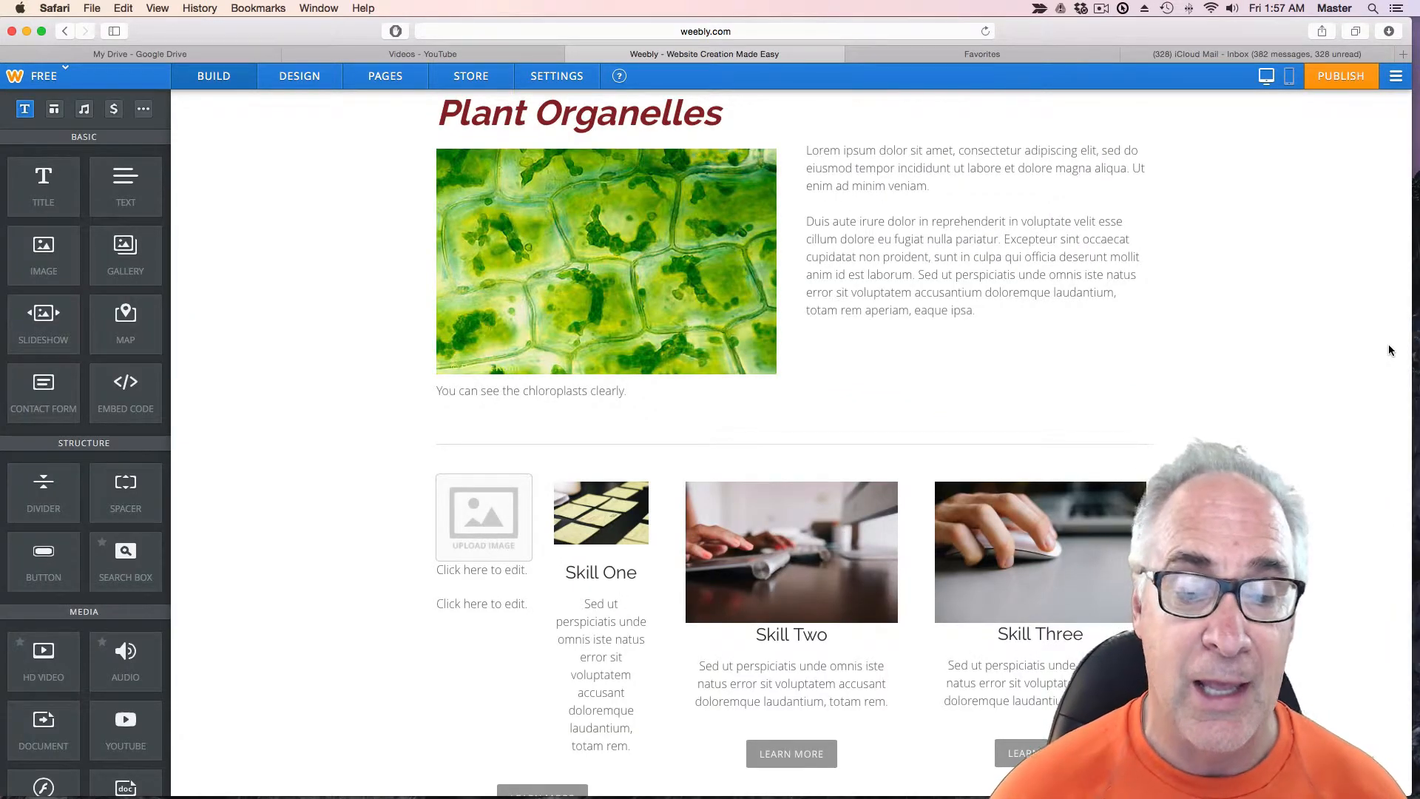
click(483, 604)
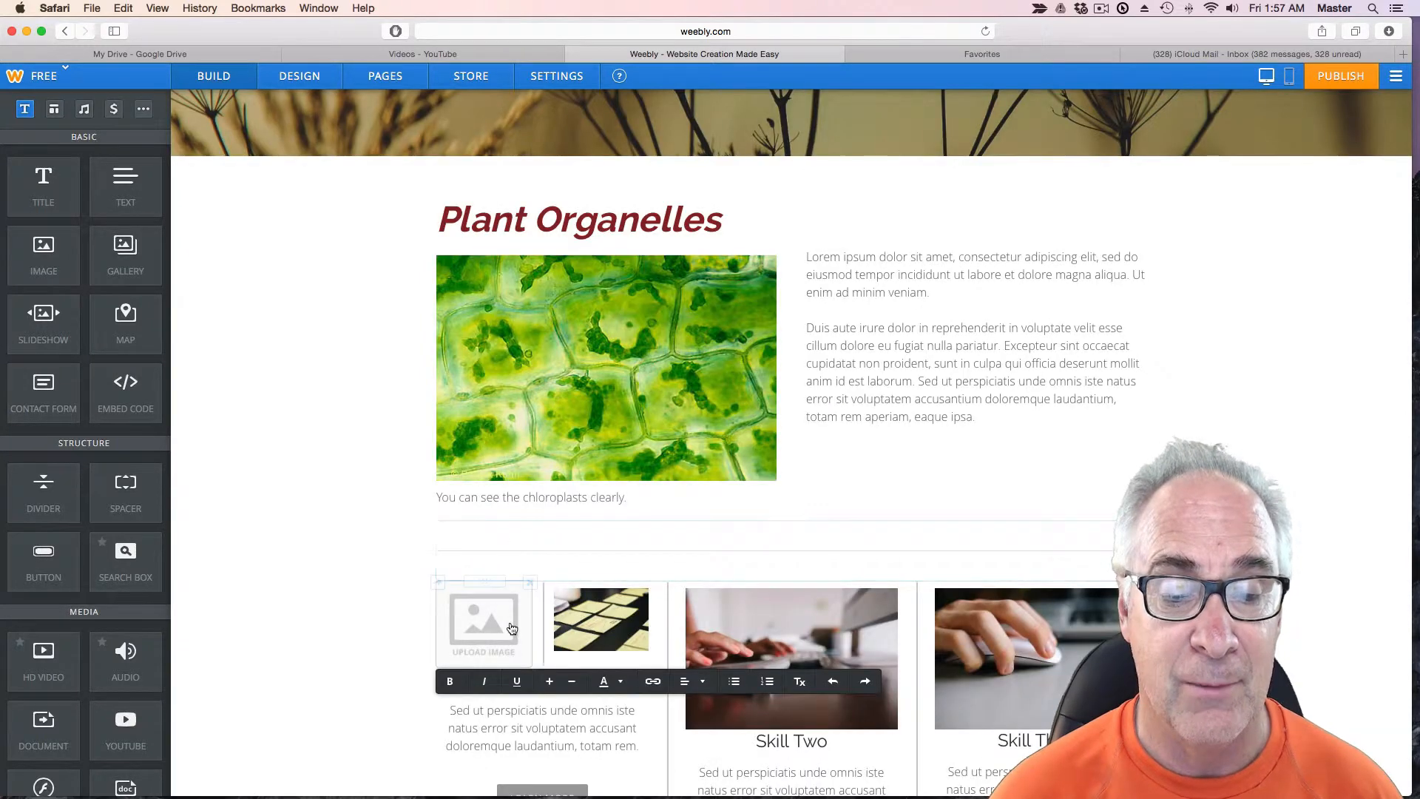
click(530, 582)
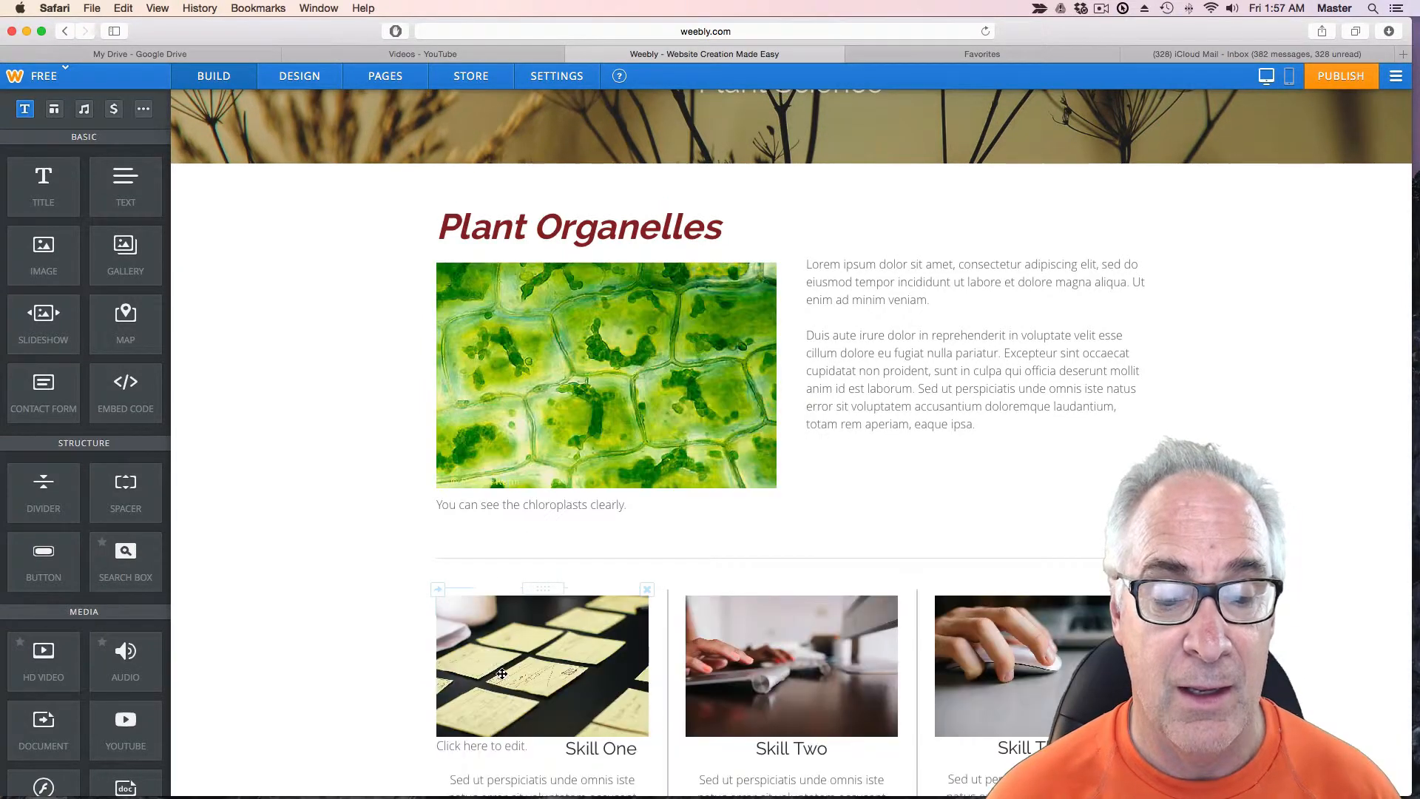
scroll(down, 3)
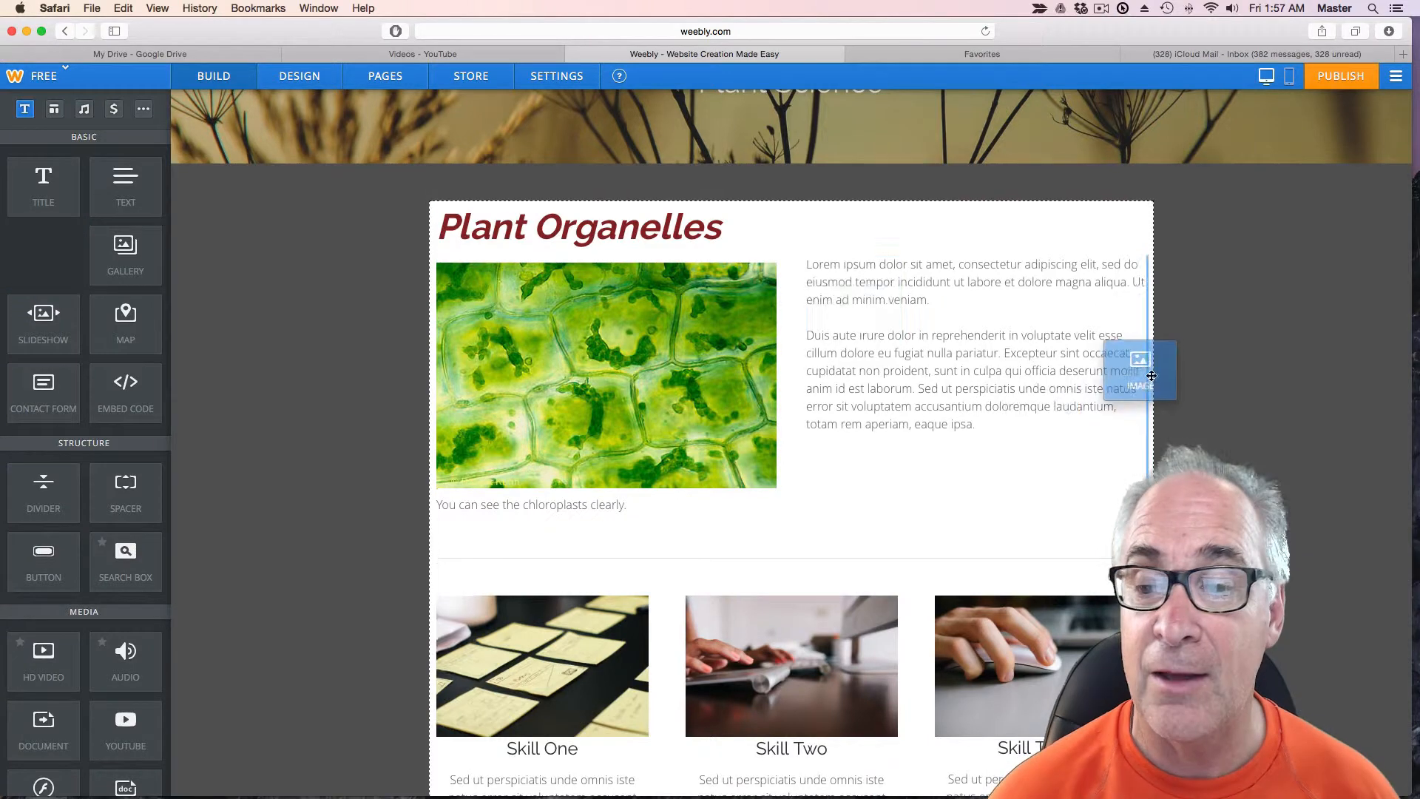
Add an Image beside the Lorem ipsum text and upload a chloroplast photo from the computer.
drag(1139, 372, 877, 316)
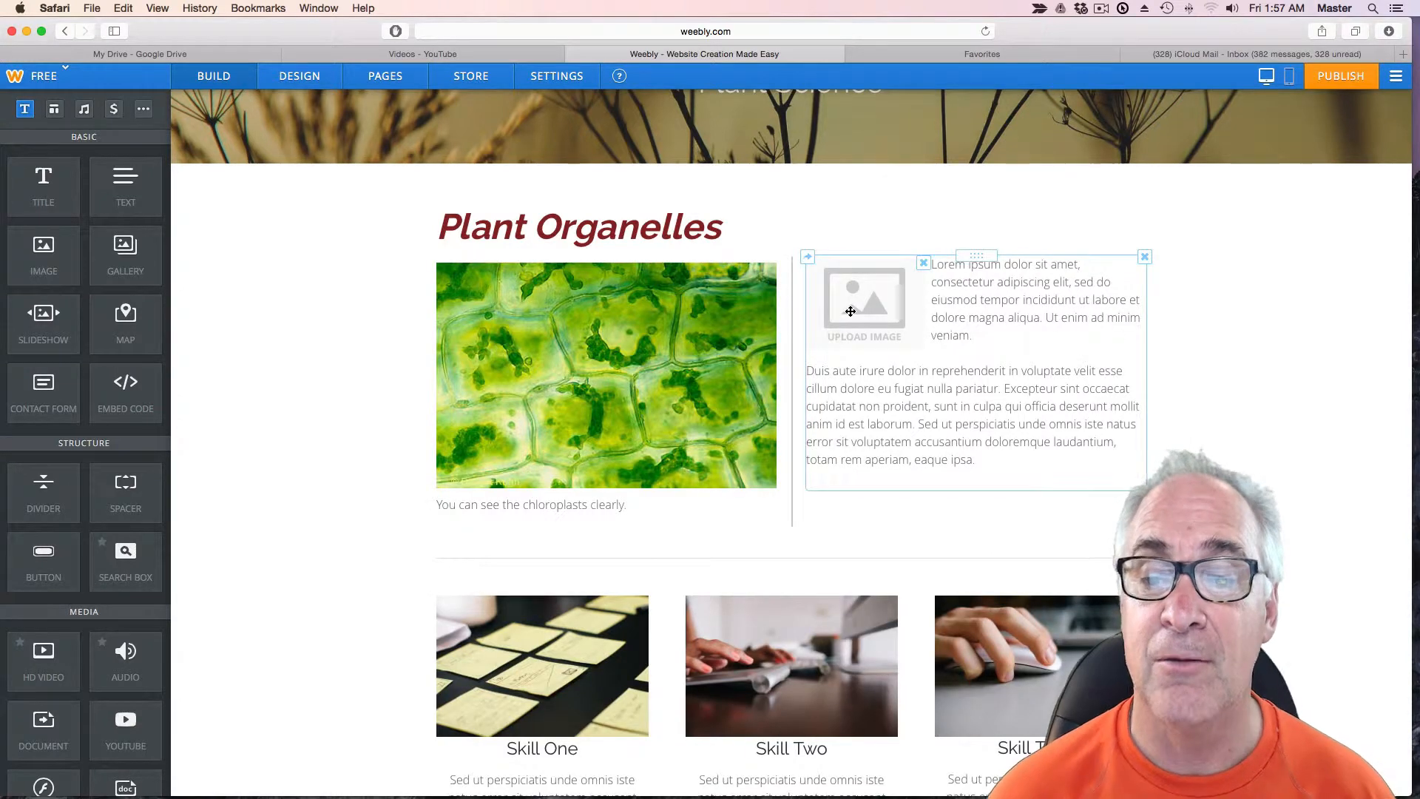
click(863, 303)
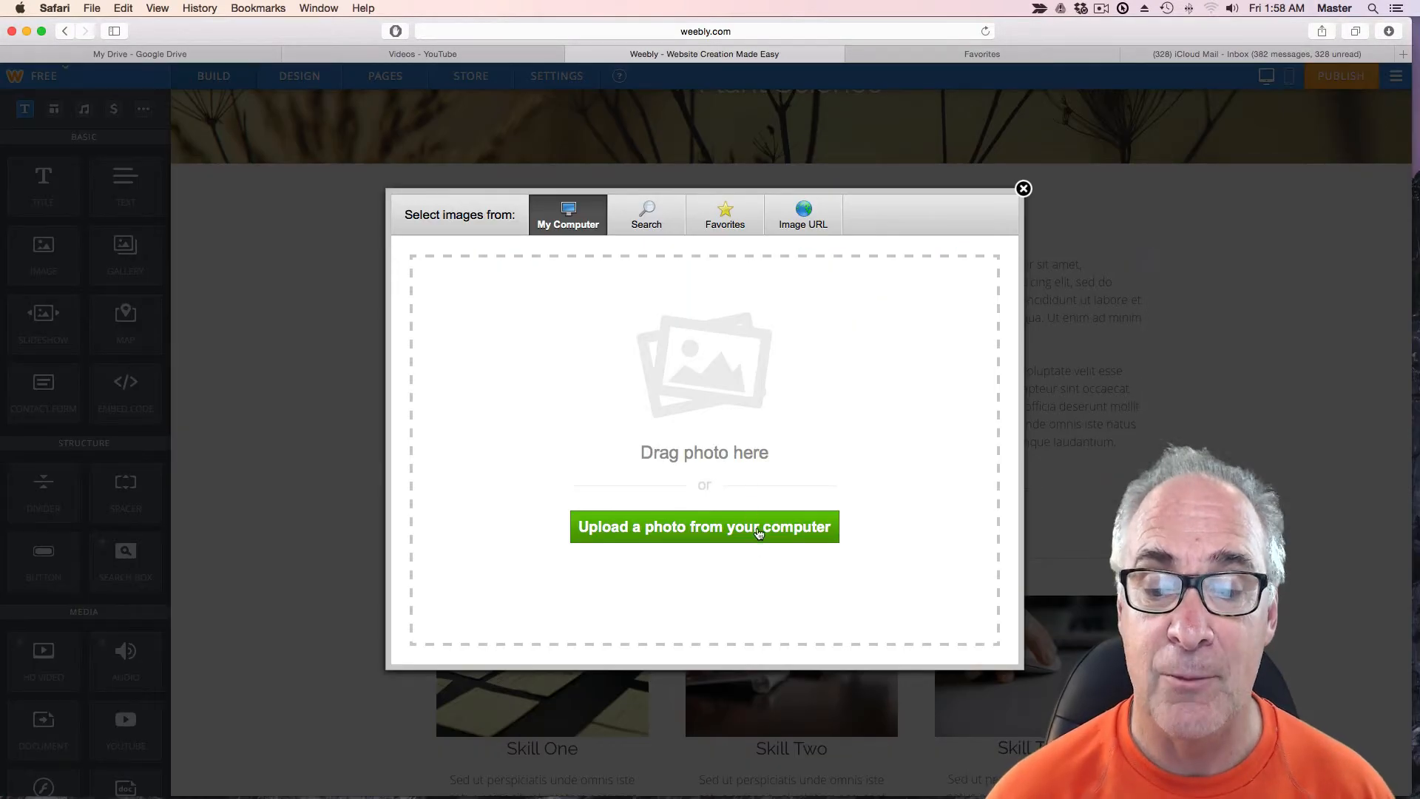
click(703, 526)
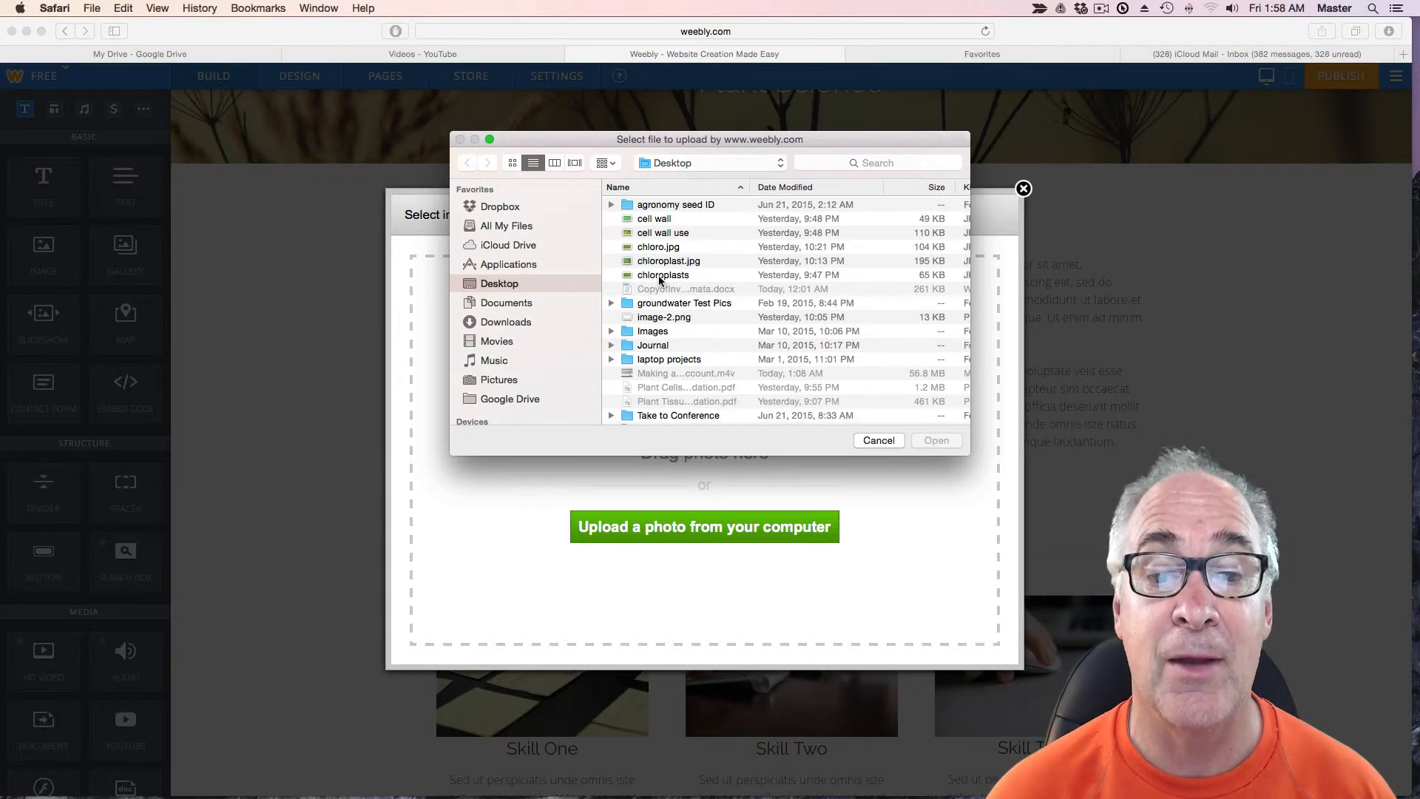
click(668, 261)
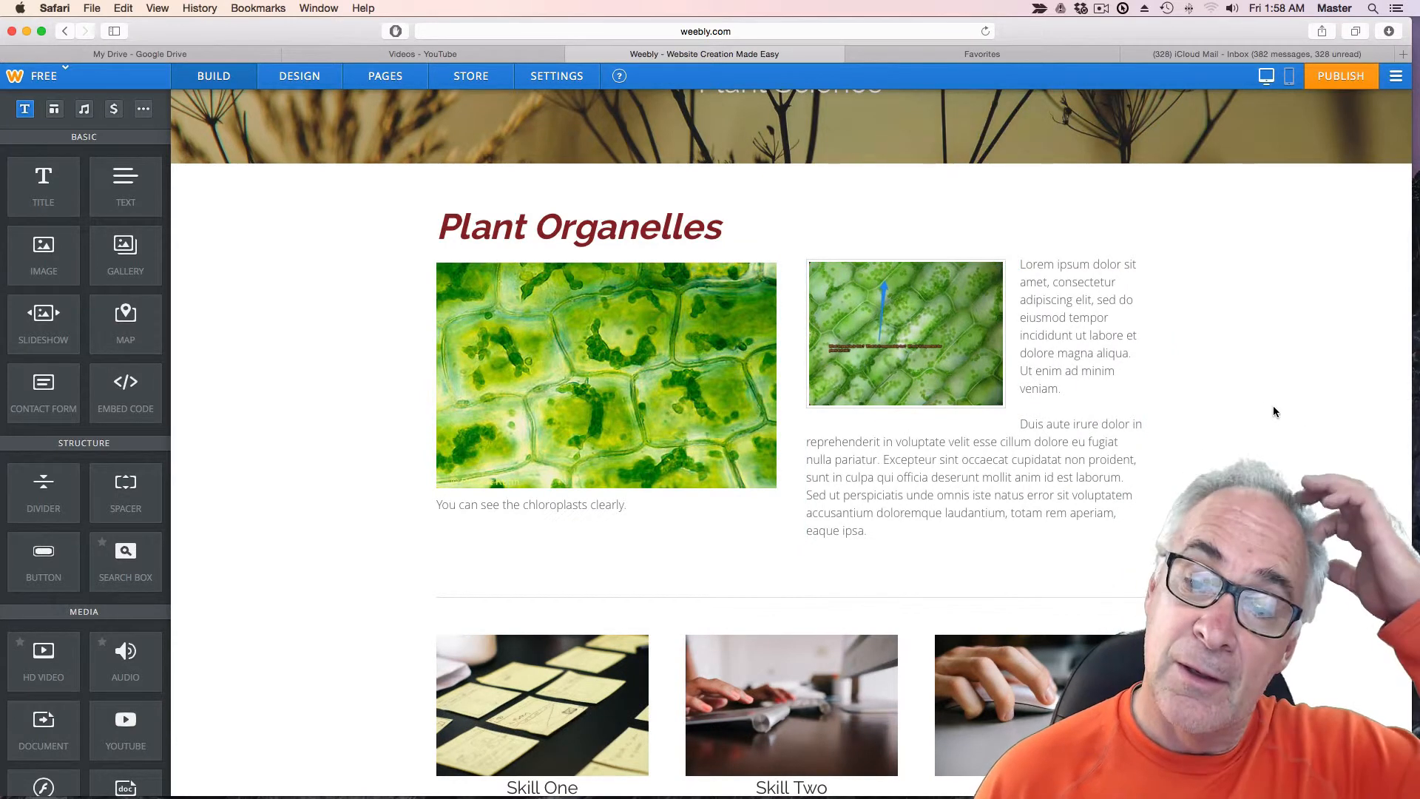
click(904, 332)
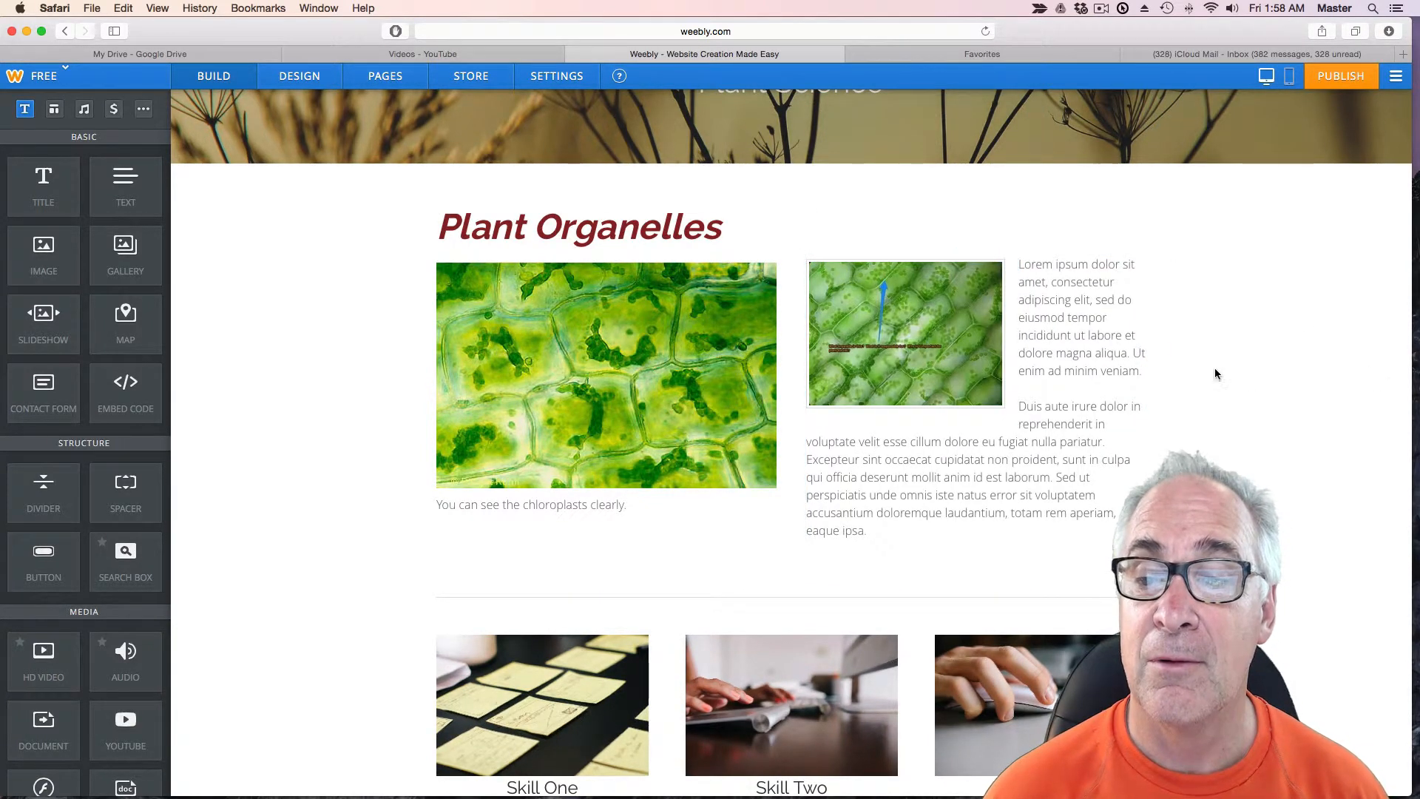
click(904, 333)
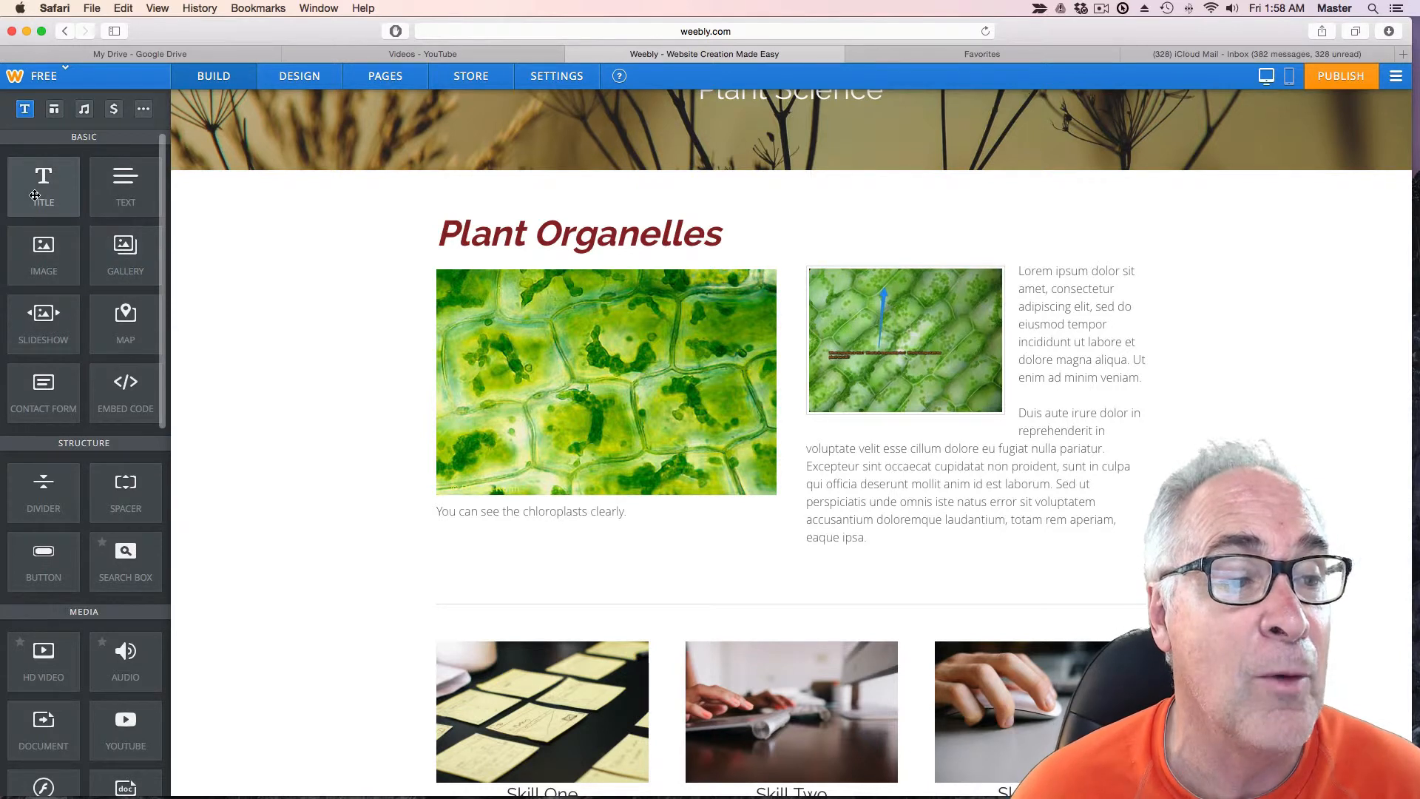
mouse_move(125, 186)
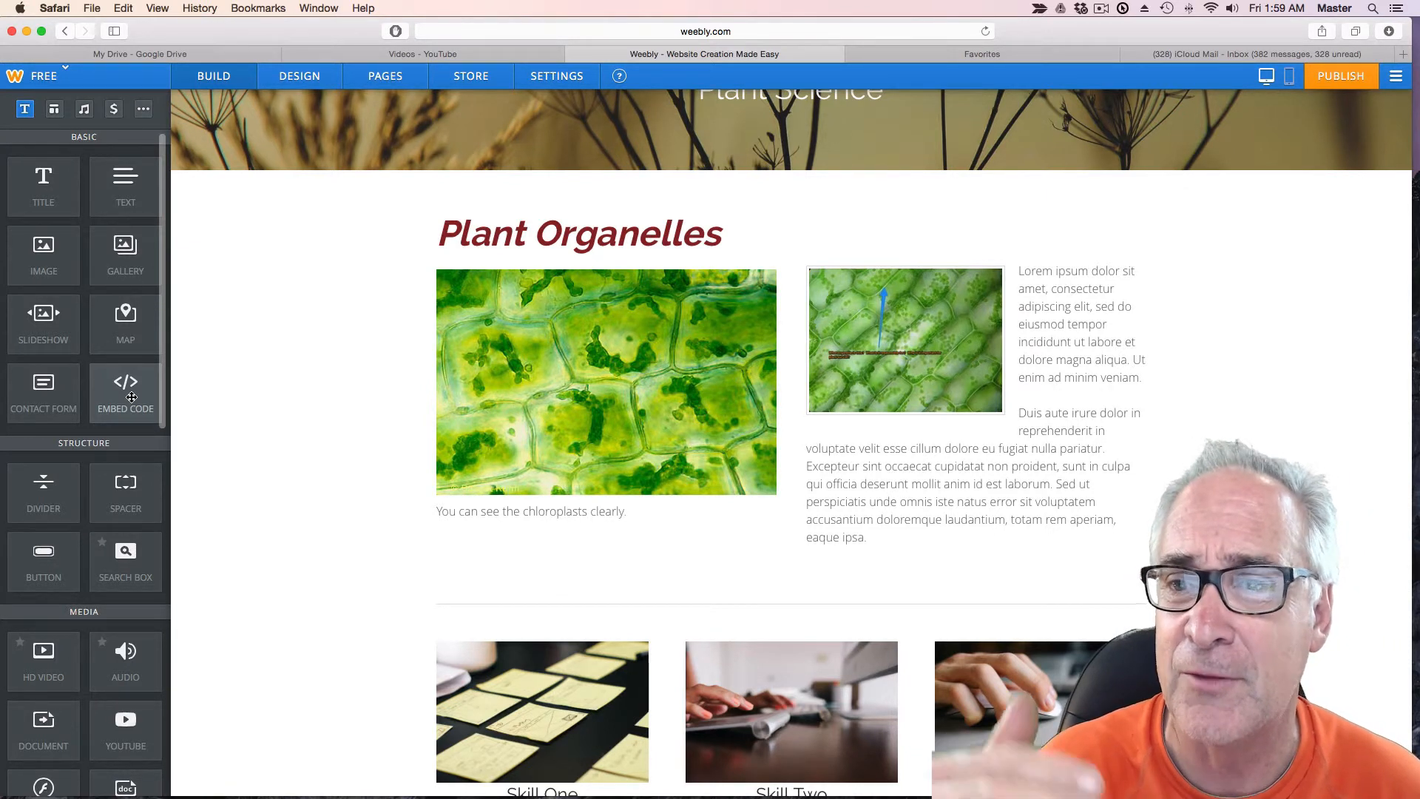
mouse_move(263, 569)
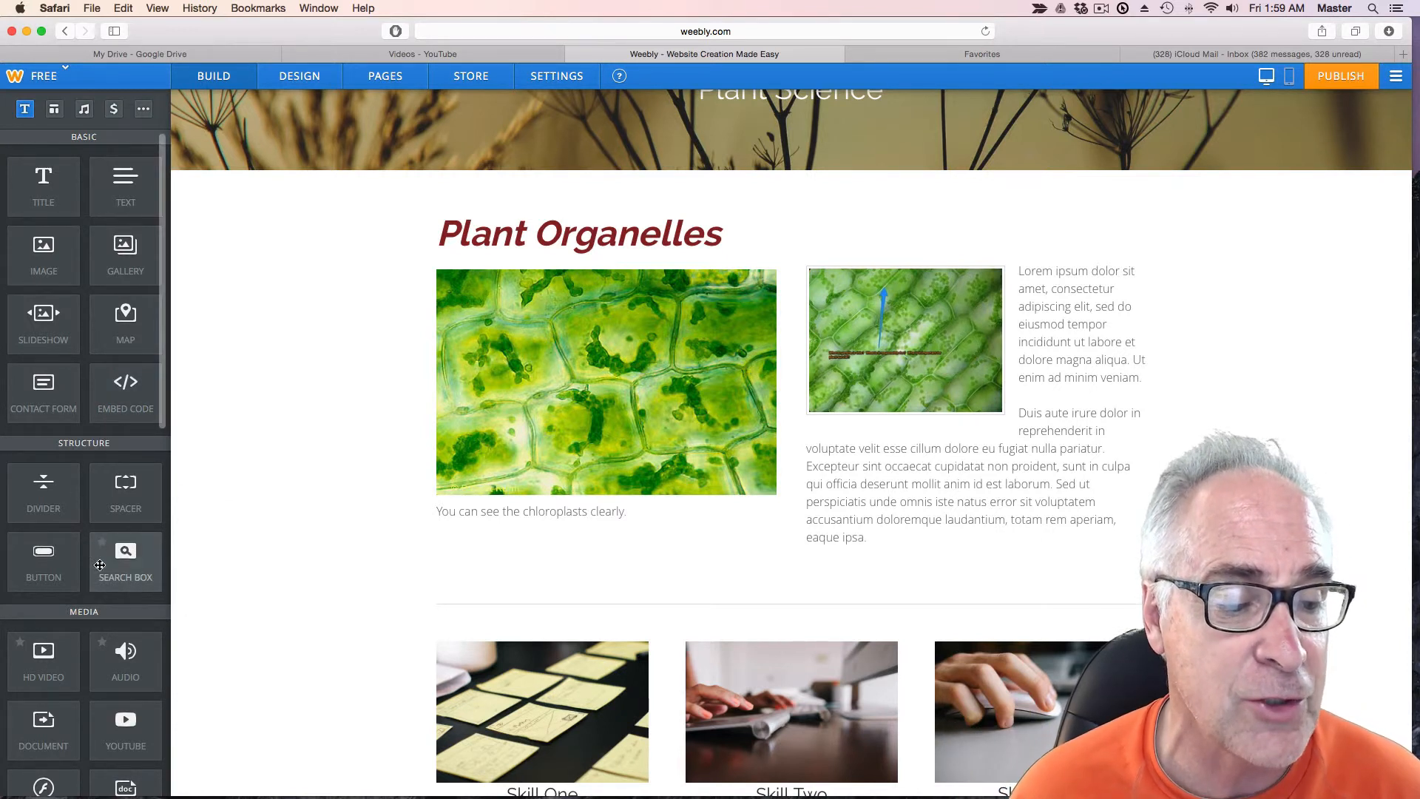
mouse_move(401, 667)
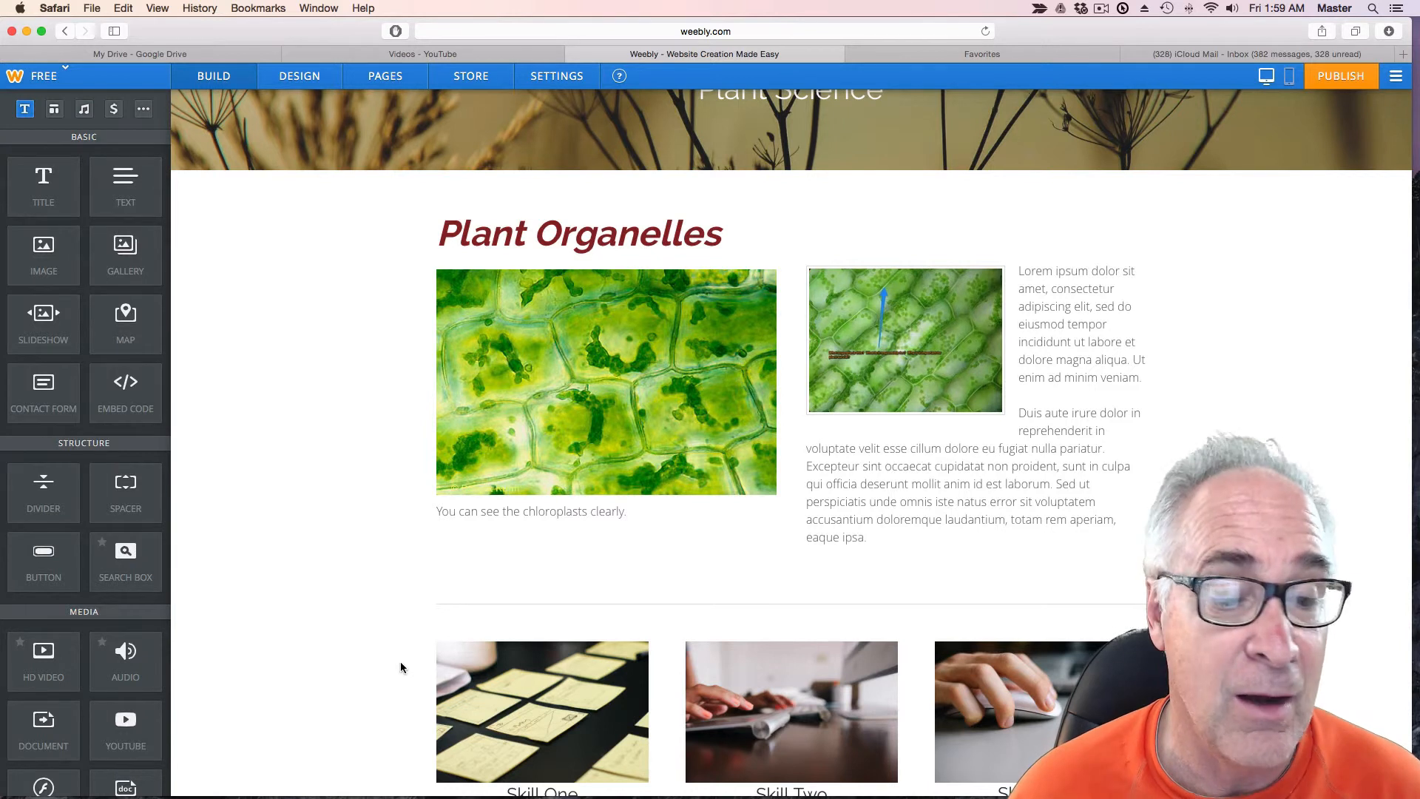
mouse_move(396, 603)
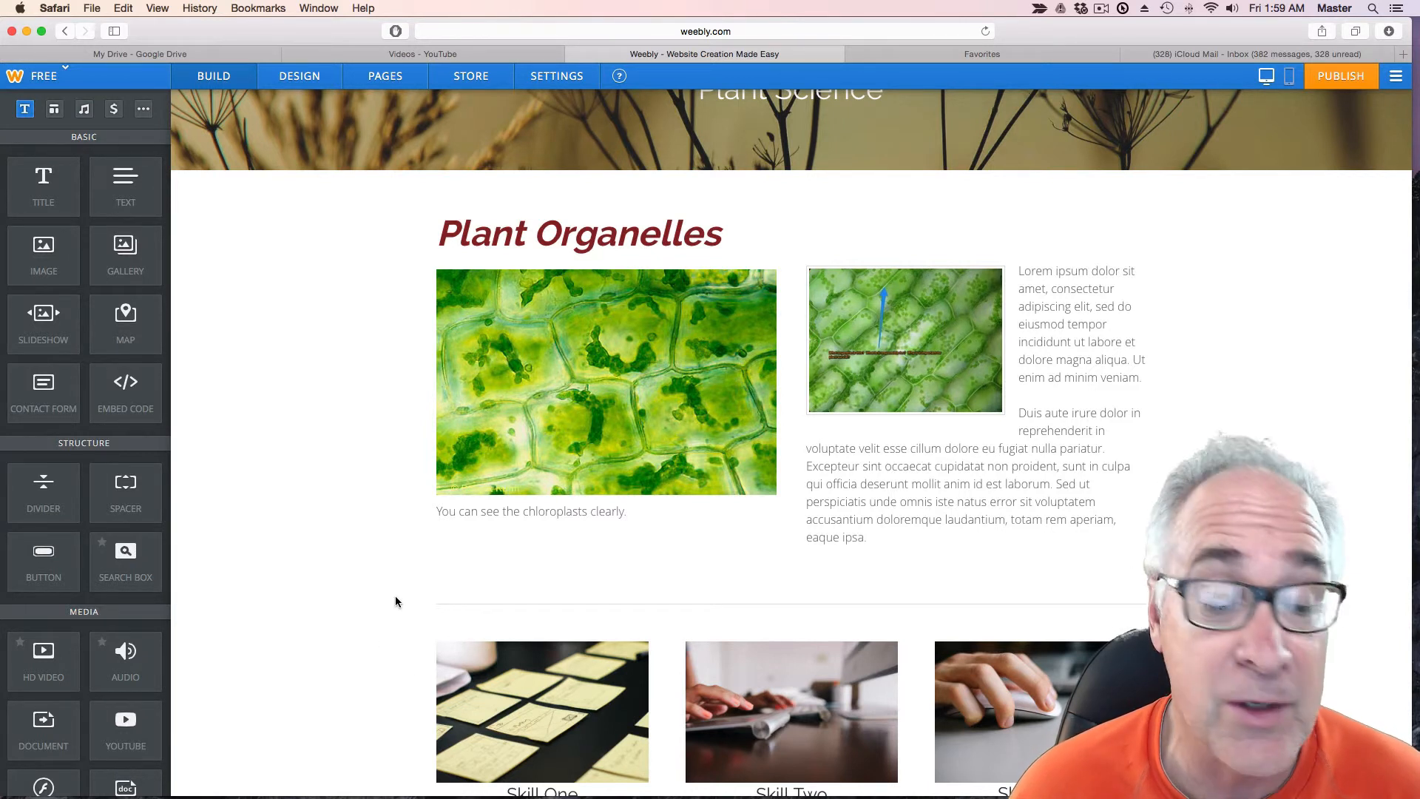
mouse_move(186, 666)
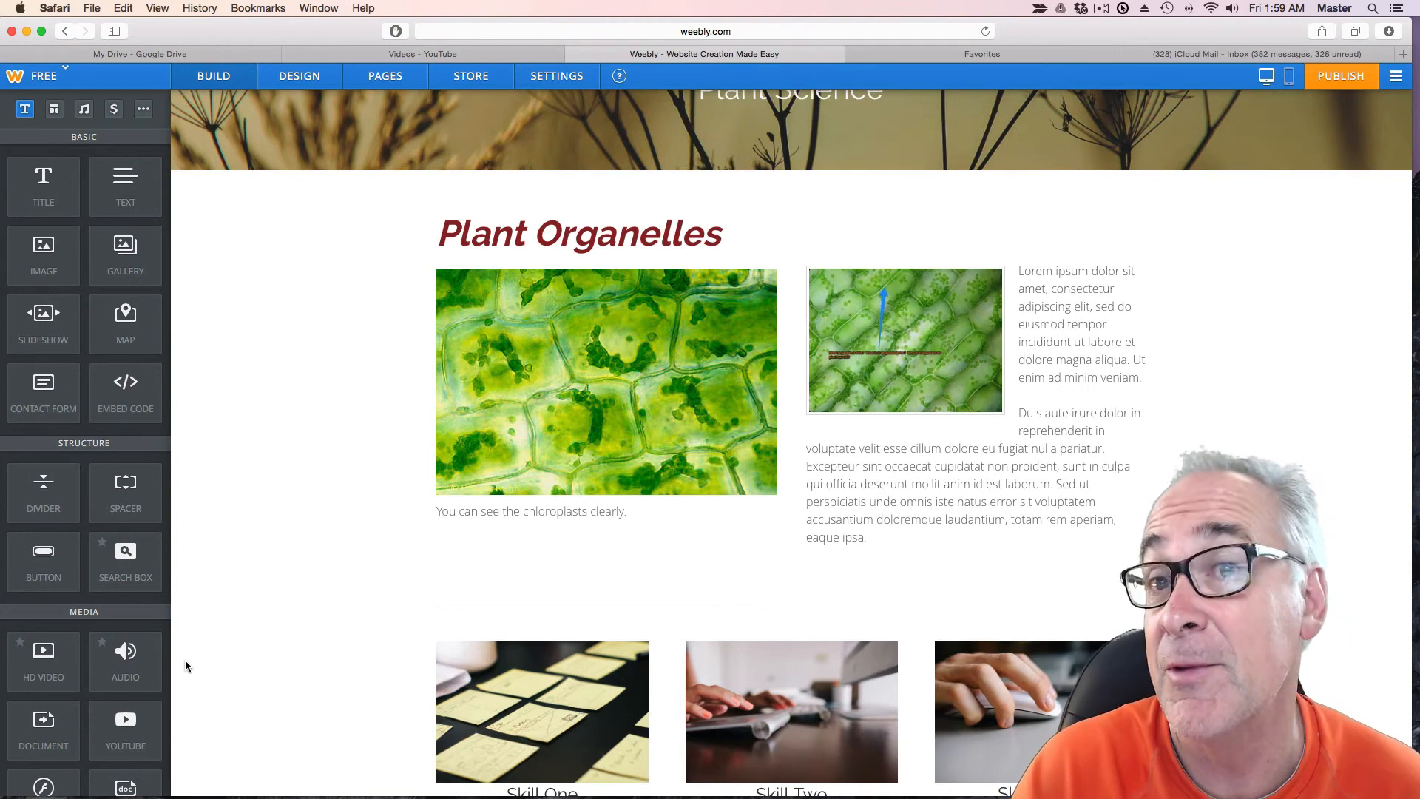
mouse_move(656, 582)
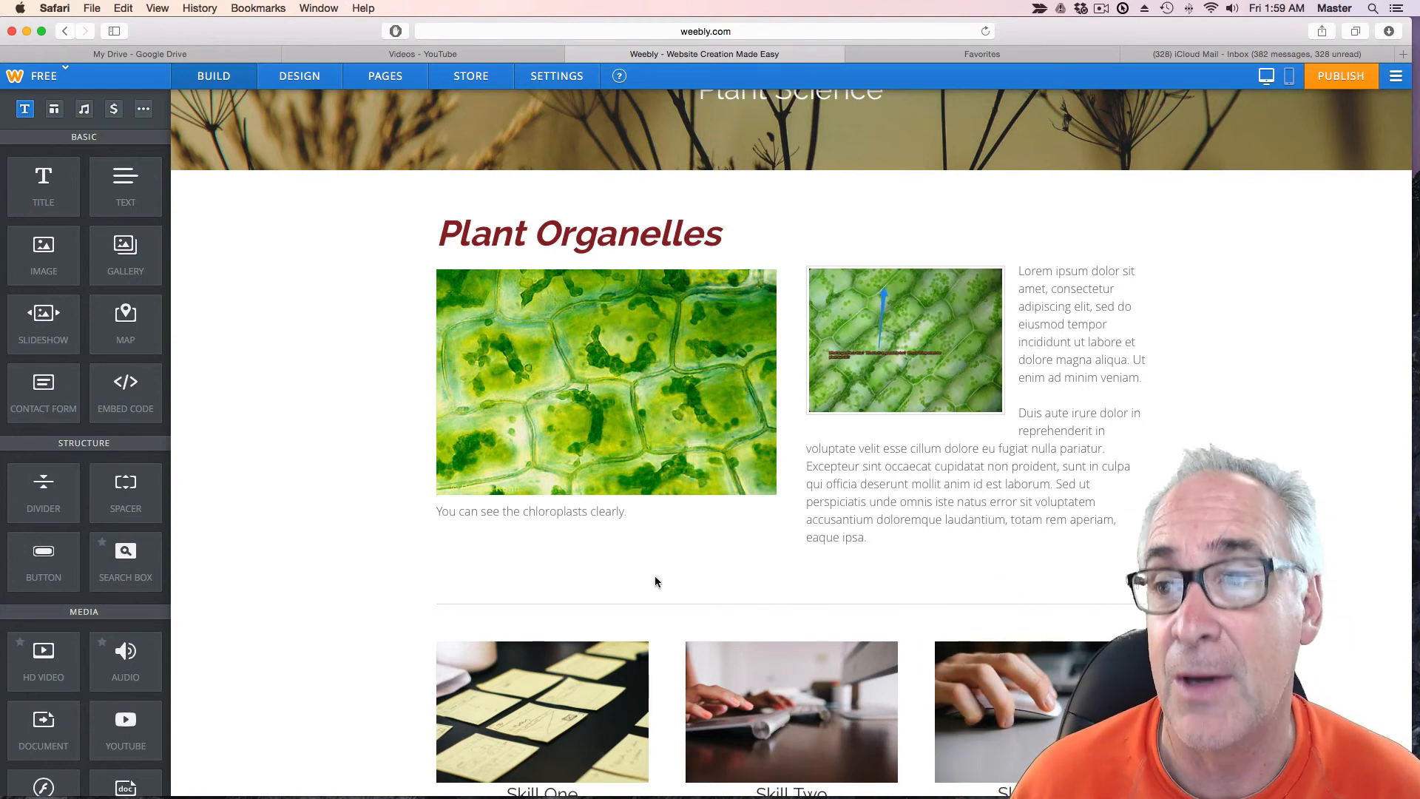